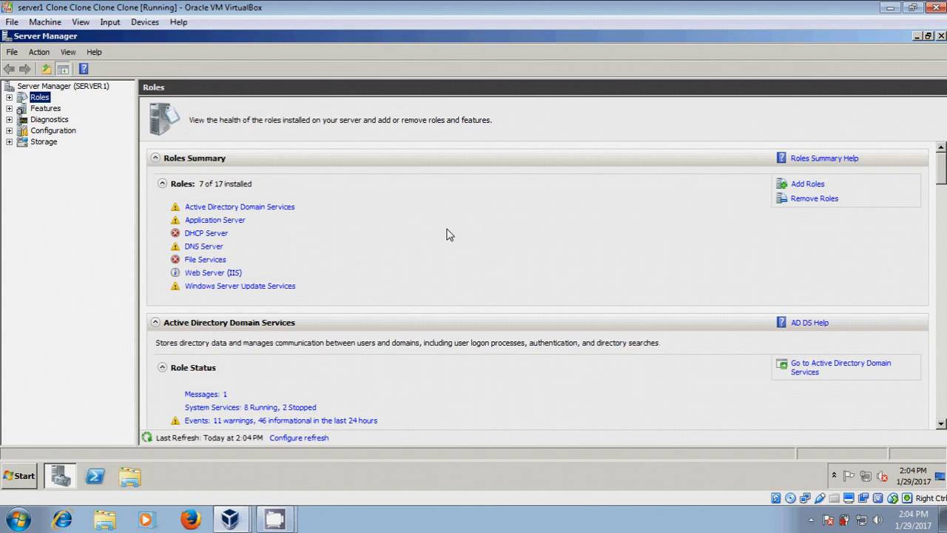
mouse_move(608, 139)
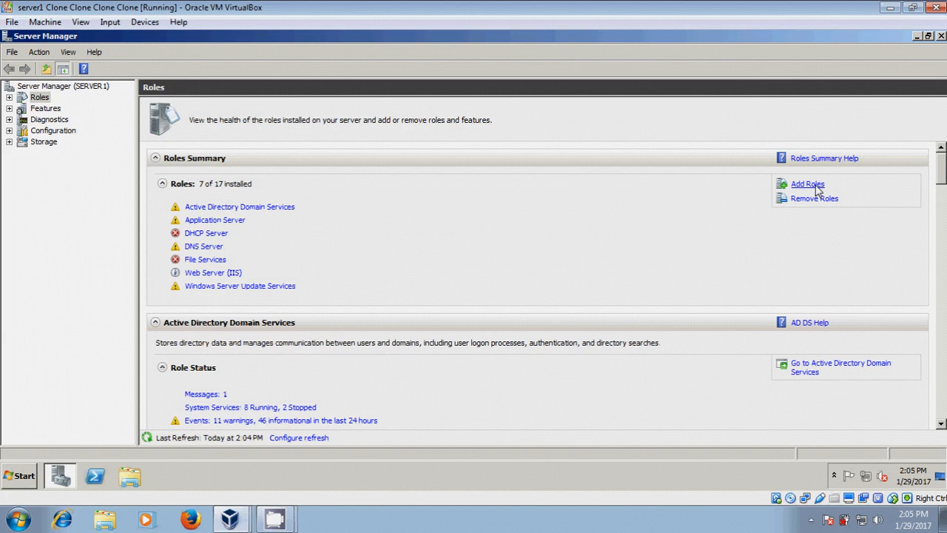
Step: Add the Network Policy and Access Services role in the Add Roles wizard
click(808, 183)
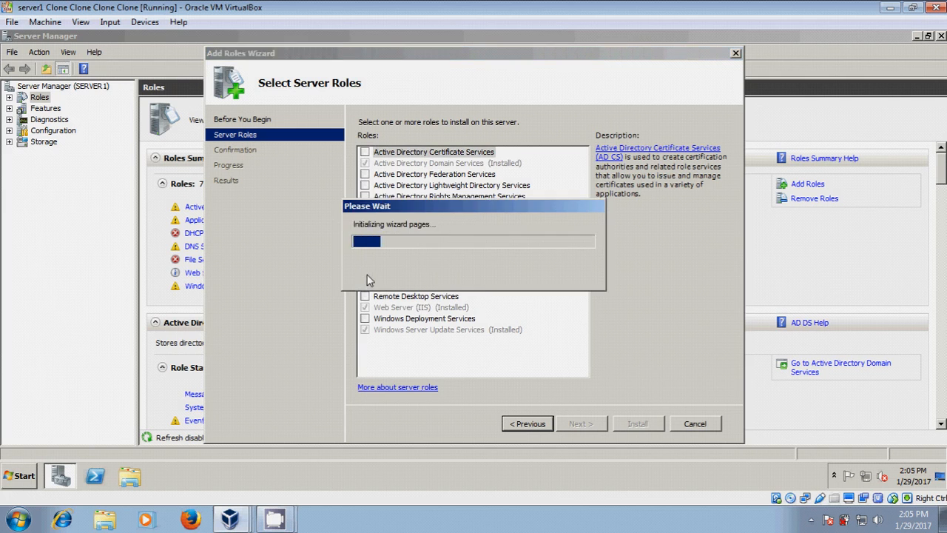
click(364, 274)
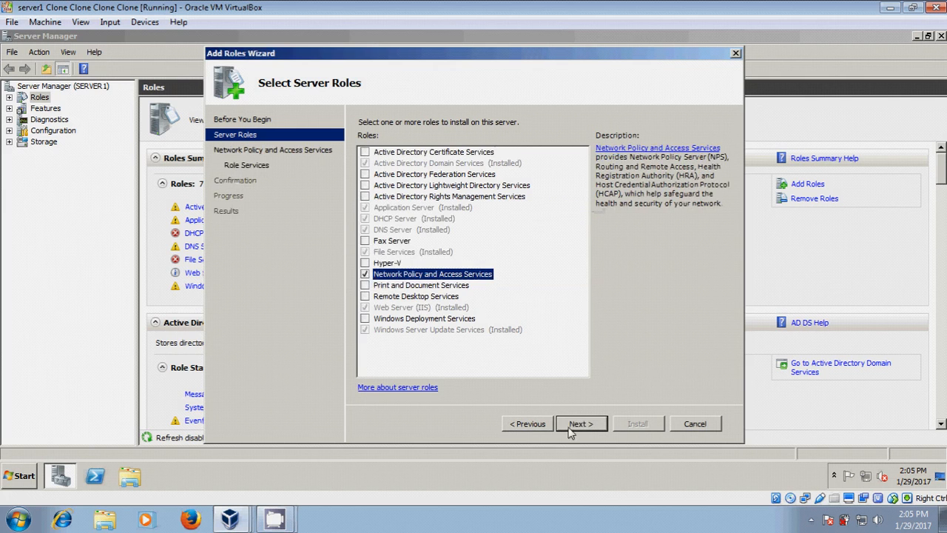
click(580, 423)
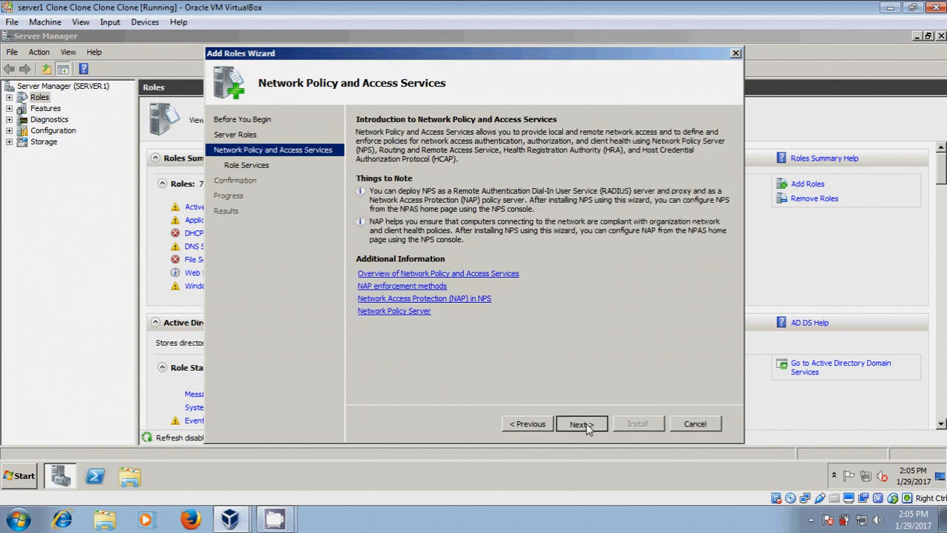
click(582, 423)
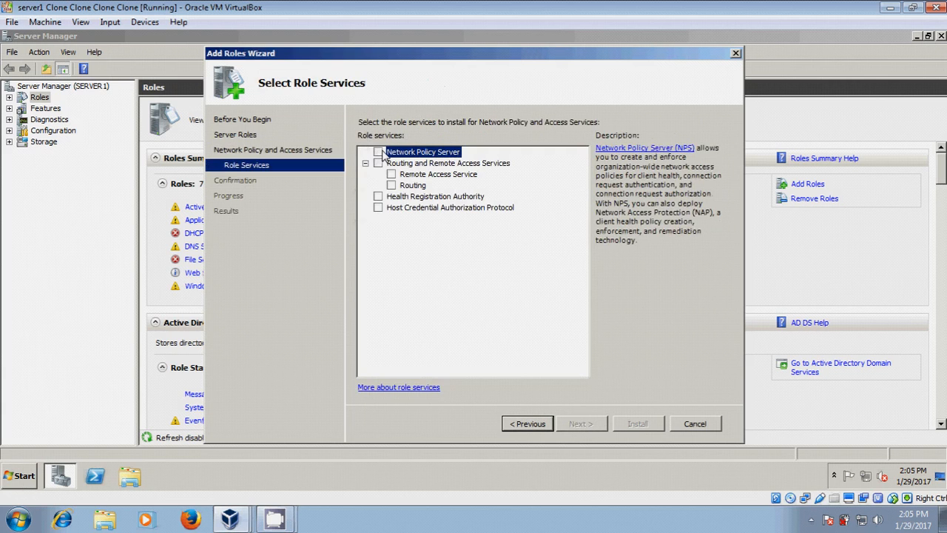
Step: Include Network Policy Server and Routing and Remote Access Services as role services
click(379, 151)
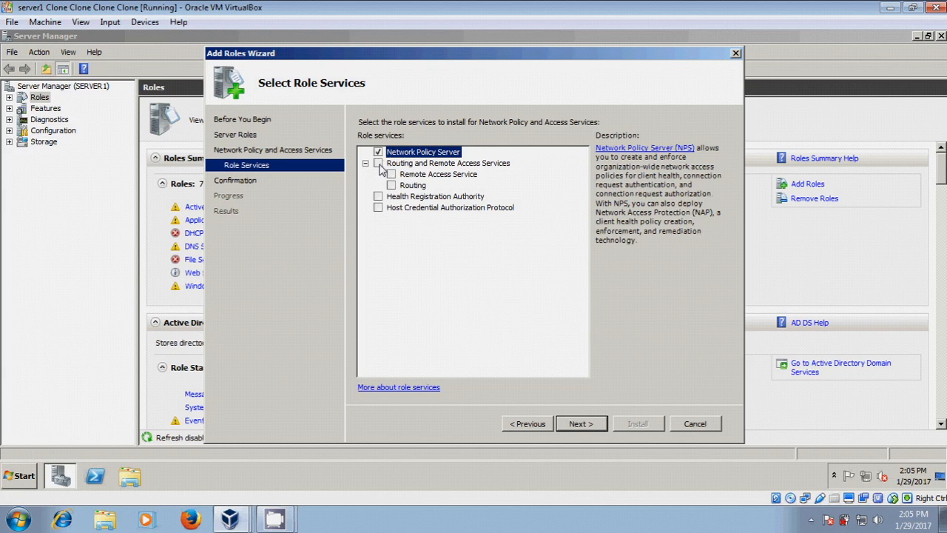
click(379, 163)
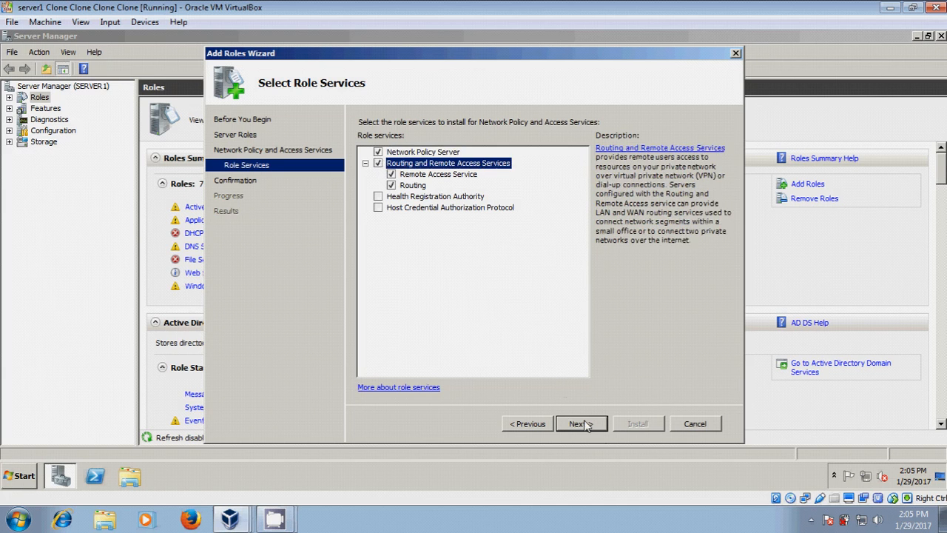
click(580, 423)
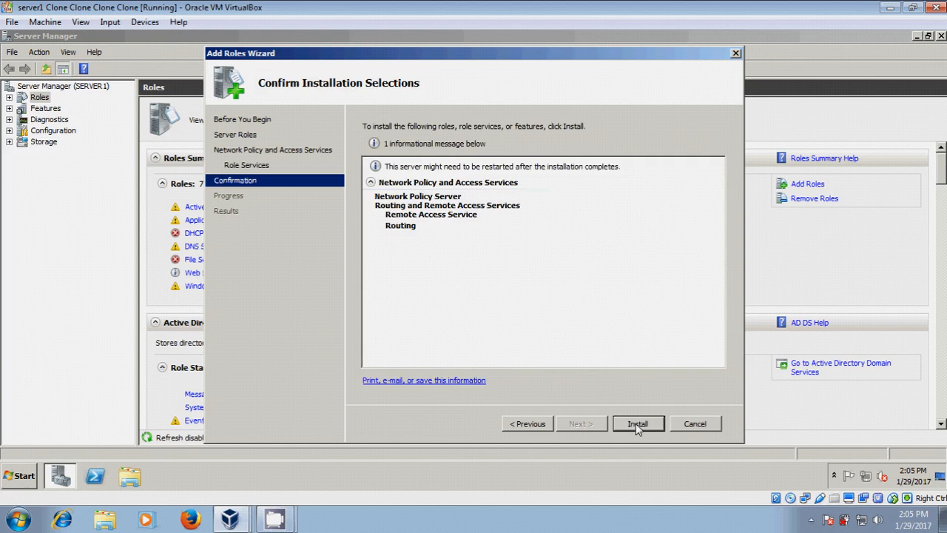
Step: Install the role services so Server Manager lists 8 of 17 roles installed
click(638, 423)
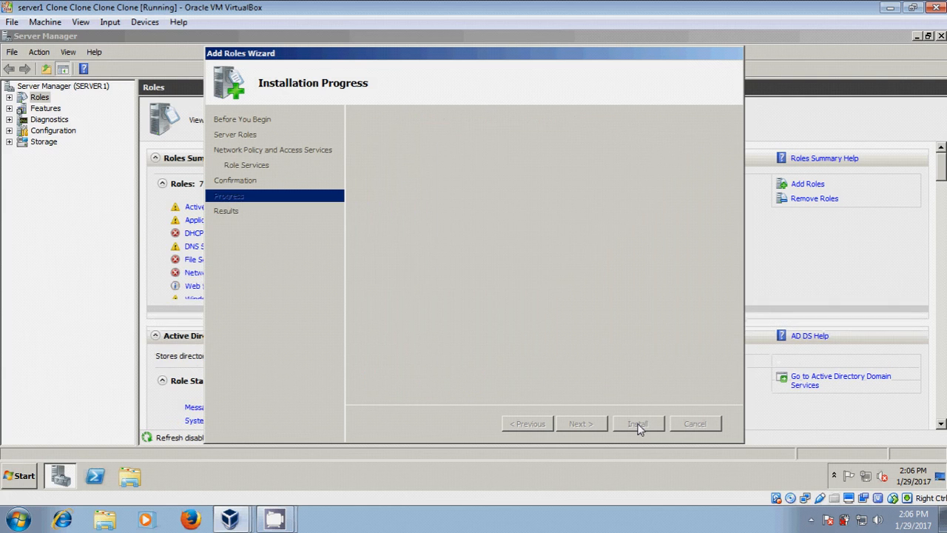
click(636, 423)
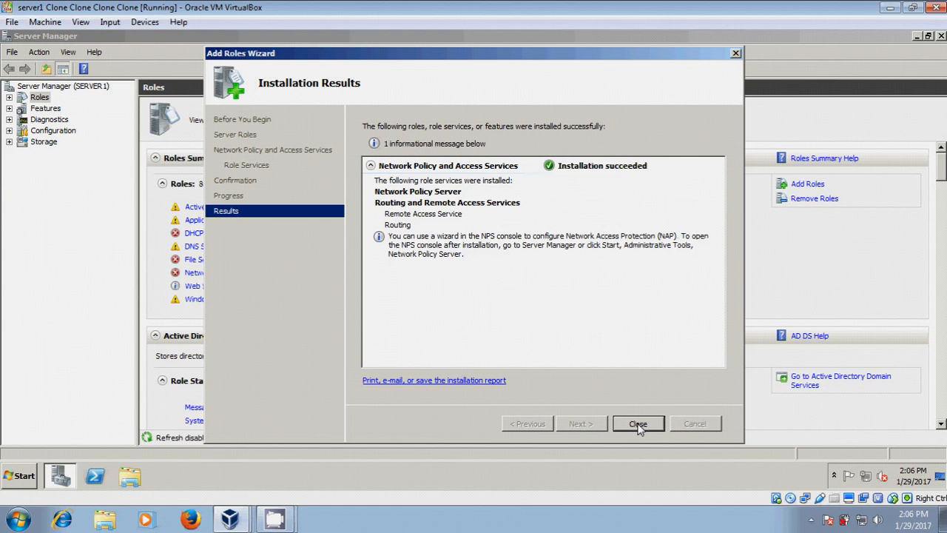
mouse_move(649, 429)
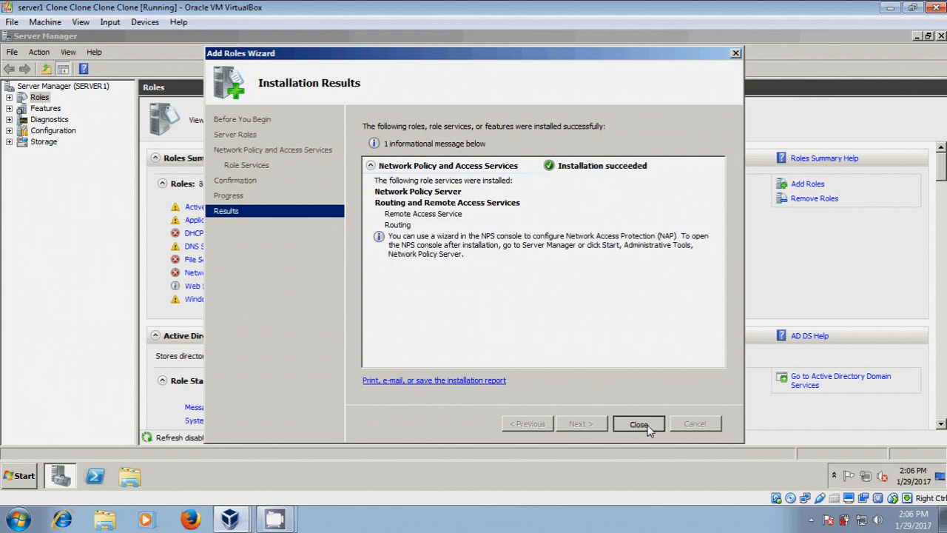
click(638, 423)
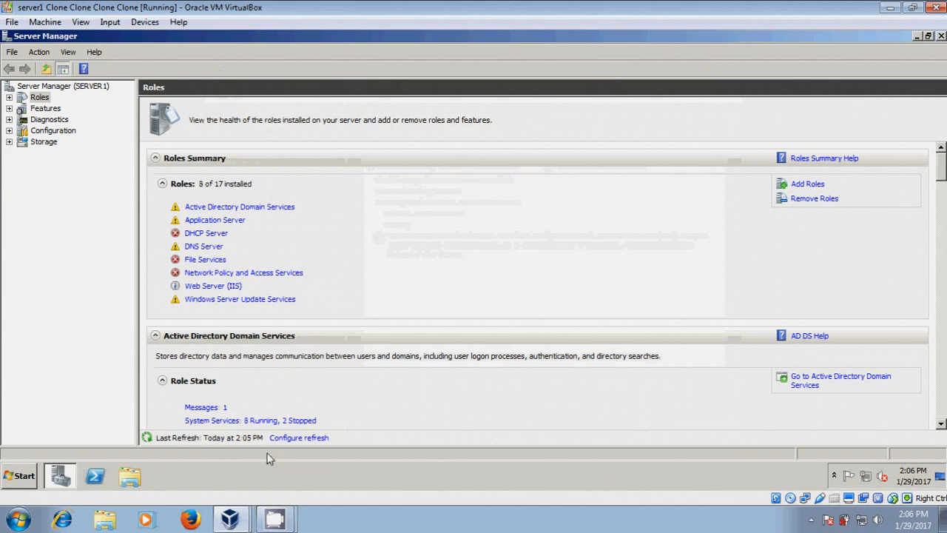
mouse_move(18, 476)
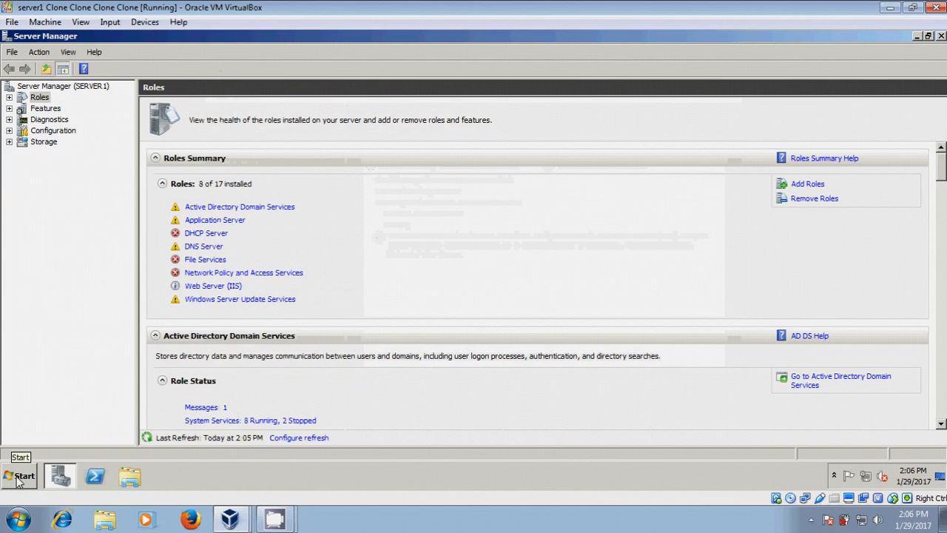
Step: Launch Routing and Remote Access from Administrative Tools and bring up actions for SERVER1
click(21, 475)
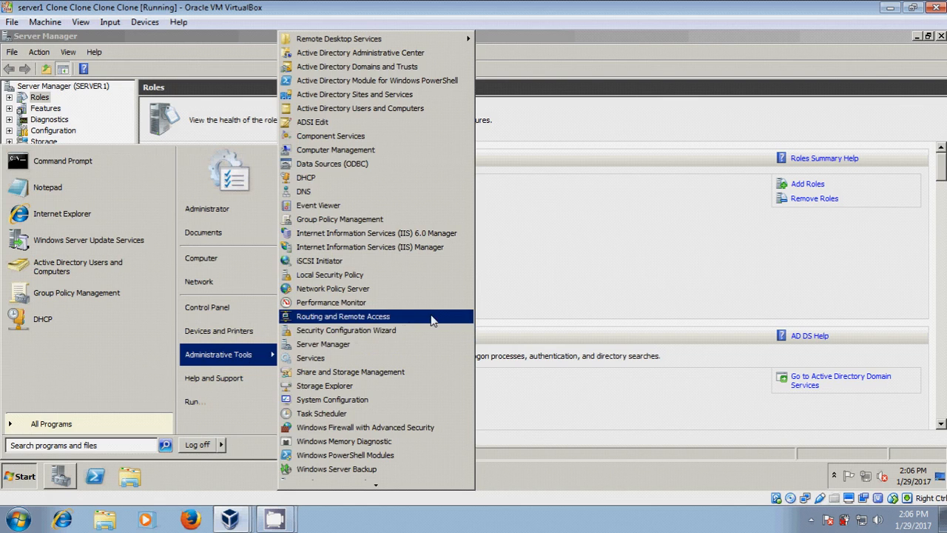
click(344, 317)
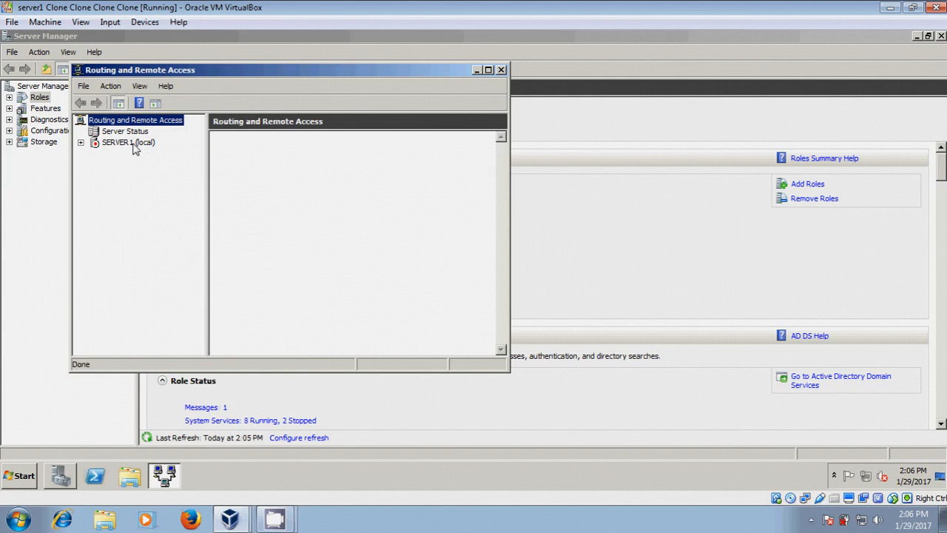
click(127, 142)
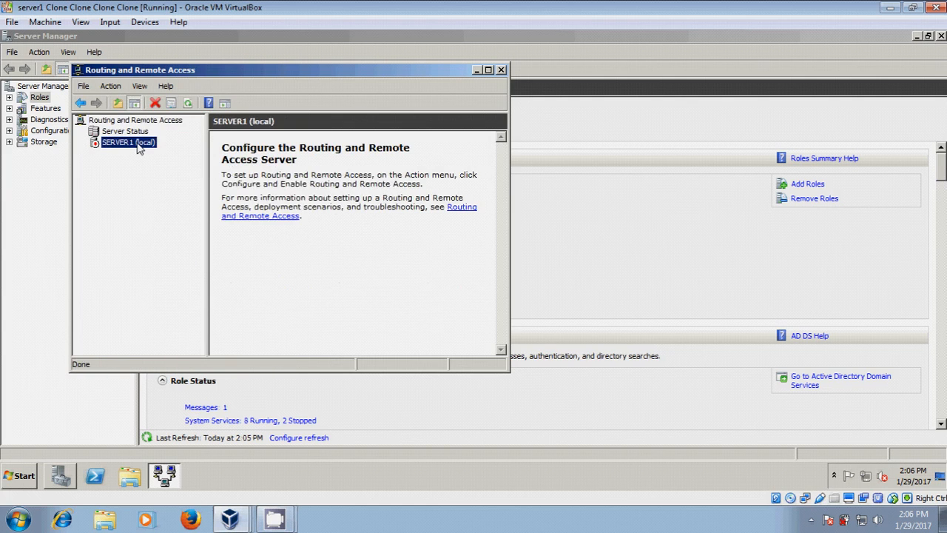
right_click(128, 142)
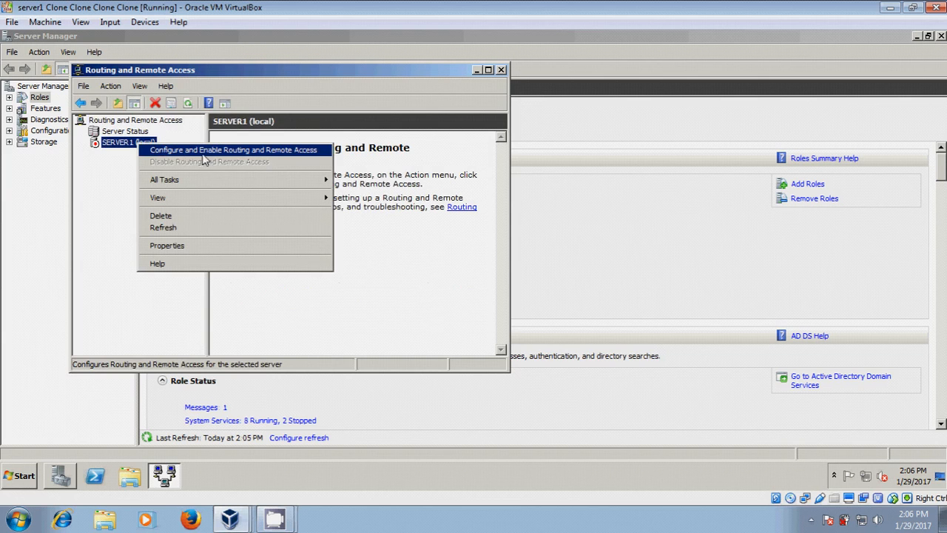
mouse_move(252, 160)
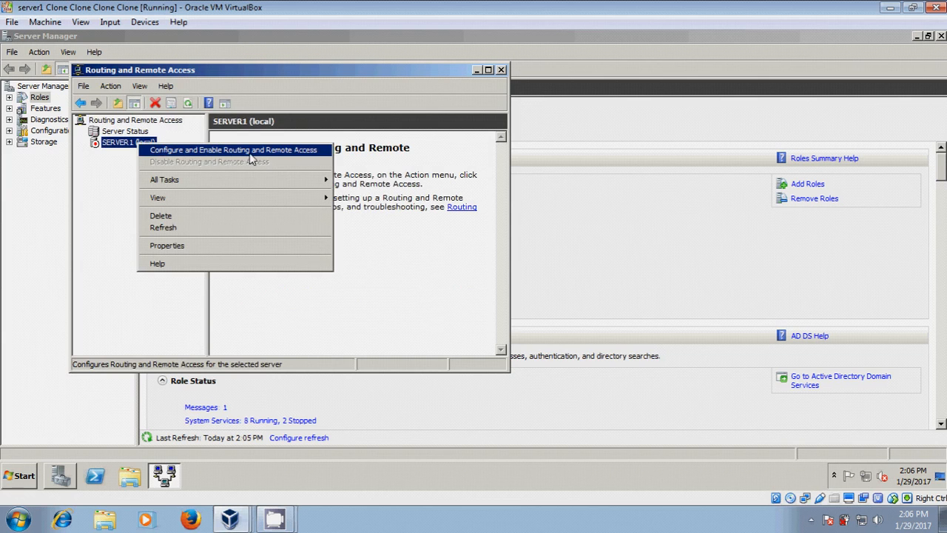
Step: Begin configuring RRAS with the VPN access and NAT configuration
click(232, 150)
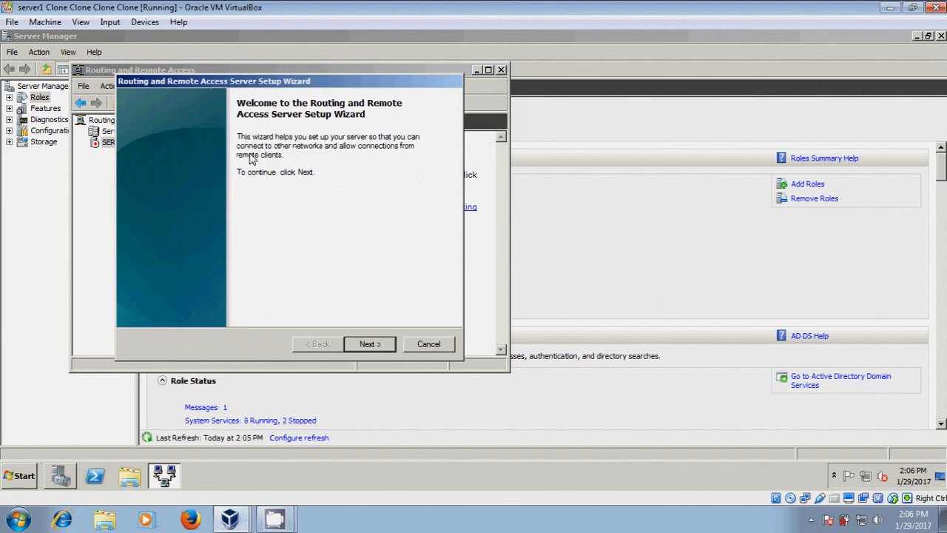
click(370, 343)
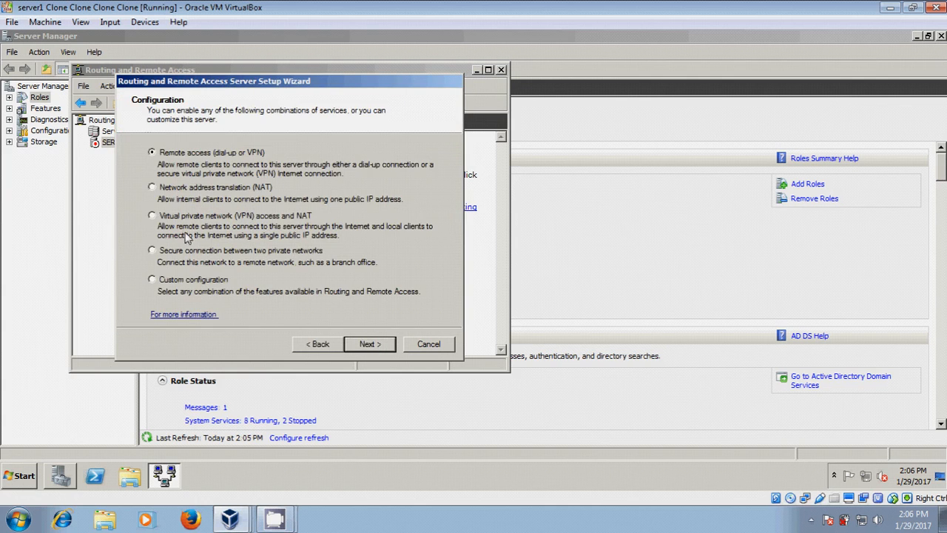
mouse_move(183, 225)
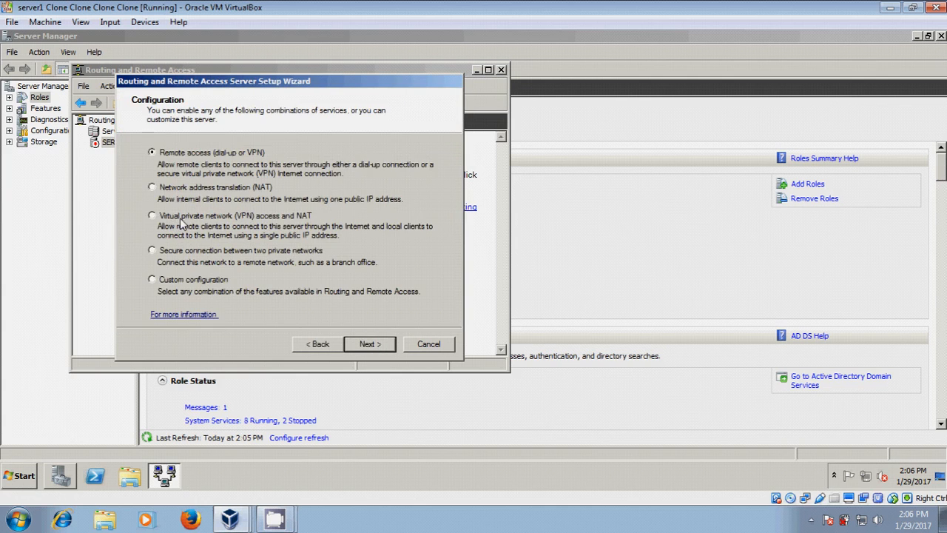
mouse_move(324, 223)
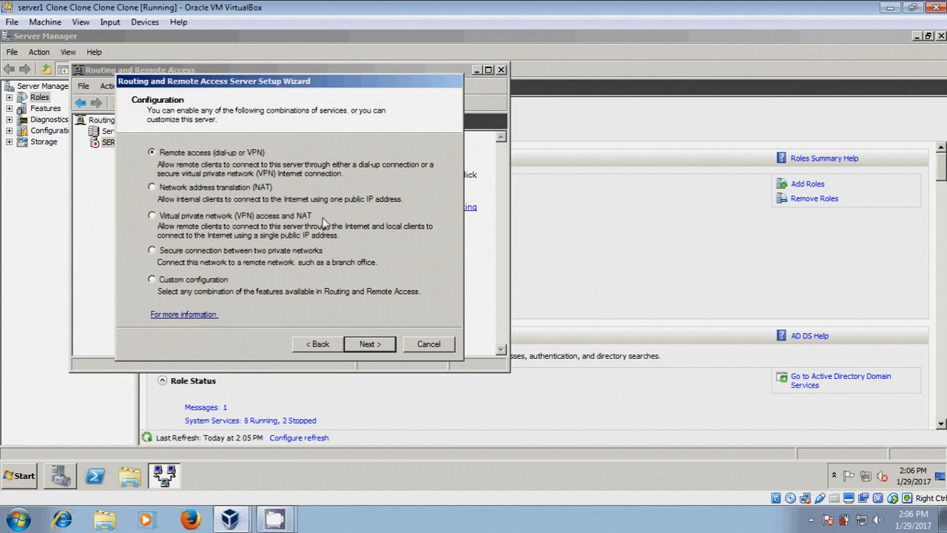
click(151, 216)
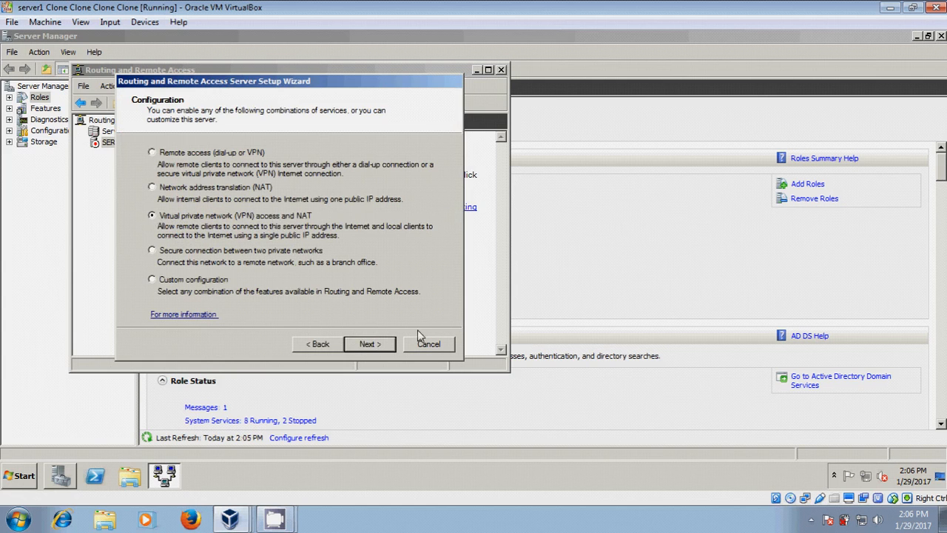
click(370, 343)
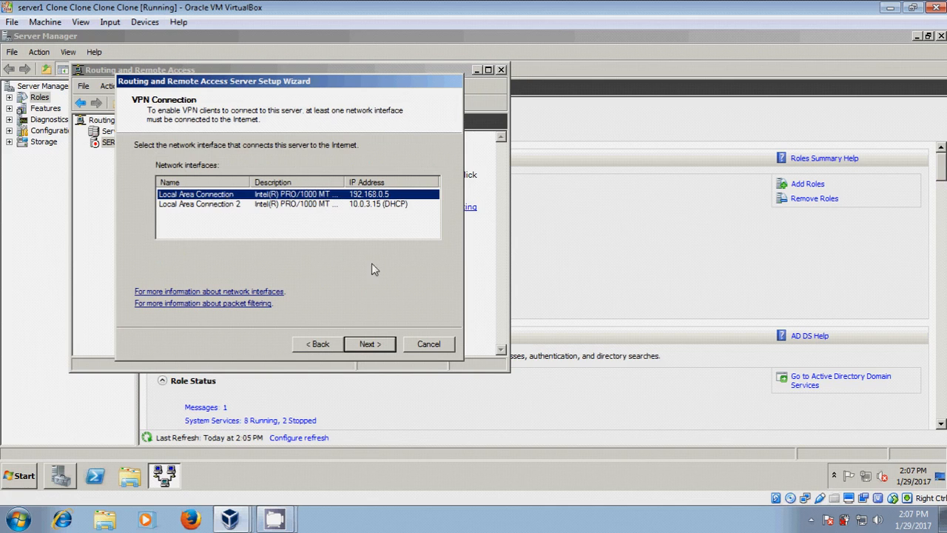
mouse_move(376, 293)
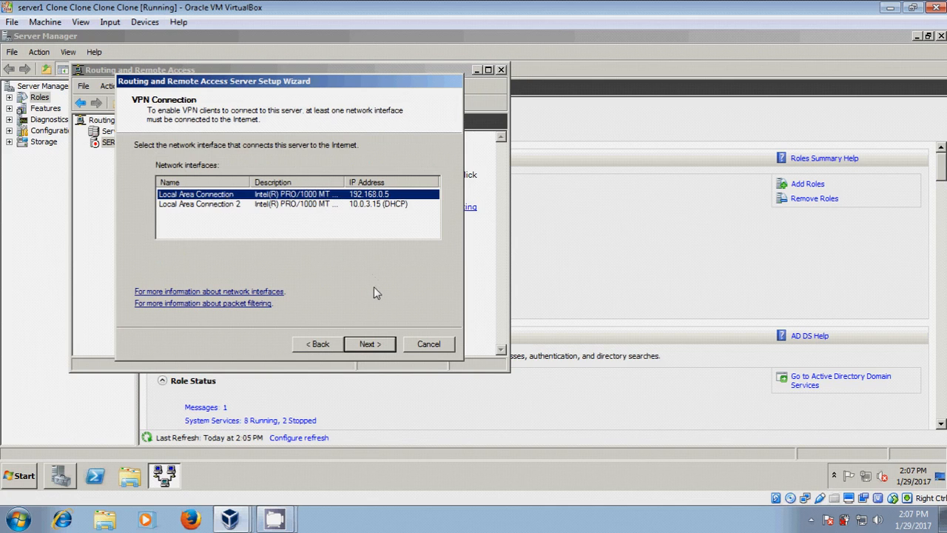
Step: Accept the internet-facing interface and assign client addresses from a specified range
click(370, 343)
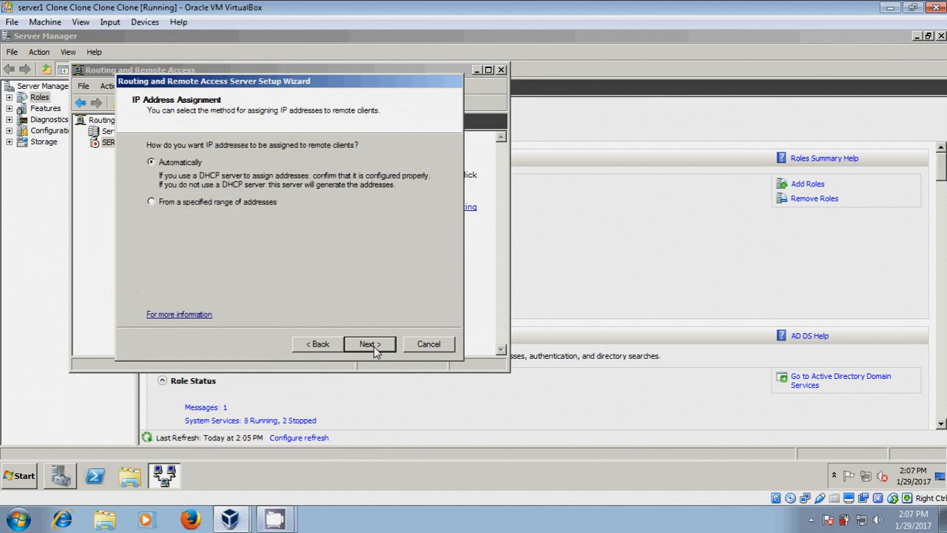
mouse_move(198, 209)
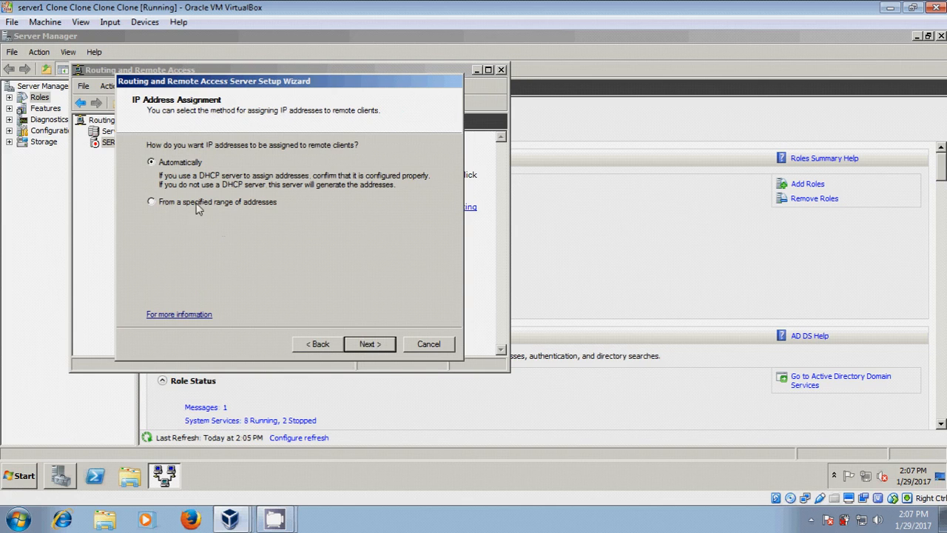
mouse_move(184, 213)
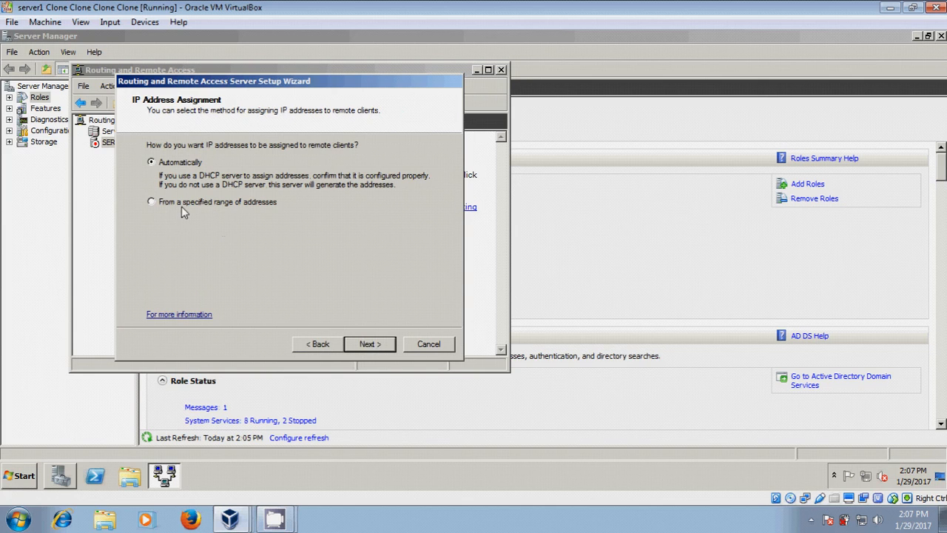
click(151, 202)
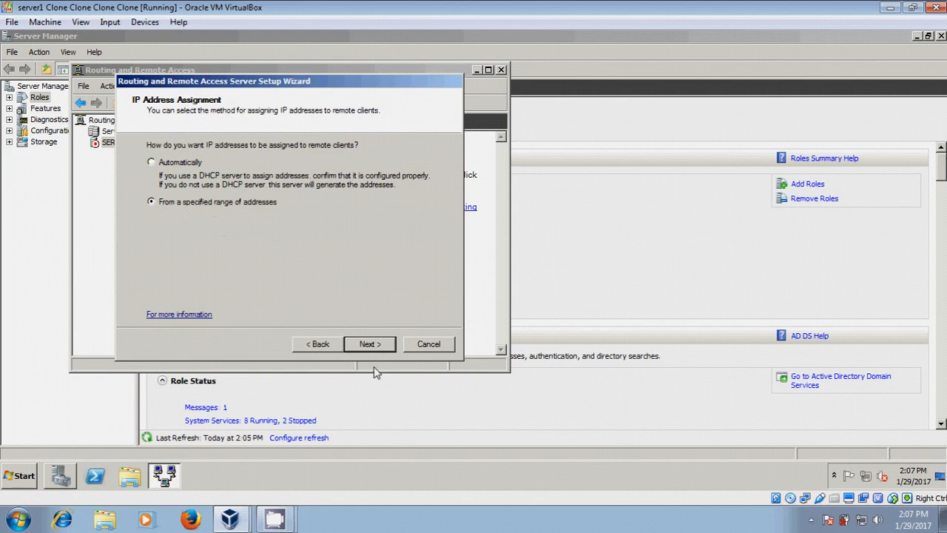
Step: Define the static pool 192.168.0.1 to 192.168.0.99, giving 99 addresses
click(370, 343)
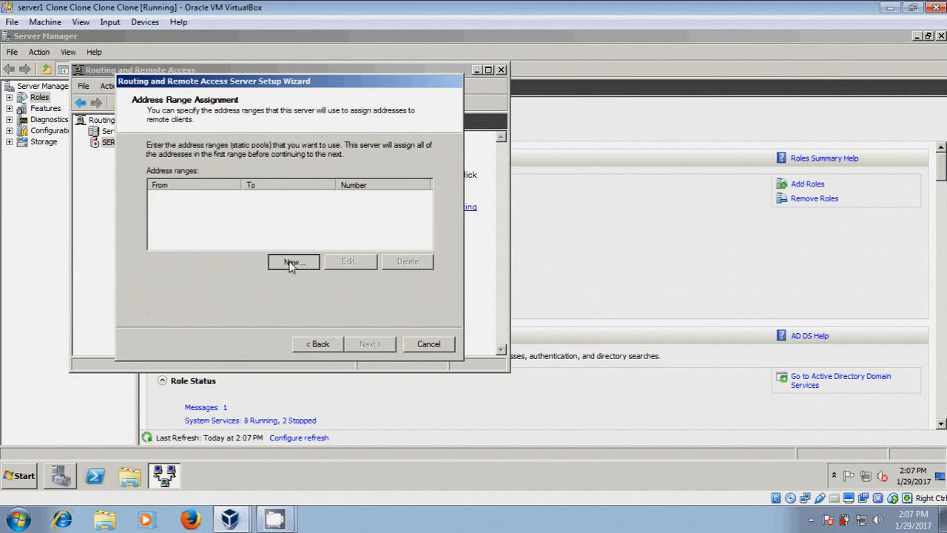
click(293, 260)
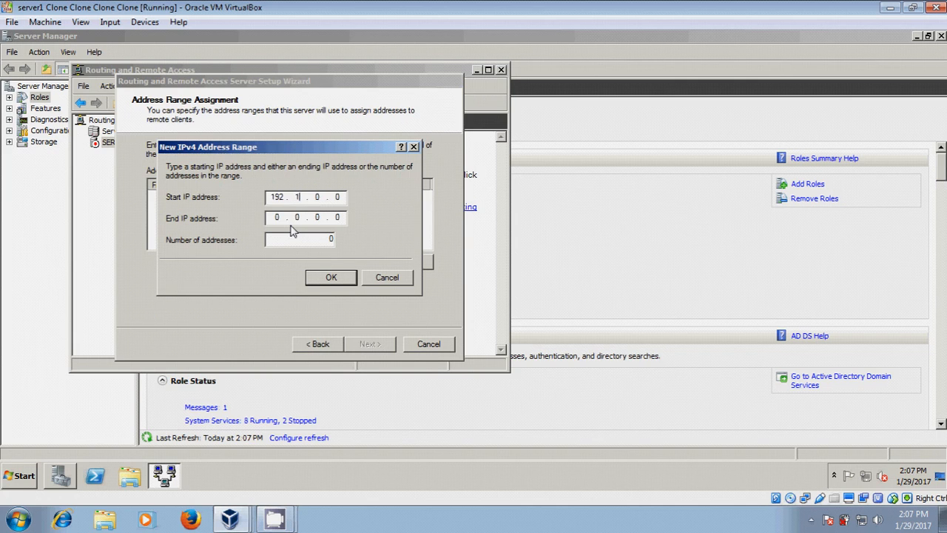
text(68)
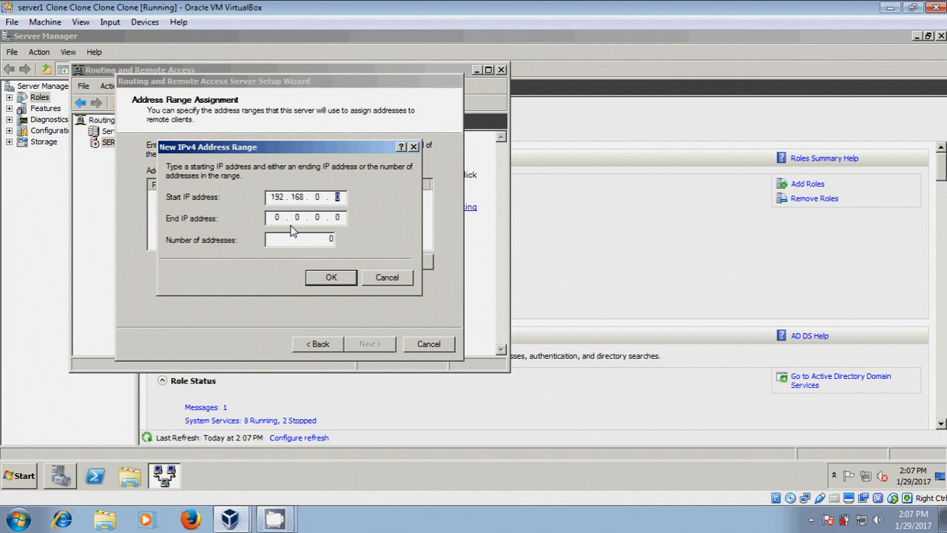
text(1)
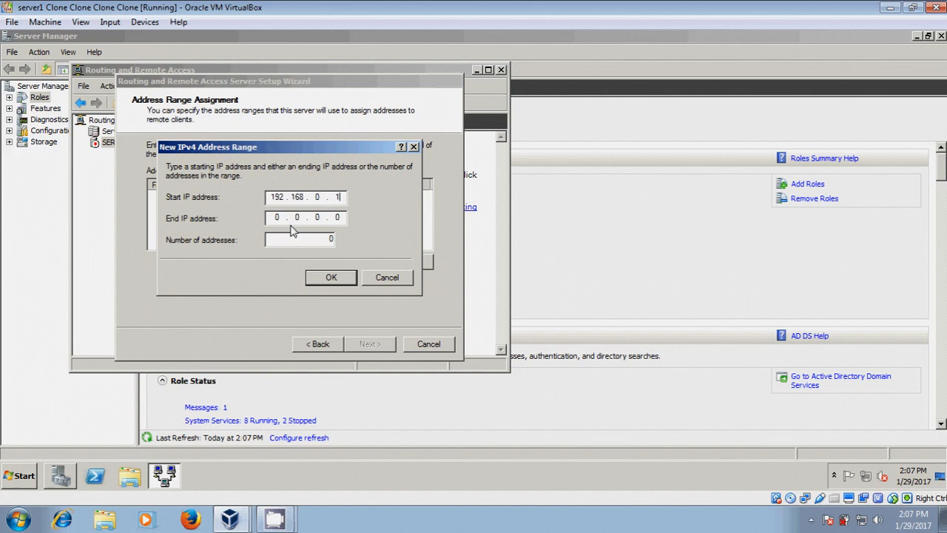
text(192 . 168)
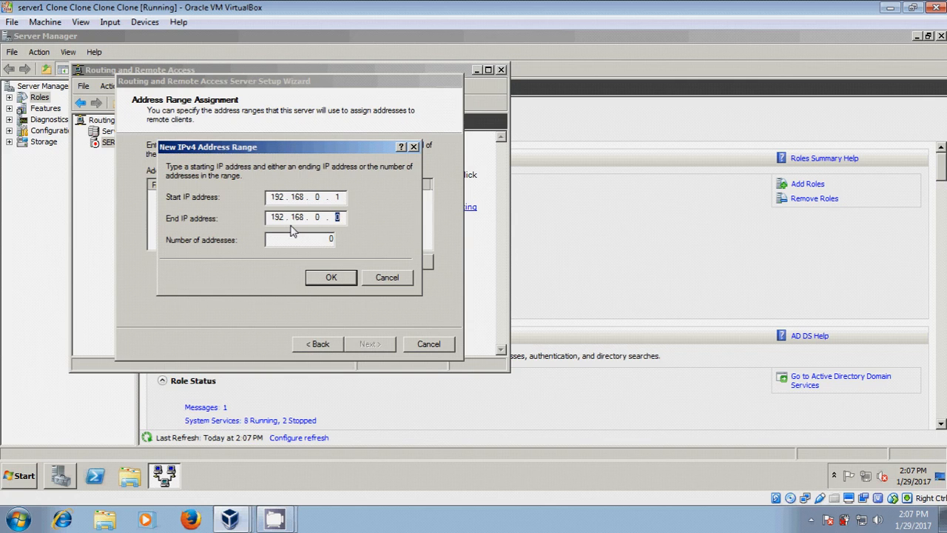
text(99)
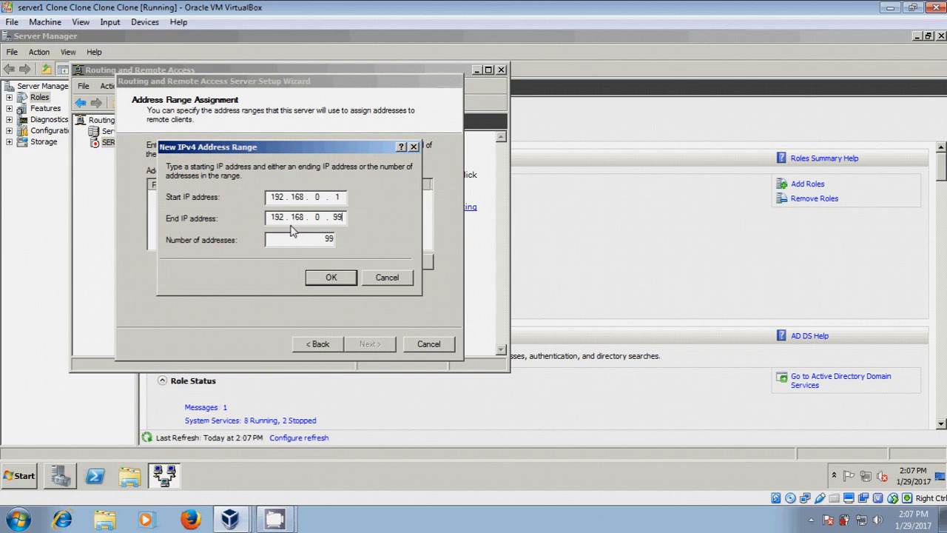
mouse_move(329, 292)
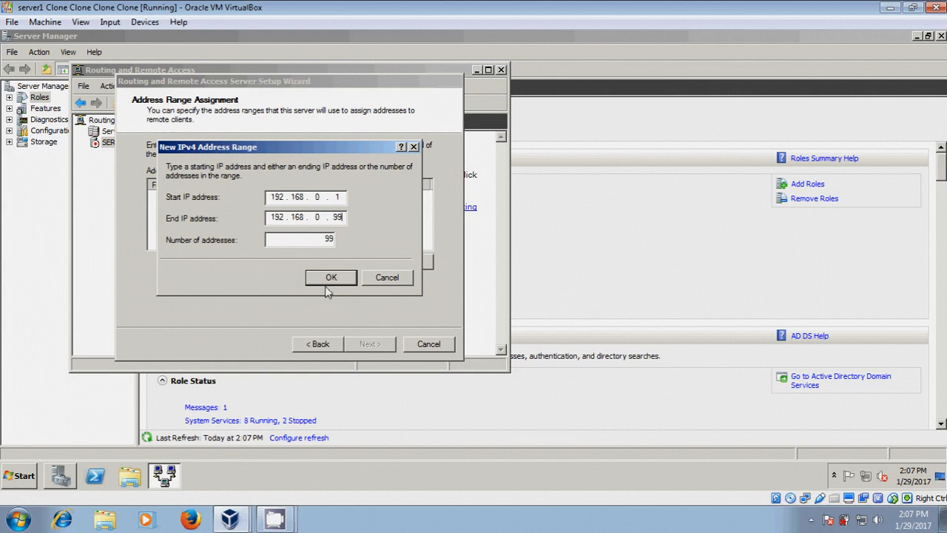
click(331, 276)
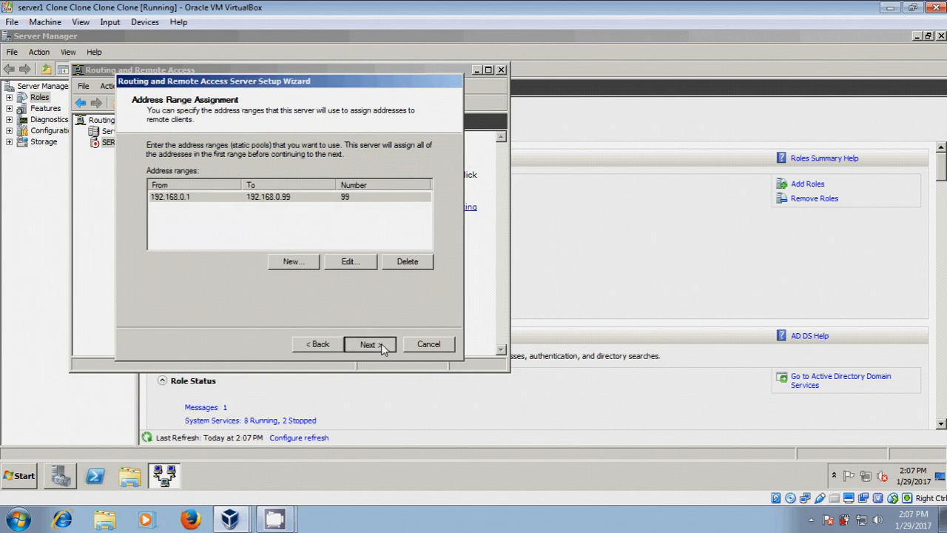
Step: Keep local authentication without RADIUS, acknowledge both notices and finish the setup
click(370, 343)
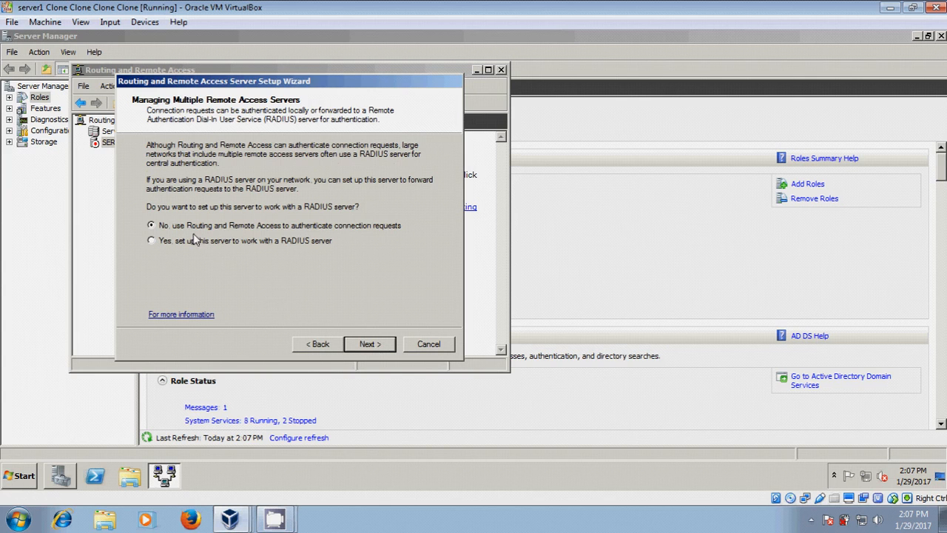
click(370, 343)
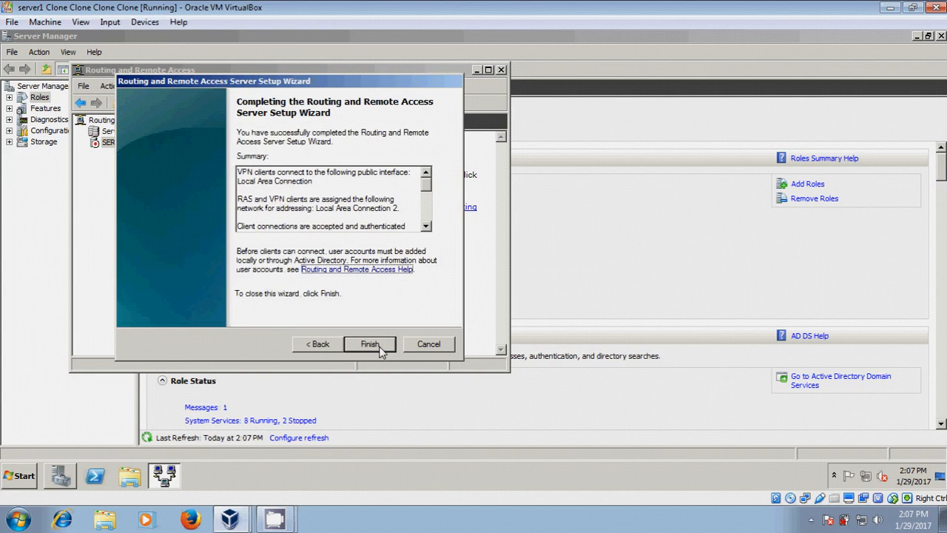
click(371, 343)
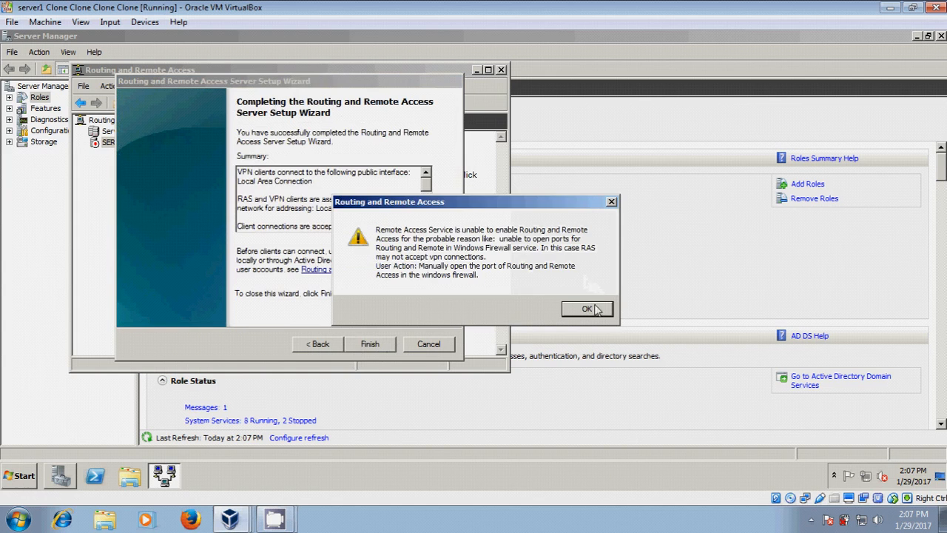
click(586, 309)
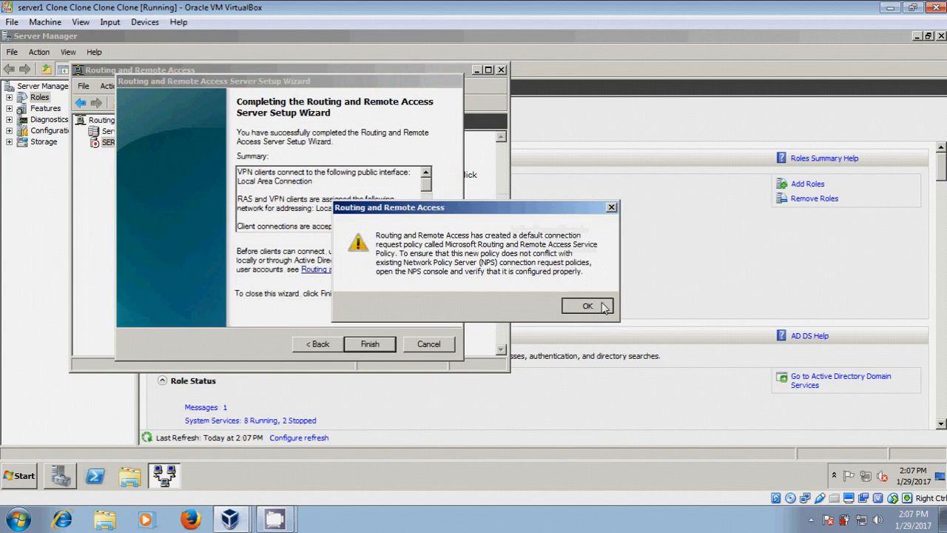
click(588, 305)
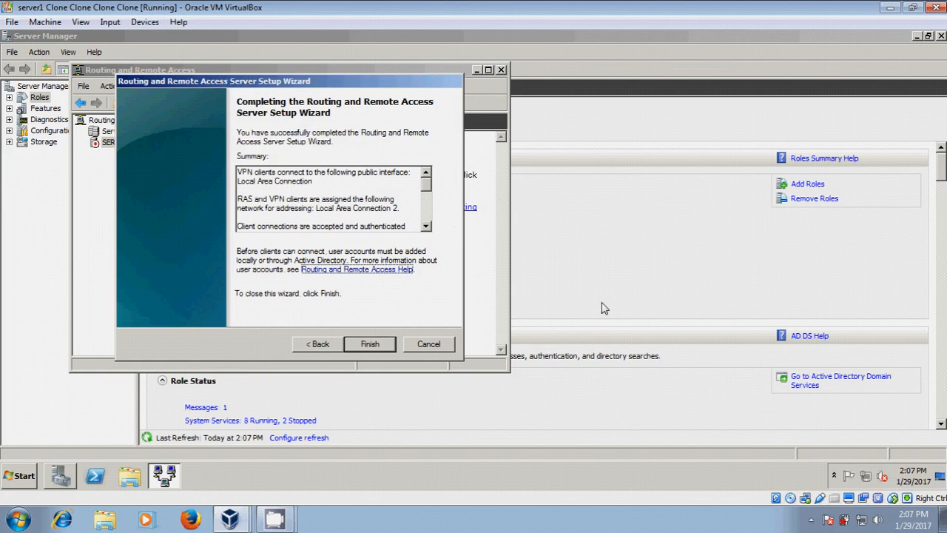
mouse_move(370, 359)
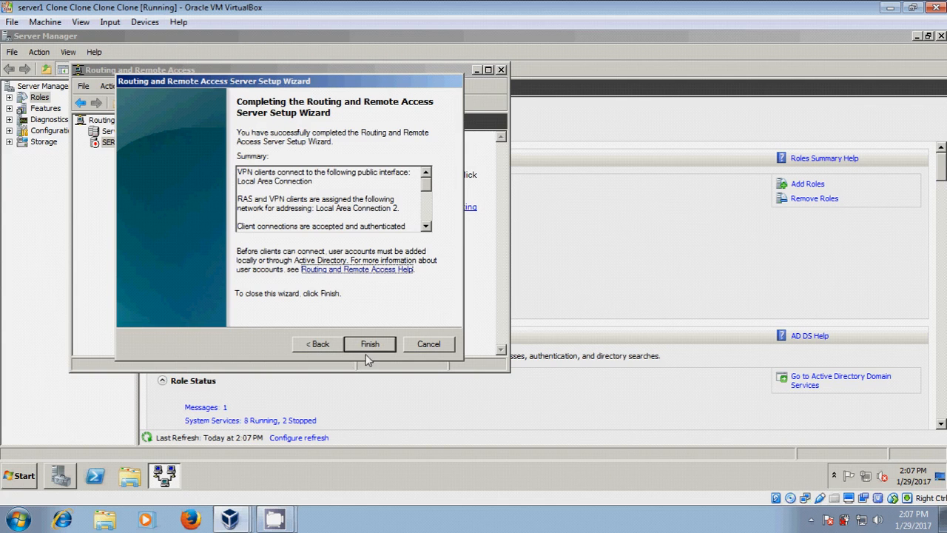
click(370, 344)
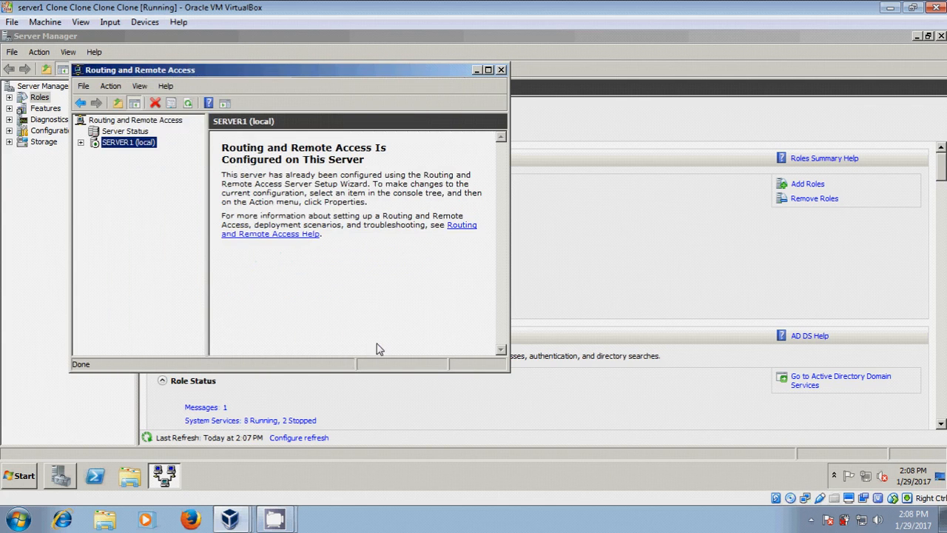
mouse_move(80, 172)
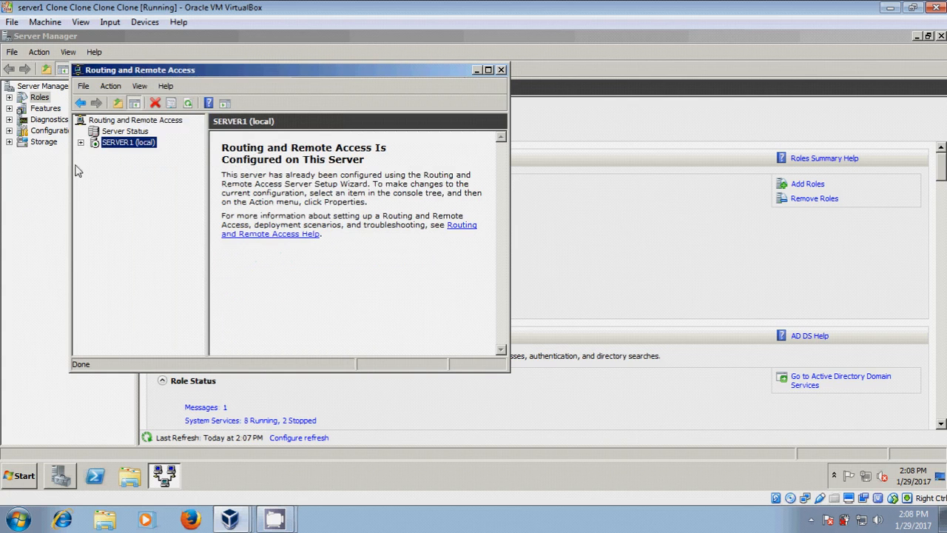
Step: Close the RRAS console and launch Network Policy Server from Administrative Tools
click(80, 142)
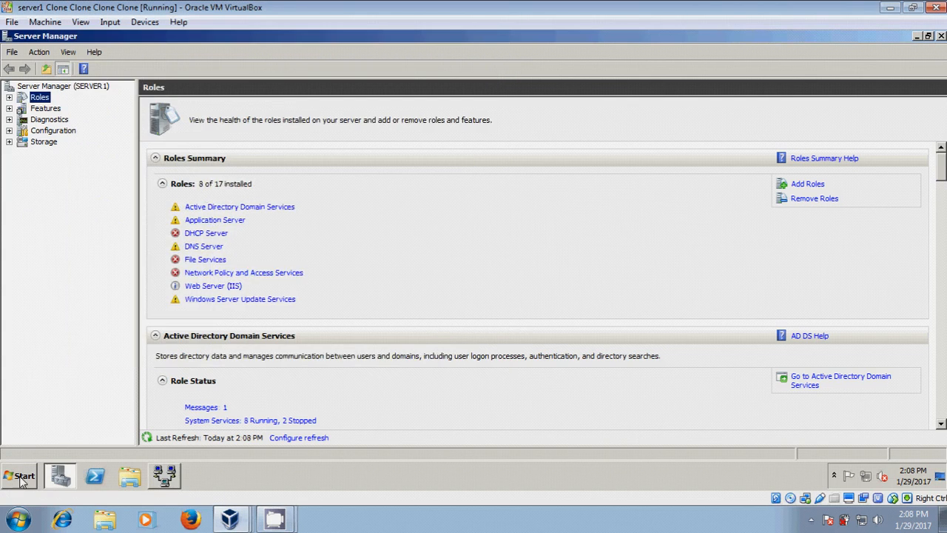
click(21, 477)
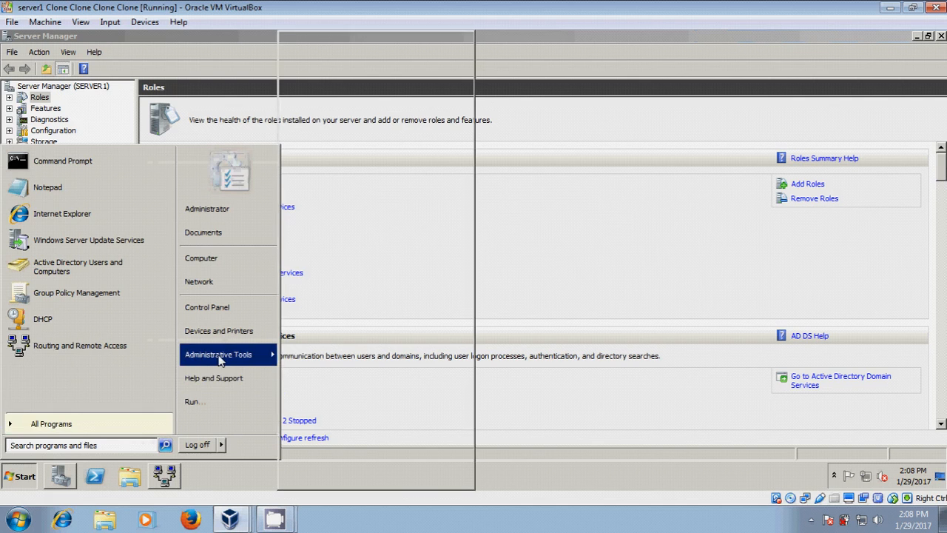
click(218, 353)
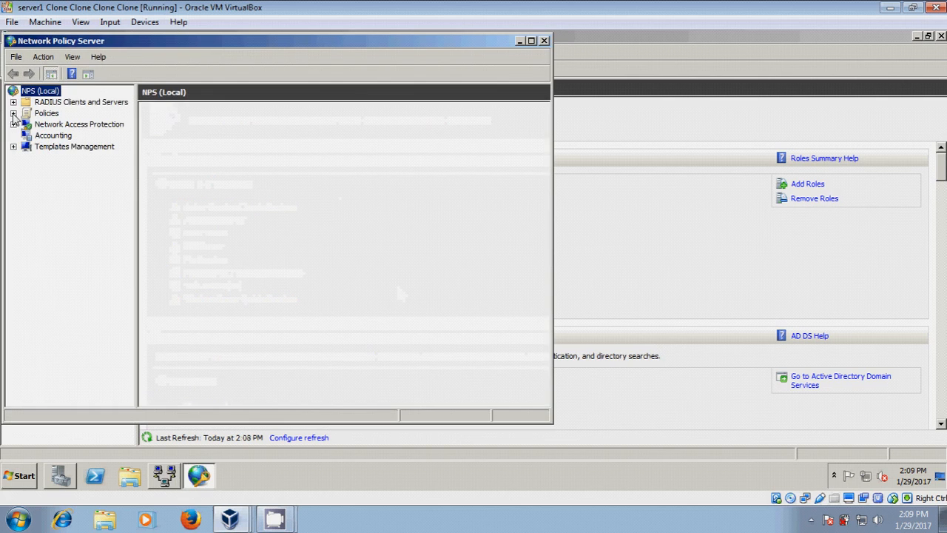
Step: View the network policies and bring up properties of the Microsoft RRAS server policy
click(14, 113)
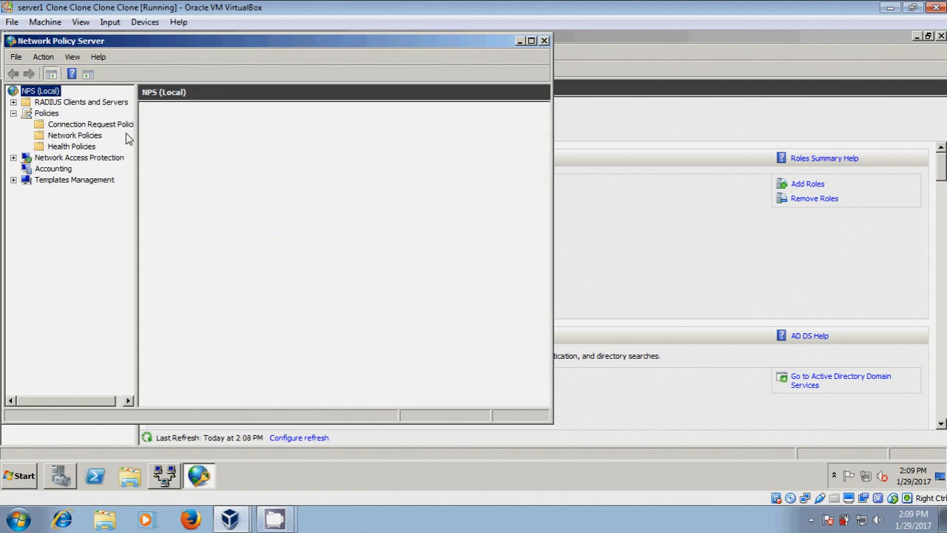
click(74, 134)
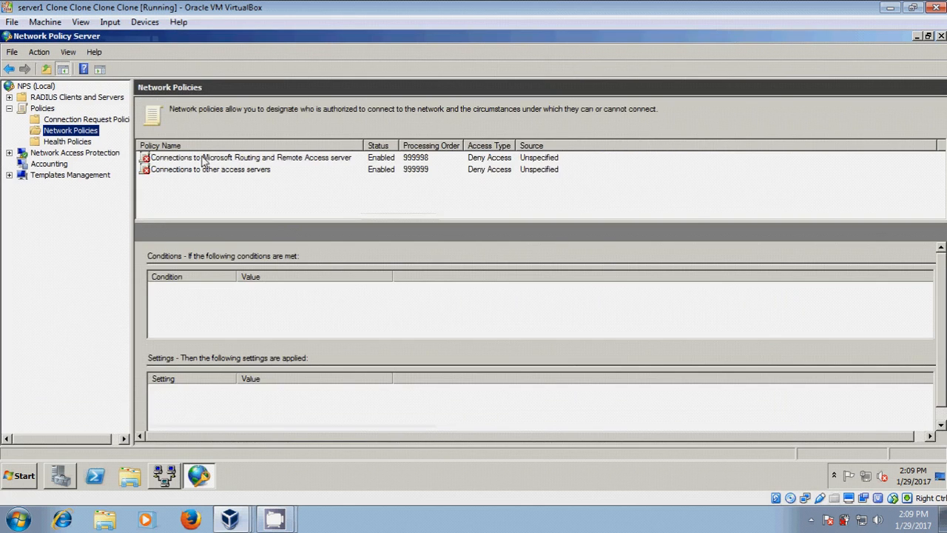
mouse_move(293, 165)
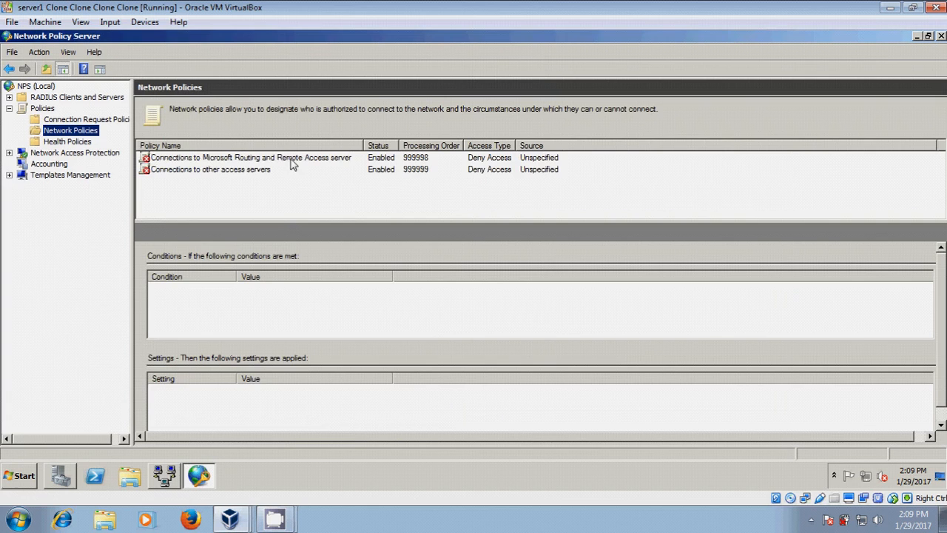
click(251, 157)
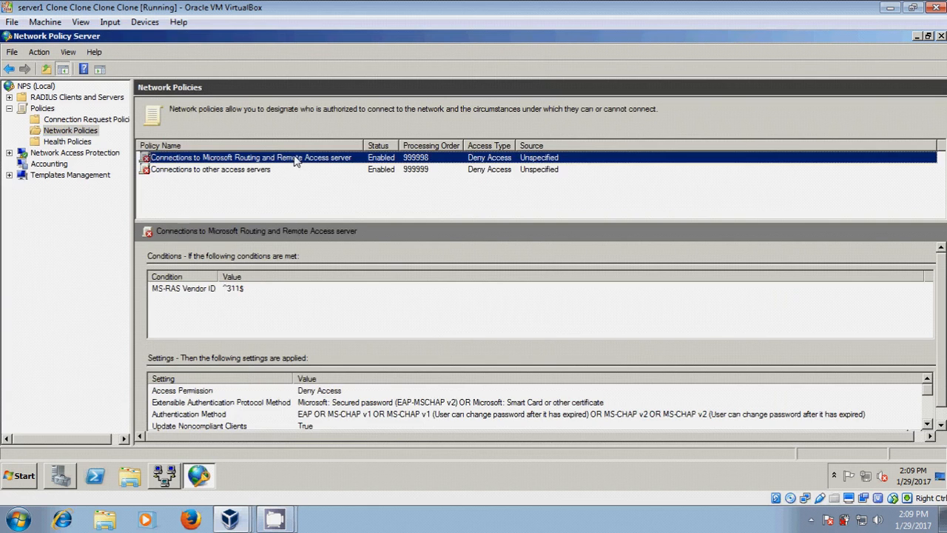
right_click(252, 157)
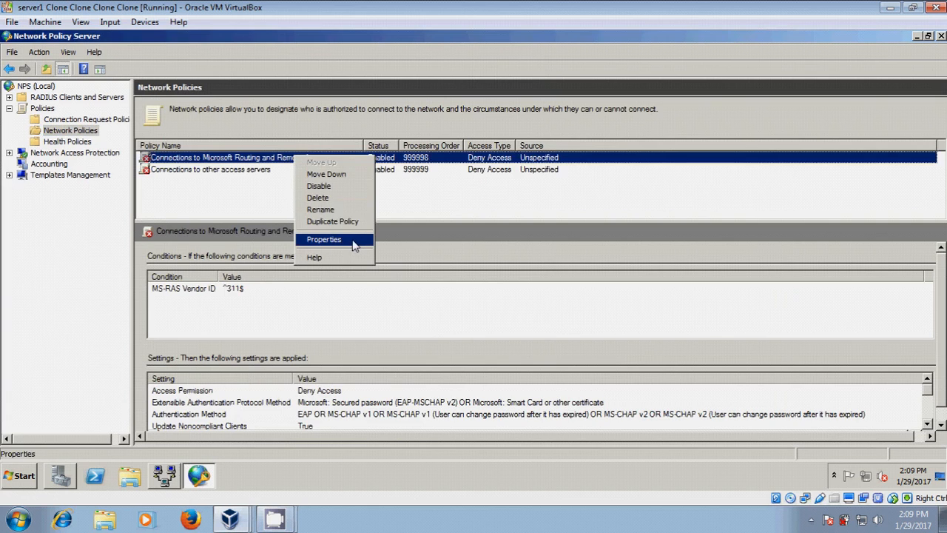
click(322, 240)
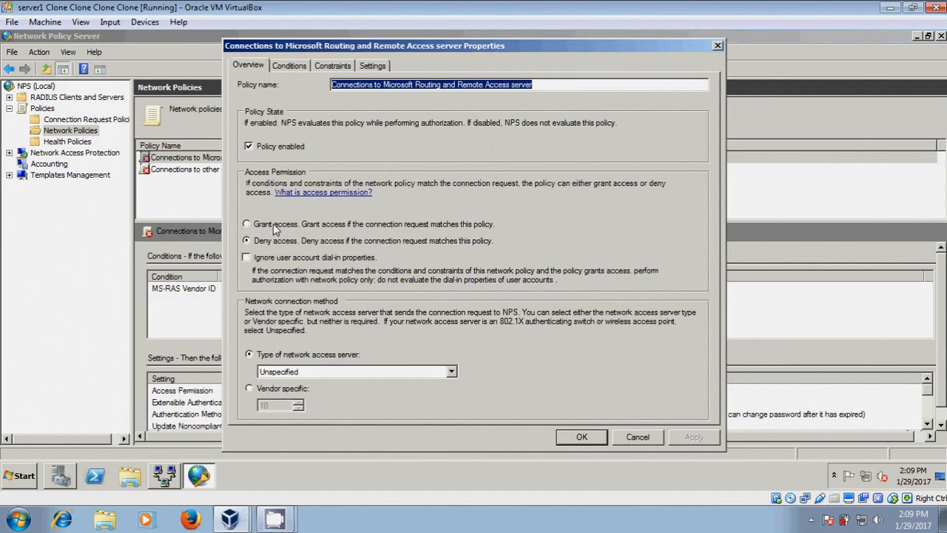
Step: Set the policy to Grant access and save the change
click(247, 223)
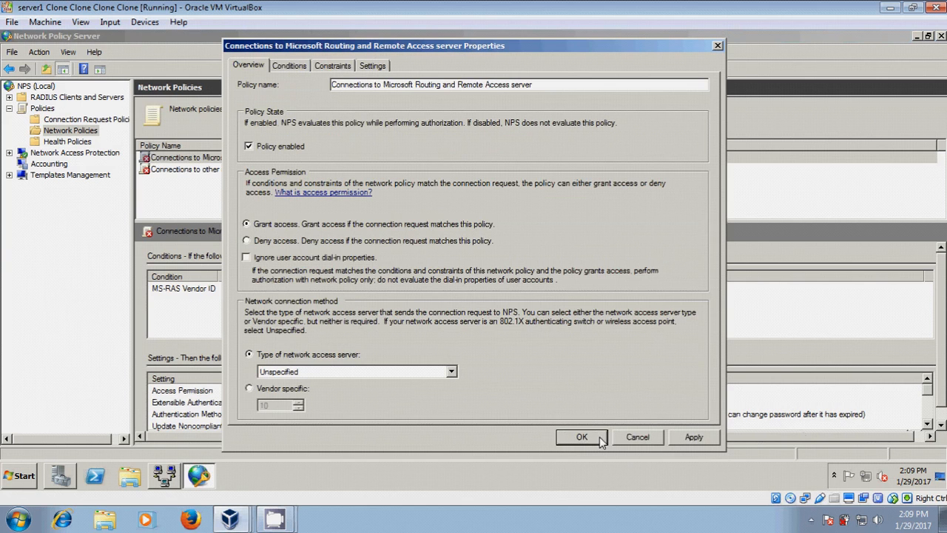
click(582, 437)
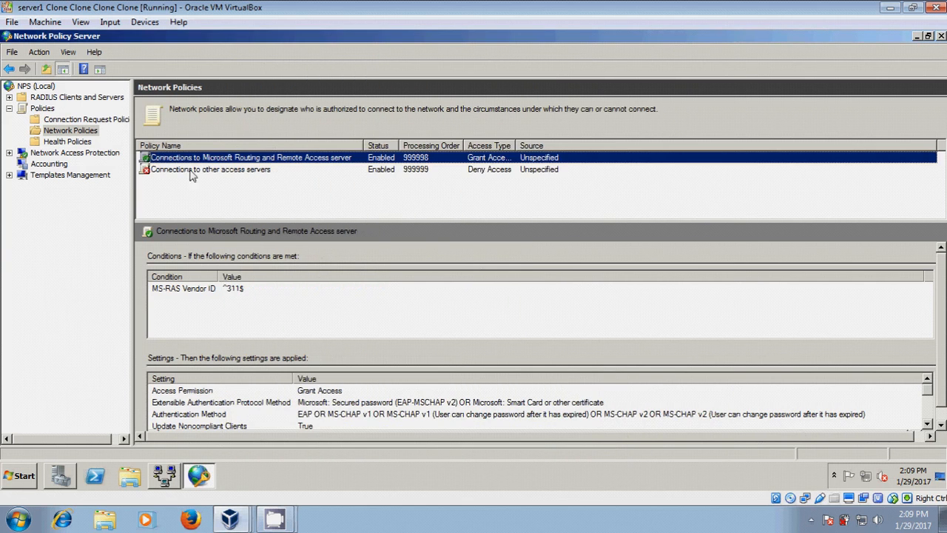
mouse_move(245, 178)
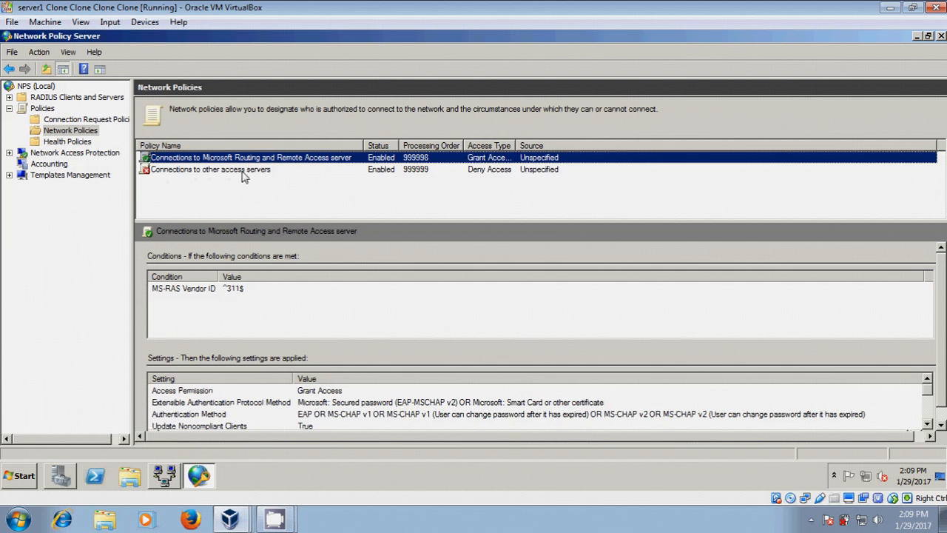
Step: Set the Connections to other access servers policy to Grant access and save it
right_click(210, 168)
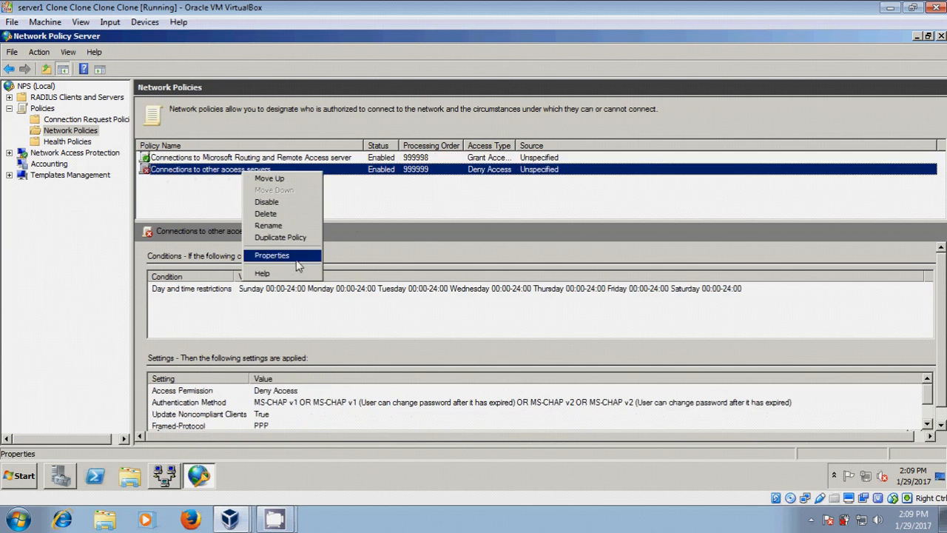
click(272, 255)
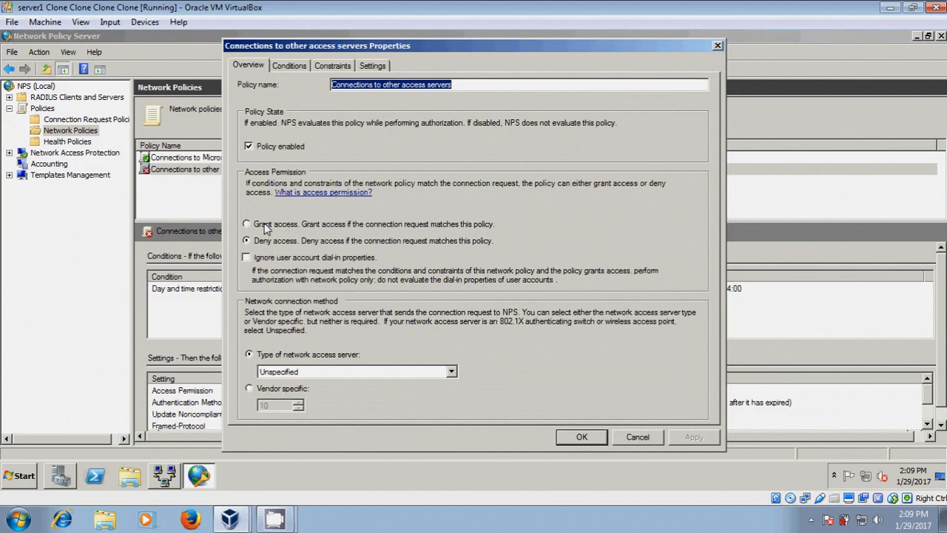
click(247, 224)
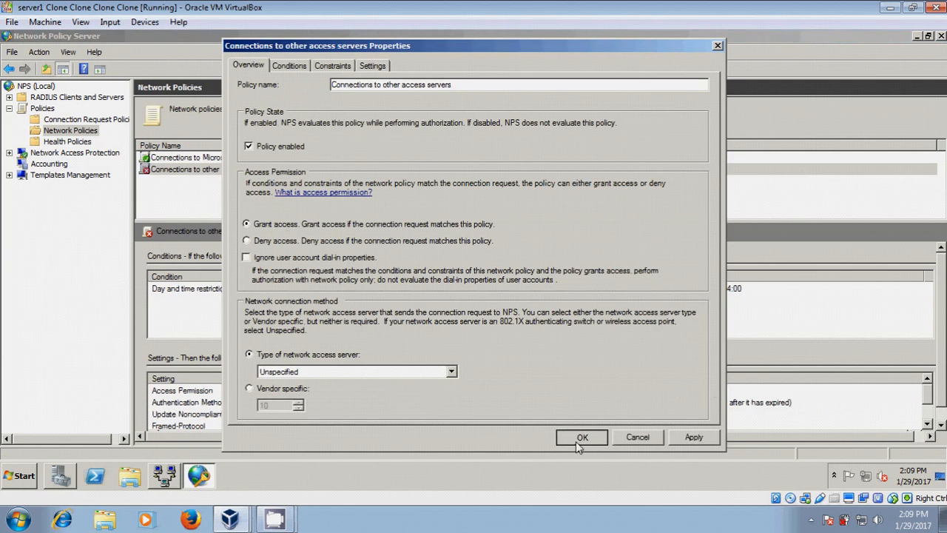
click(582, 436)
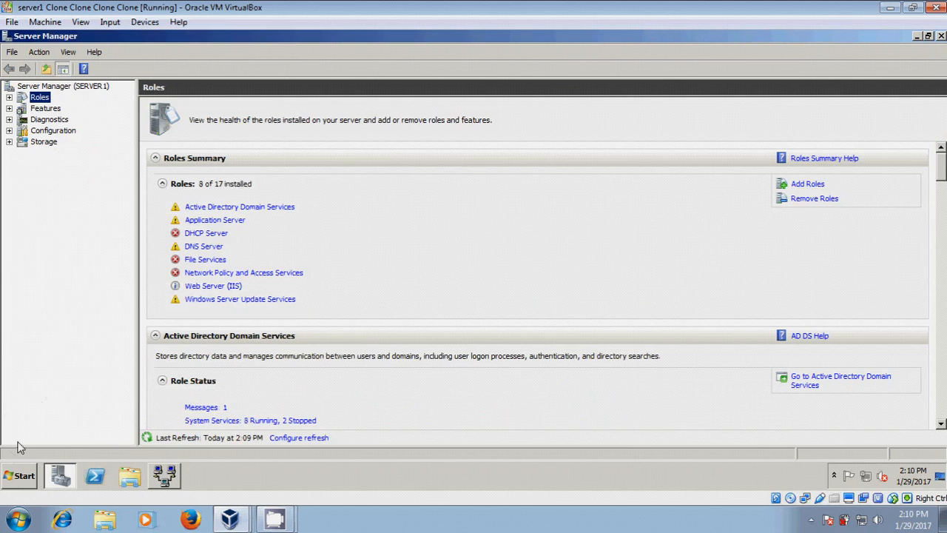
Step: Launch Active Directory Users and Computers and name the copied user renu
click(18, 475)
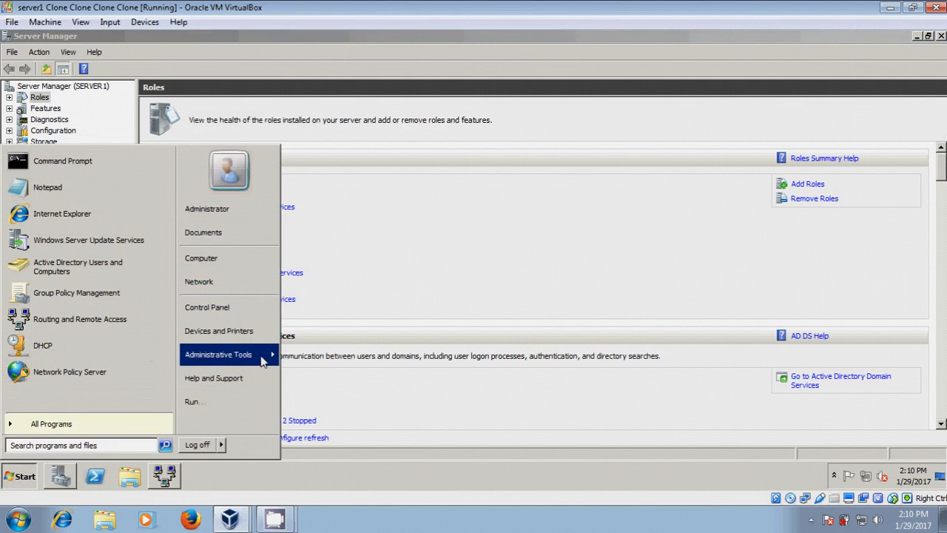
click(218, 355)
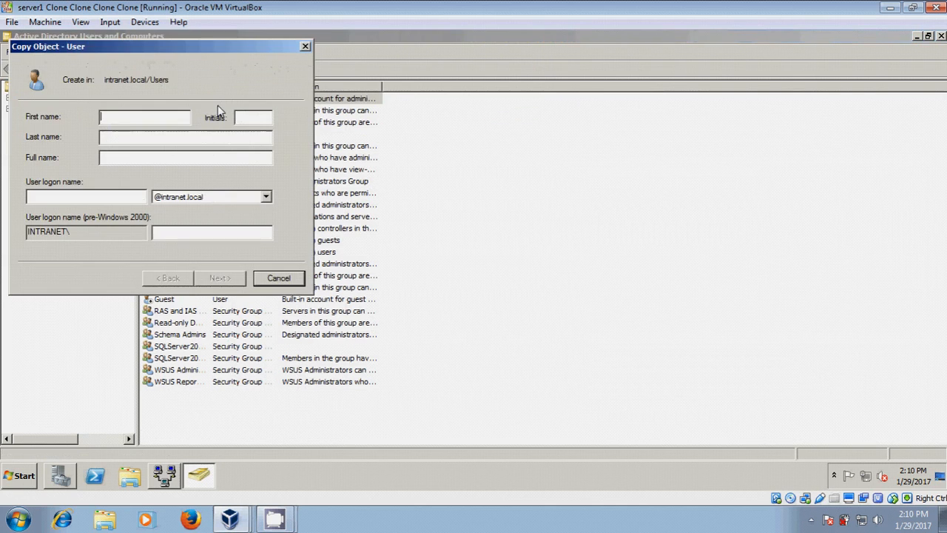
text(renu)
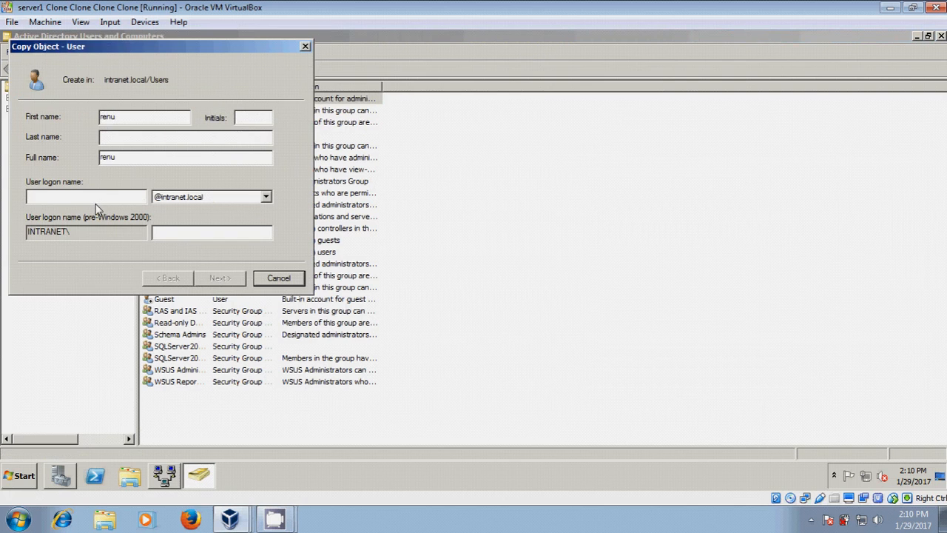
text(renu)
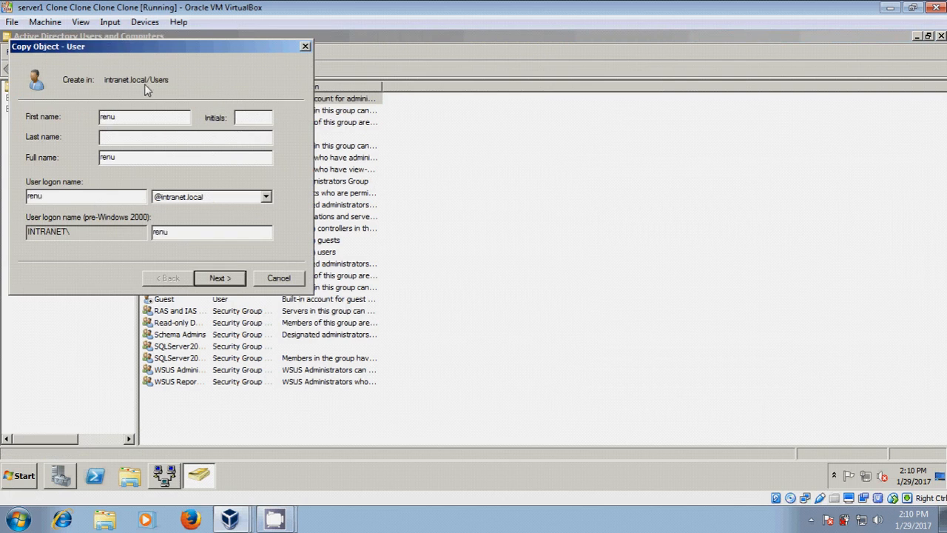
click(219, 278)
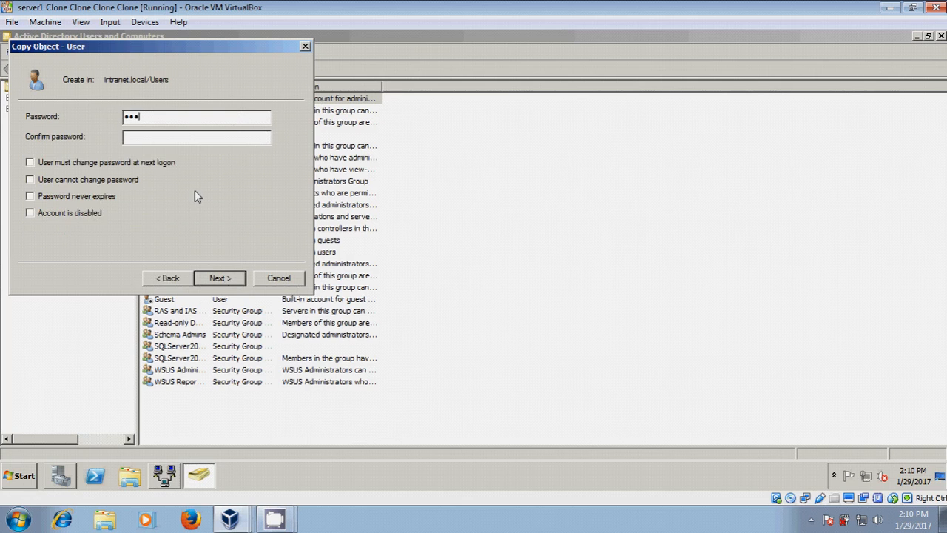
text(password)
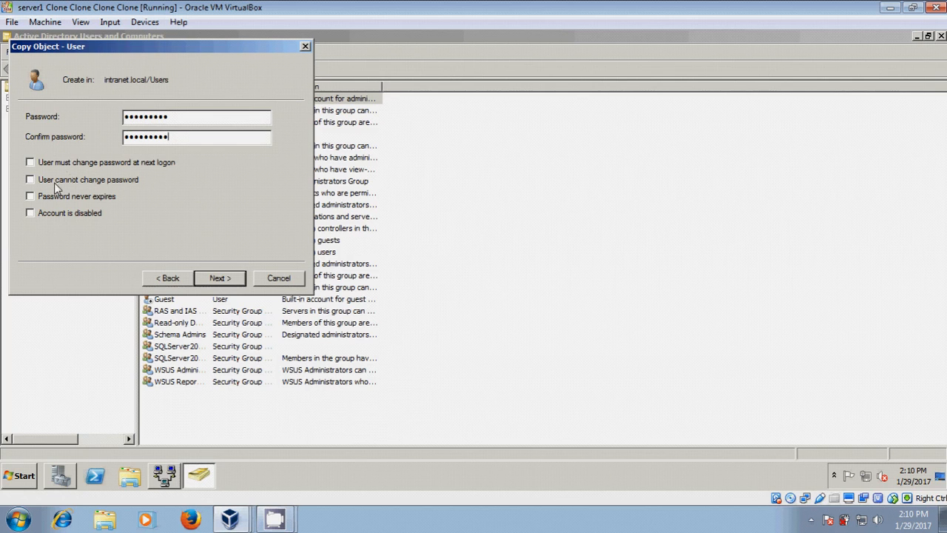
click(219, 278)
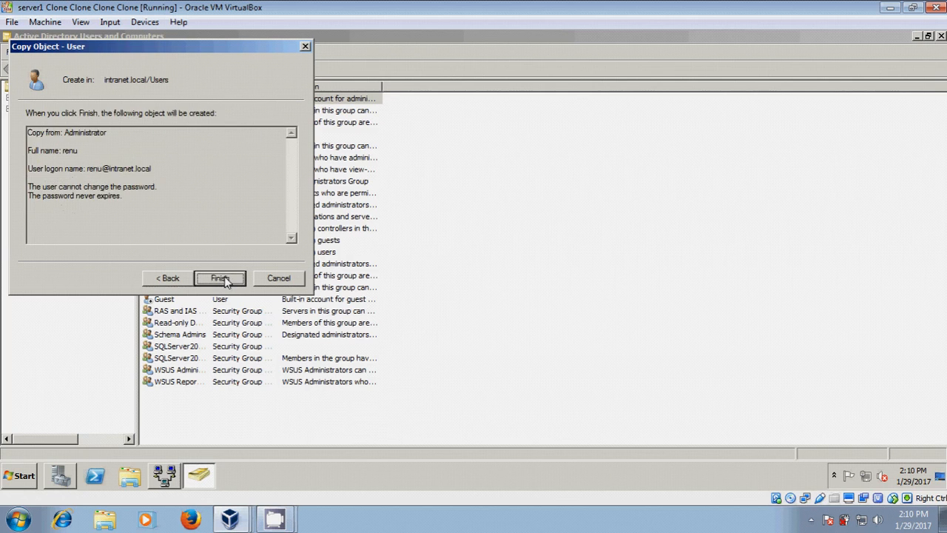
click(219, 278)
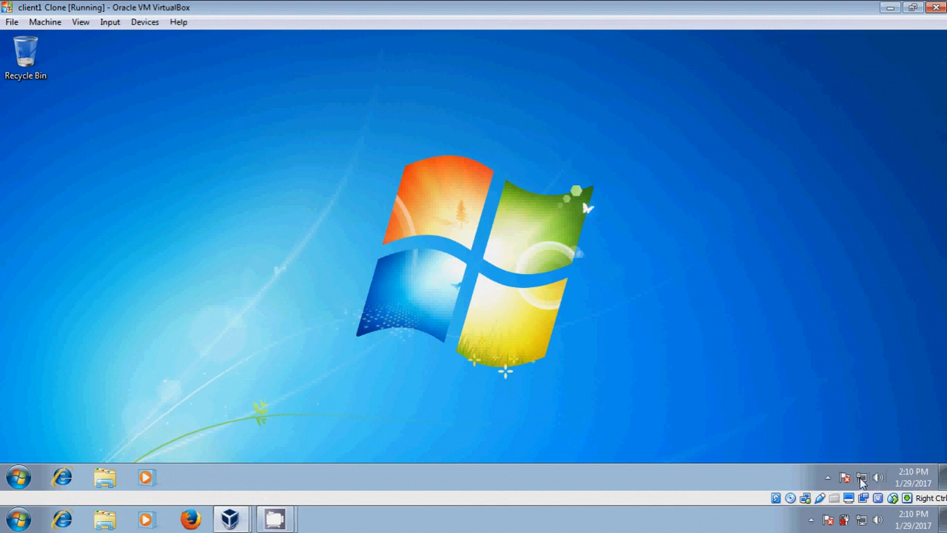
Step: From the tray, reach Network and Sharing Center and start a new 'Connect to a workplace' connection
click(862, 477)
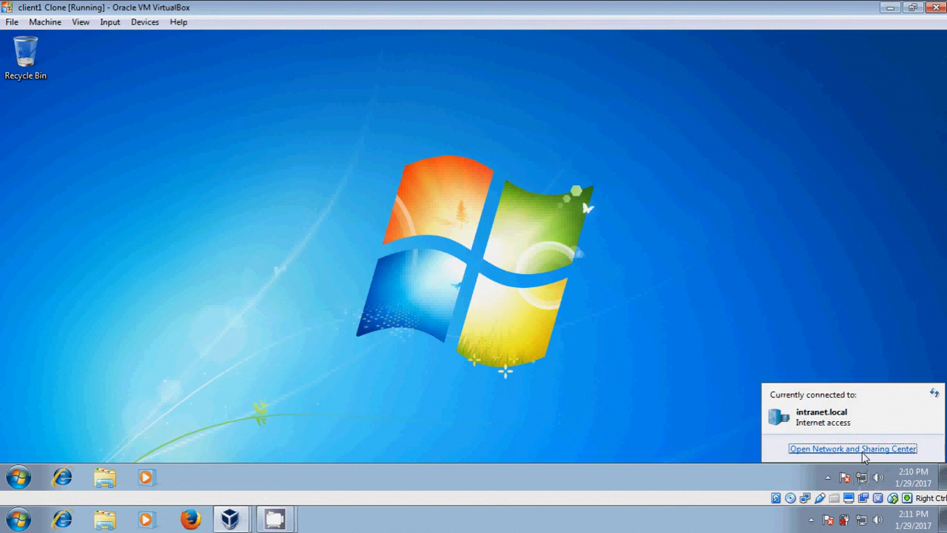
click(853, 448)
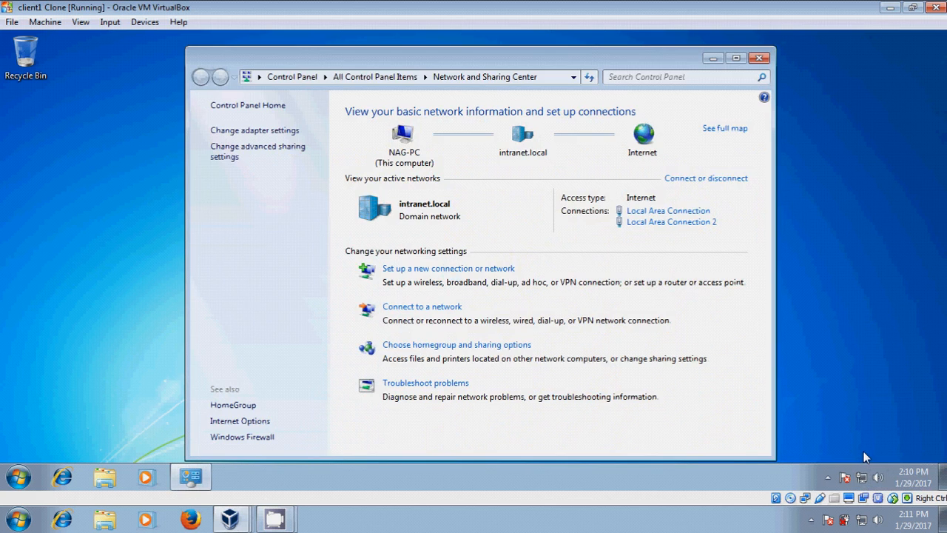
mouse_move(432, 278)
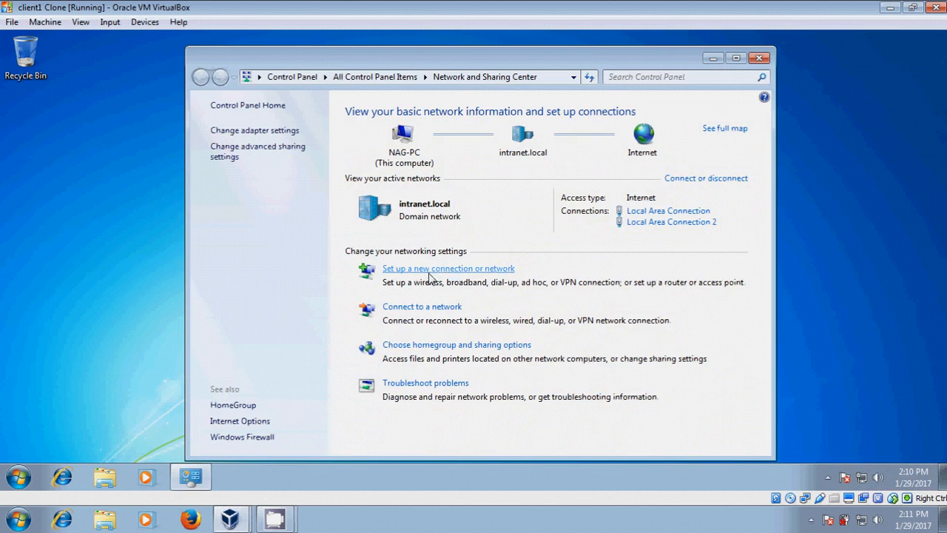
click(449, 268)
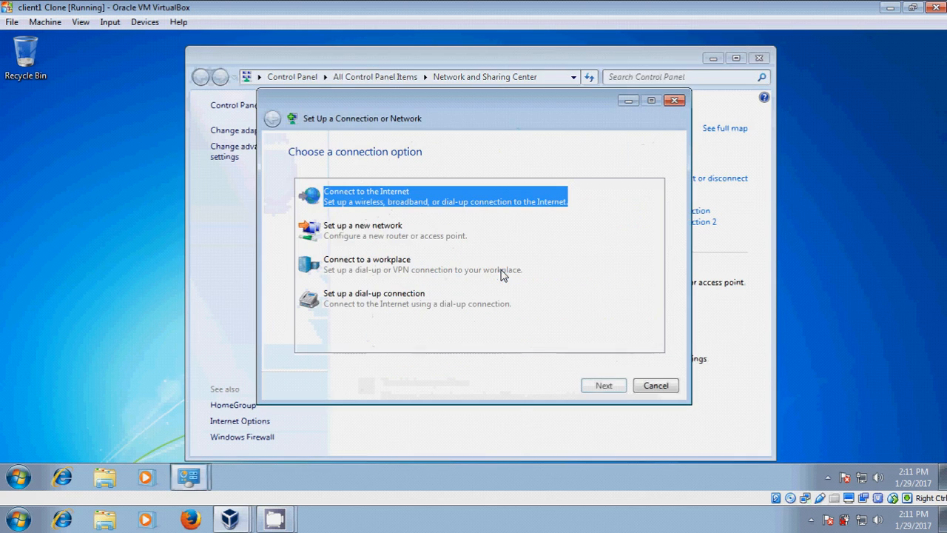
click(367, 264)
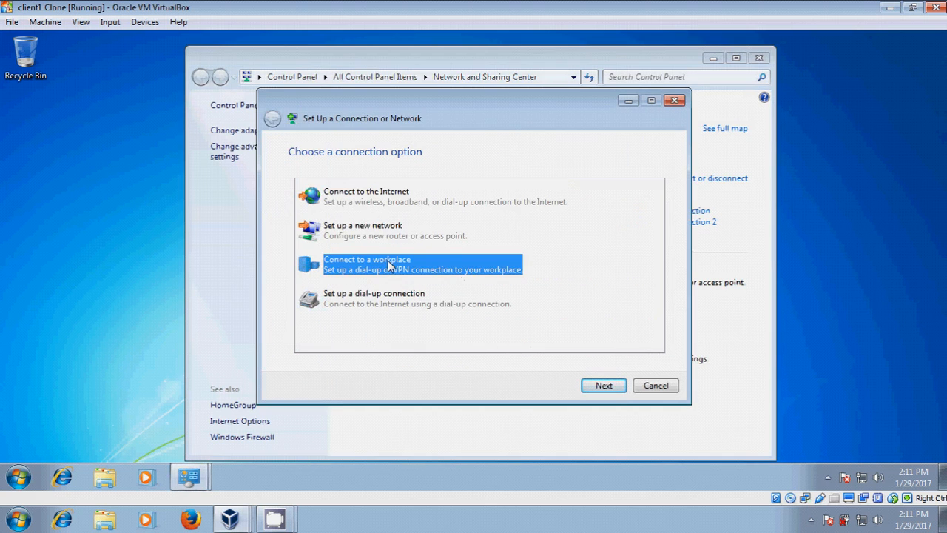
click(604, 385)
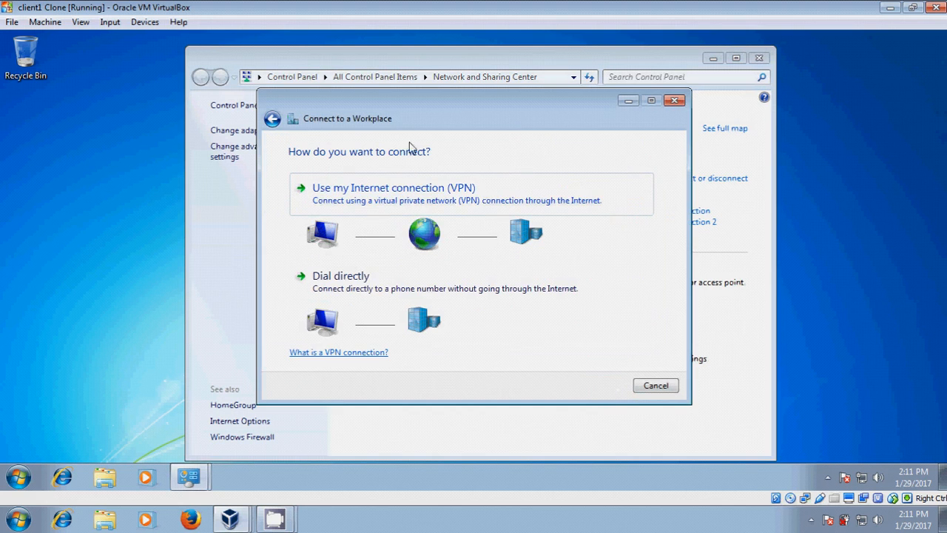
mouse_move(465, 195)
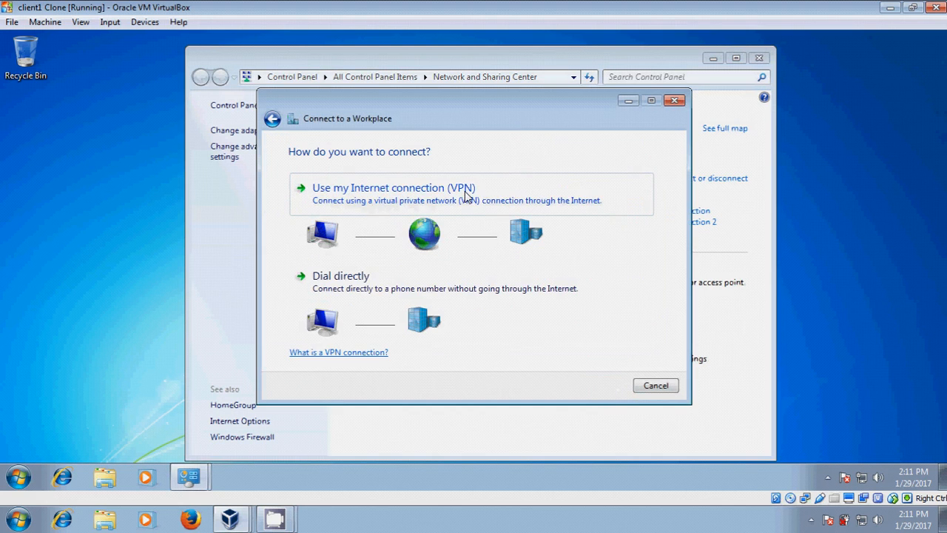
Step: Choose a VPN over the Internet to address 192 (192.168.0.3), without connecting now
click(393, 186)
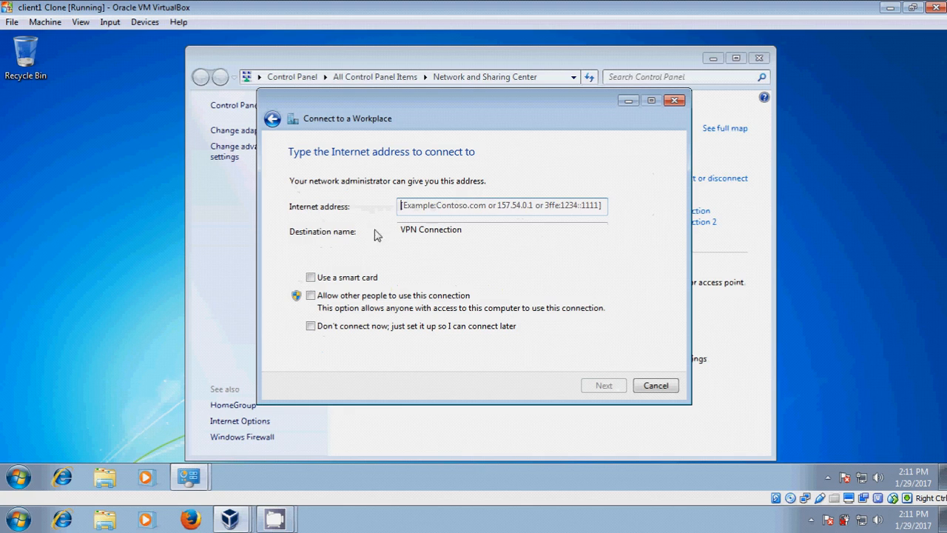
text(192.168.0.5)
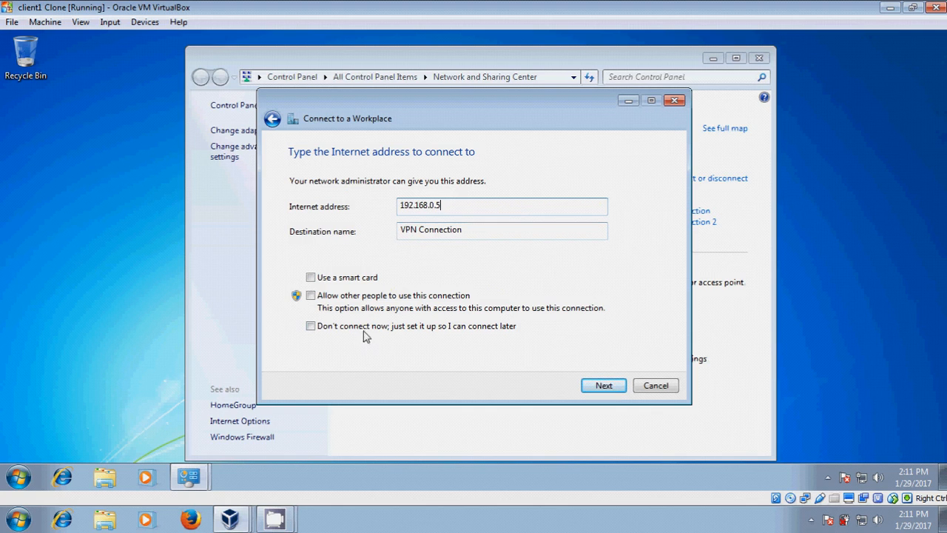
click(310, 326)
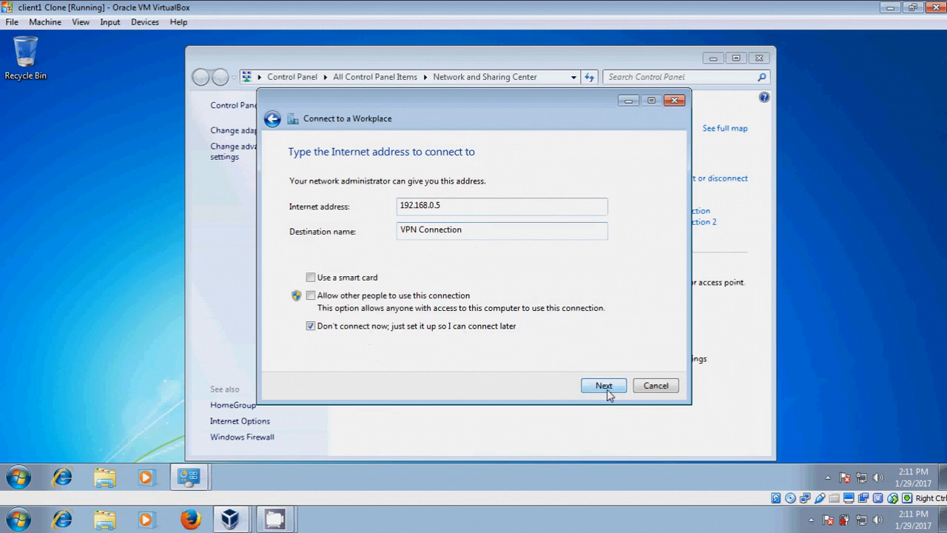
click(604, 385)
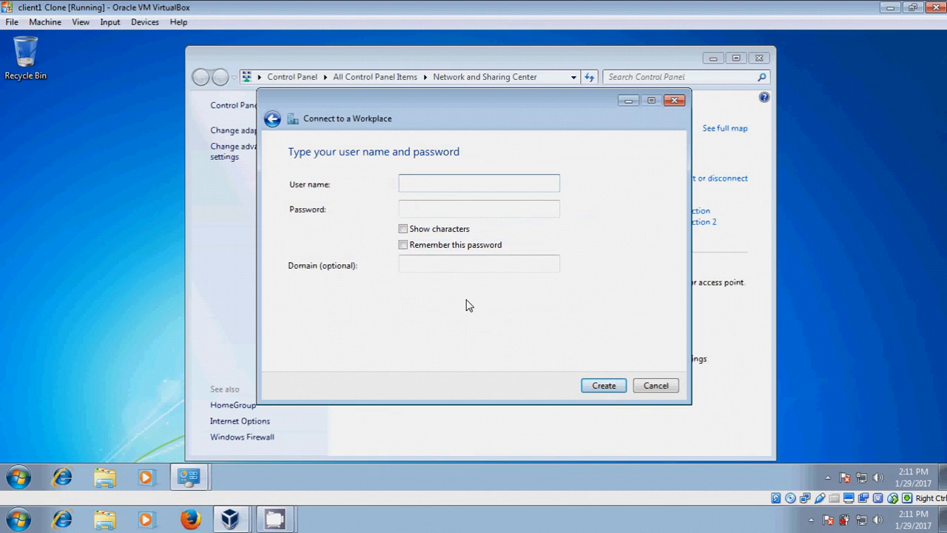
Step: Enter intranet\renu with its password, create the VPN connection and close the wizard
text(intranet\)
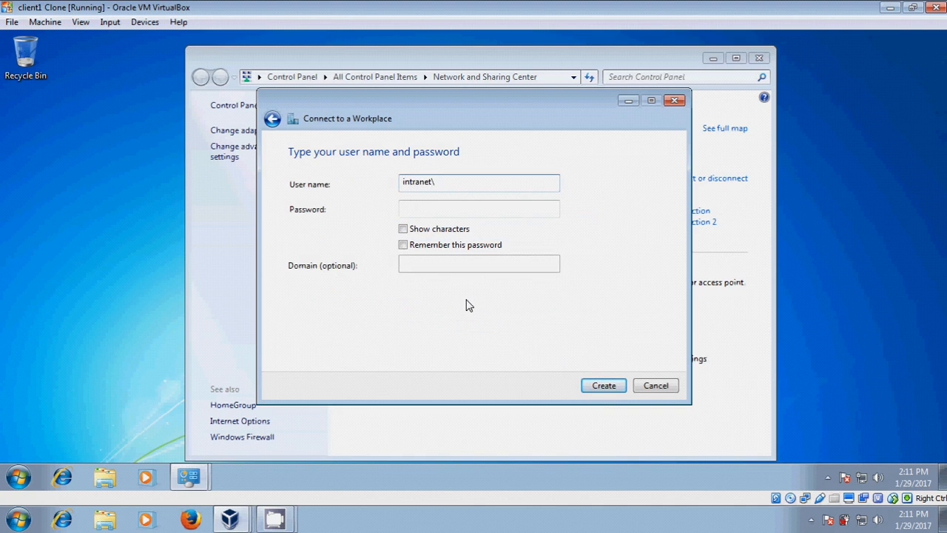
text(renu)
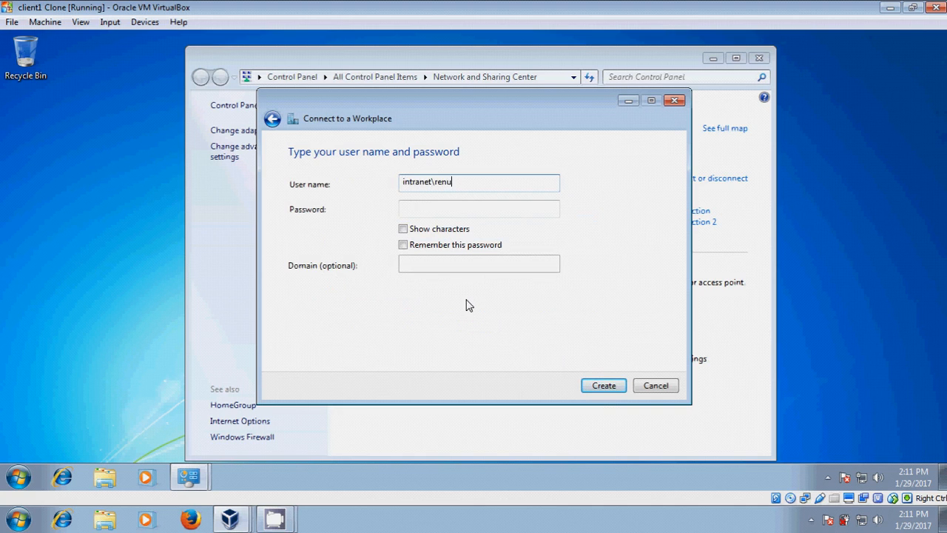
click(480, 208)
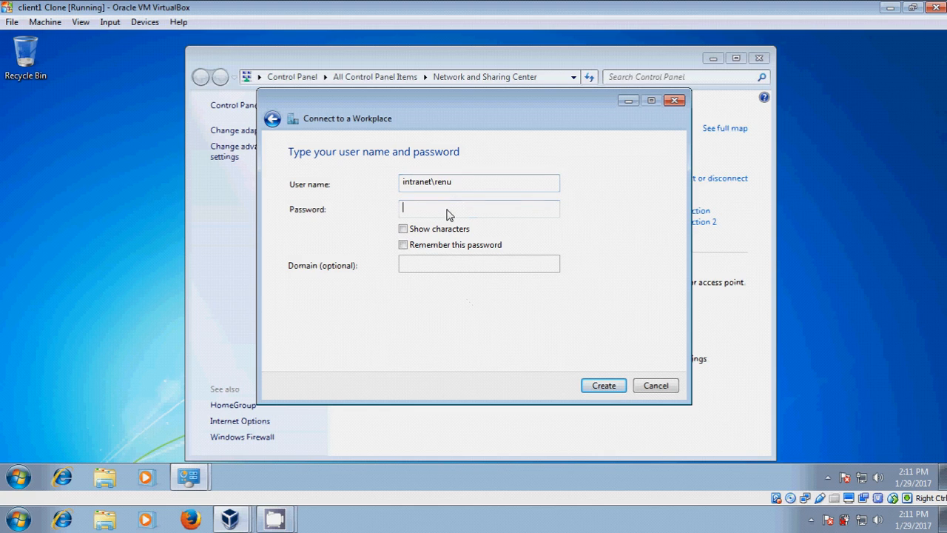
text(••••)
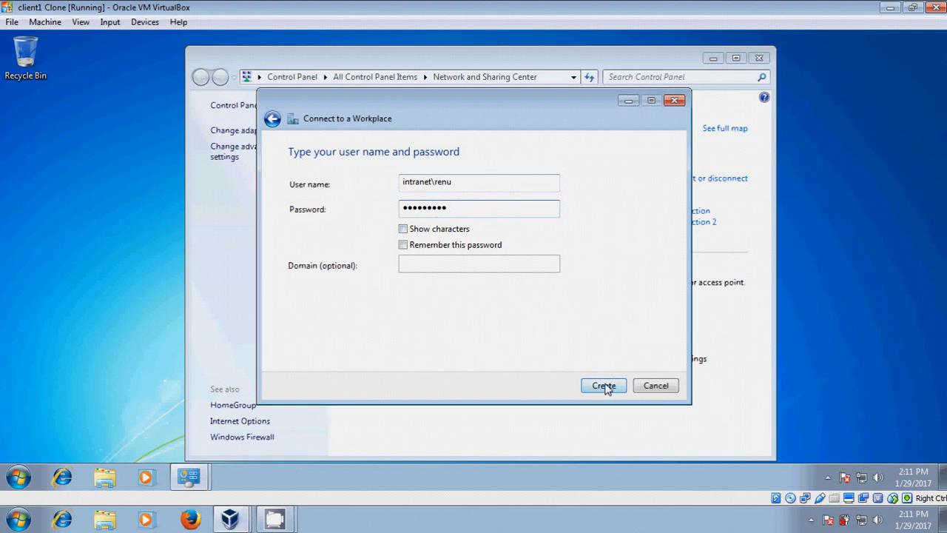
click(604, 385)
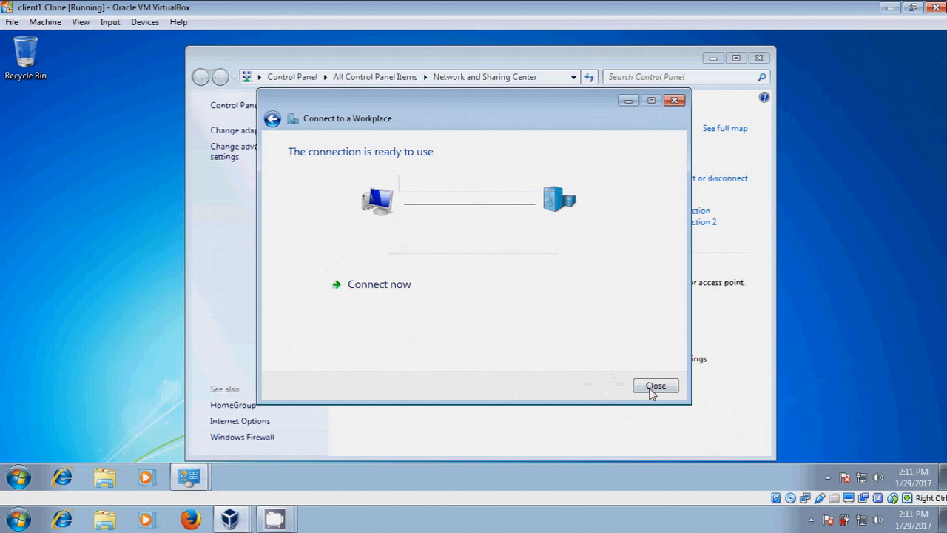
click(655, 385)
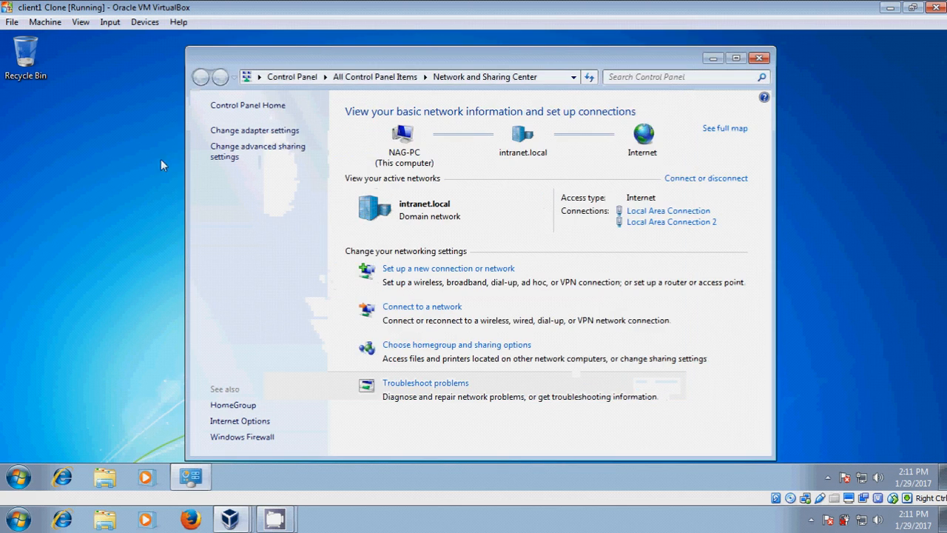
mouse_move(254, 130)
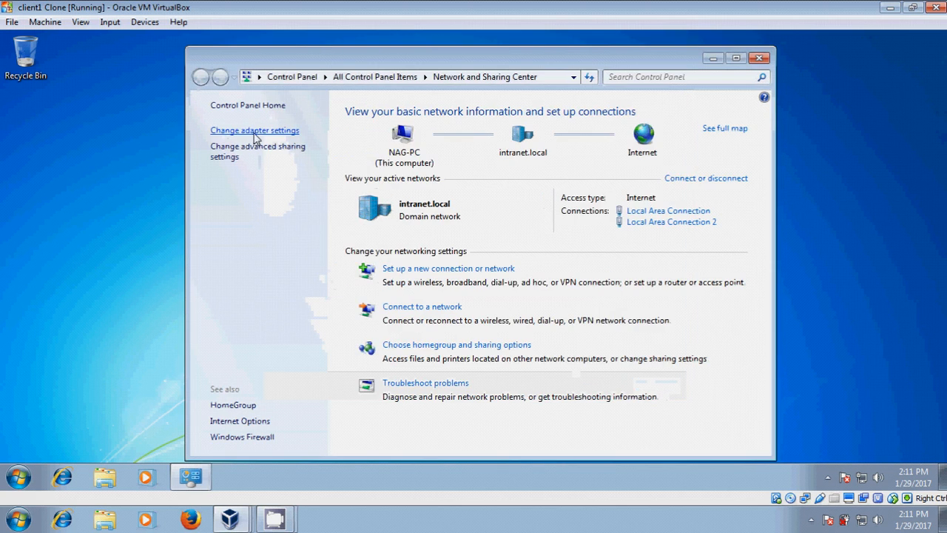
Step: In adapter settings, connect the VPN Connection using the domain user's password
click(255, 130)
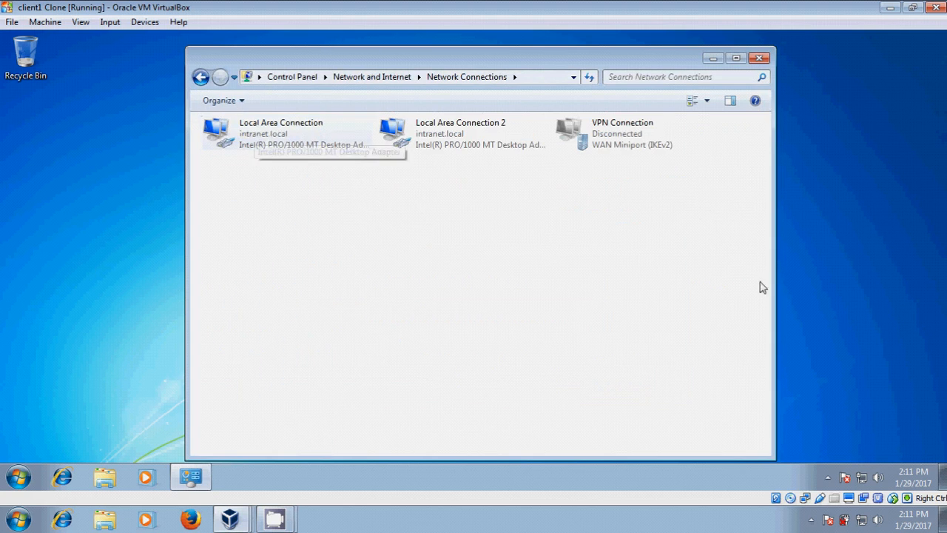
click(639, 133)
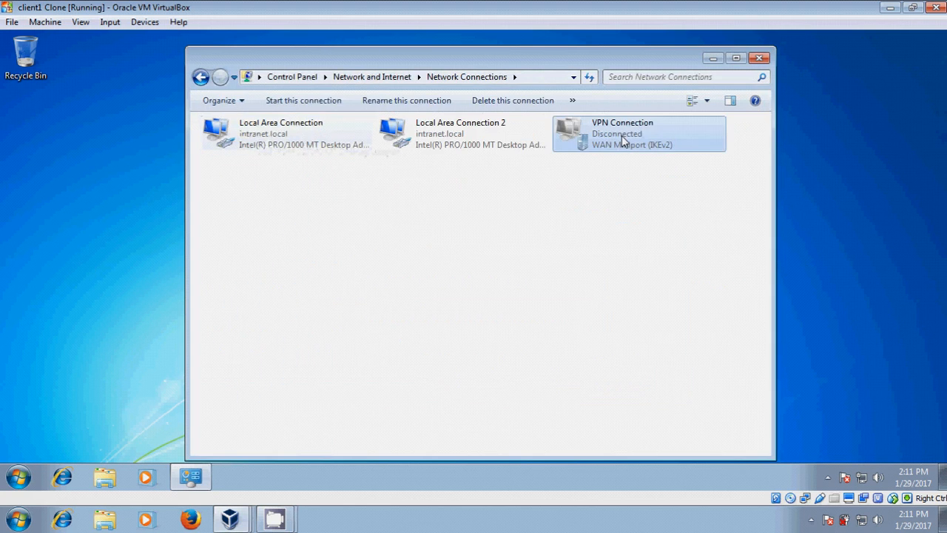
right_click(638, 133)
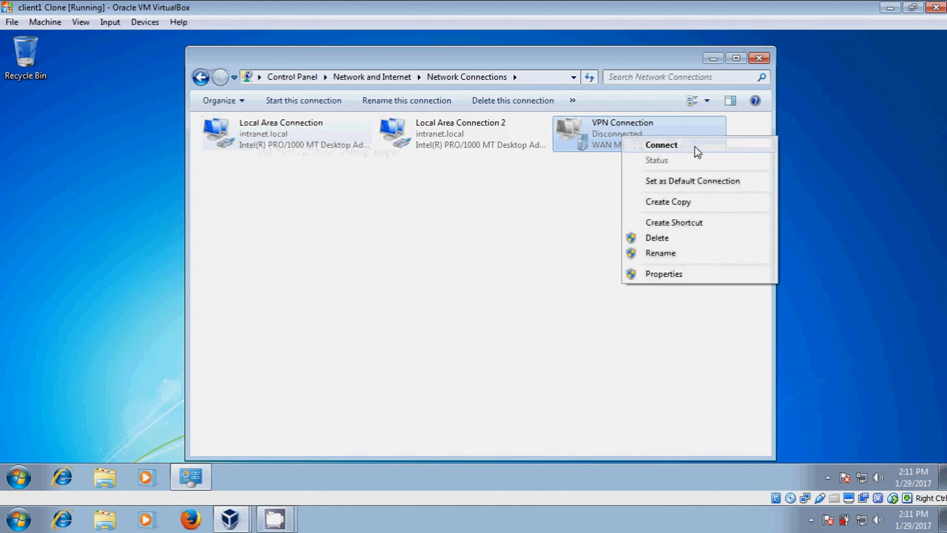
click(660, 145)
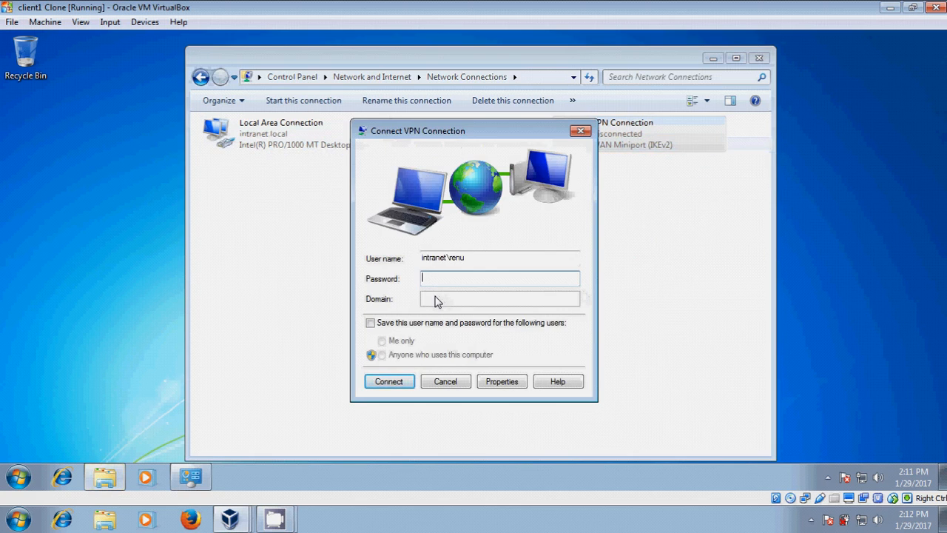
text(***)
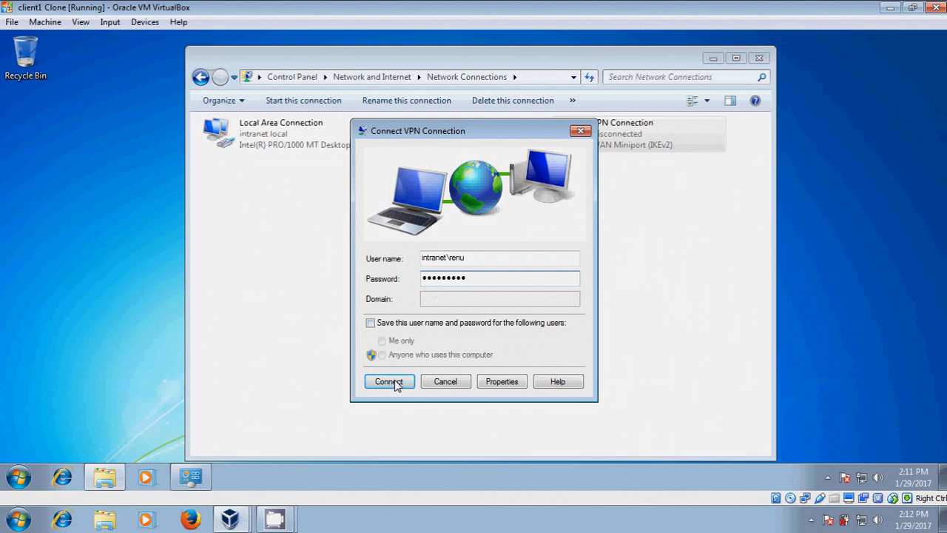
click(388, 382)
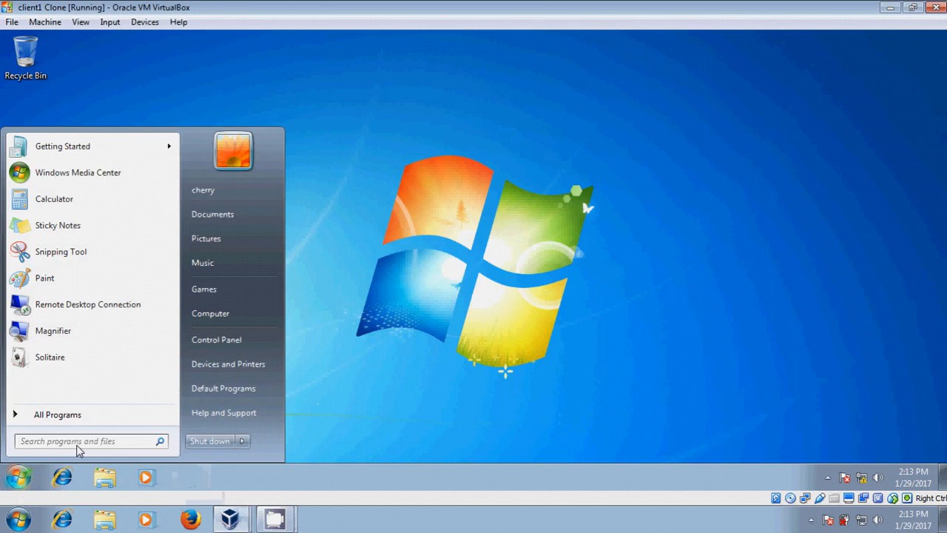
Step: Launch cmd as administrator from the Start search
text(cmd)
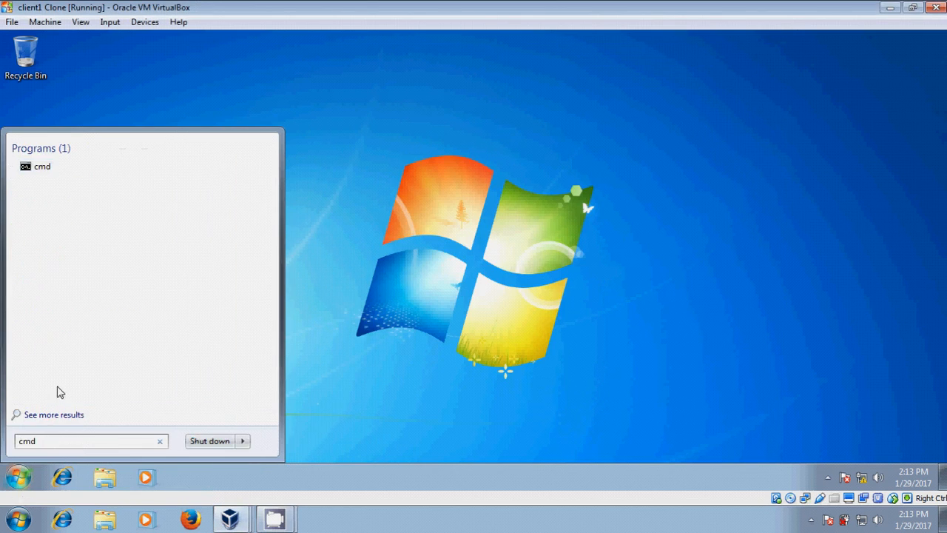
right_click(41, 165)
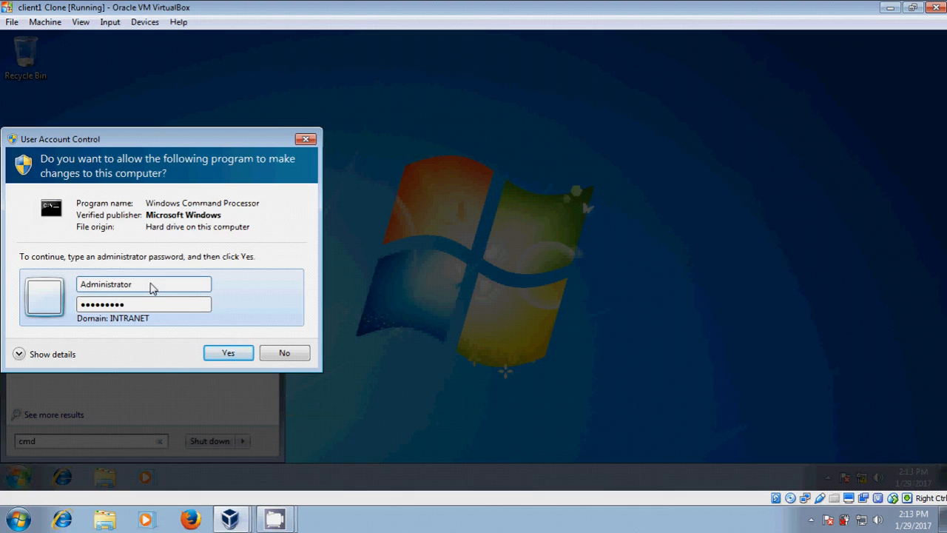
click(228, 352)
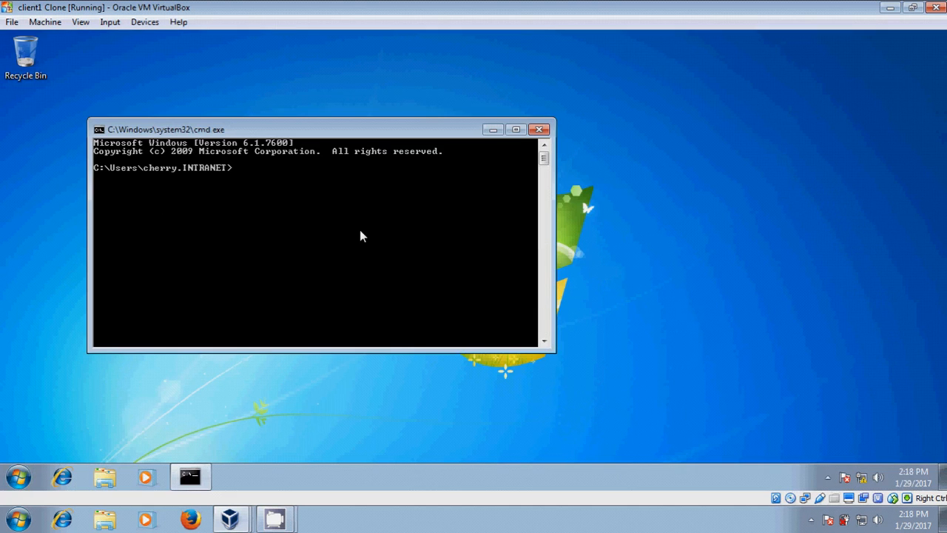
Step: Run ipconfig /all, review the VPN Connection address 192.168.0.2, then close the console
text(ipcon)
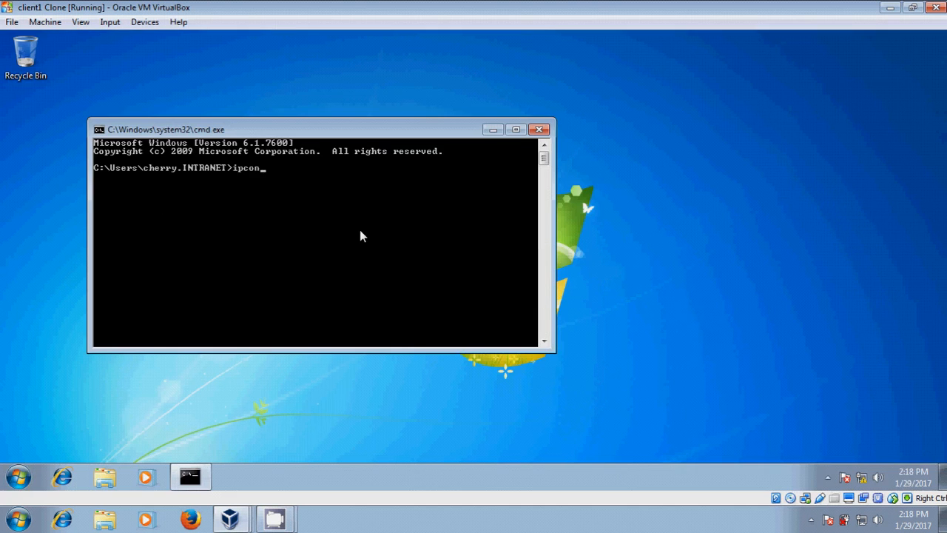
text(fig)
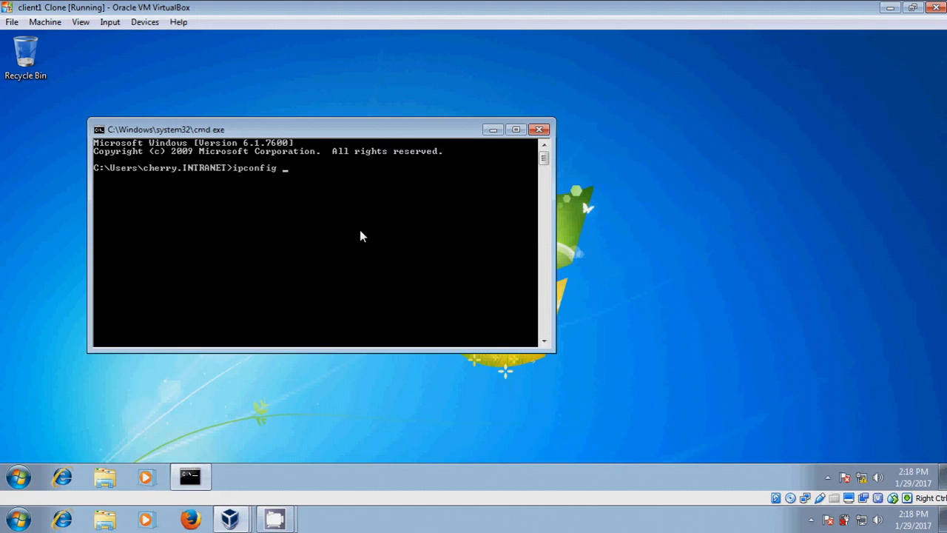
text(/all)
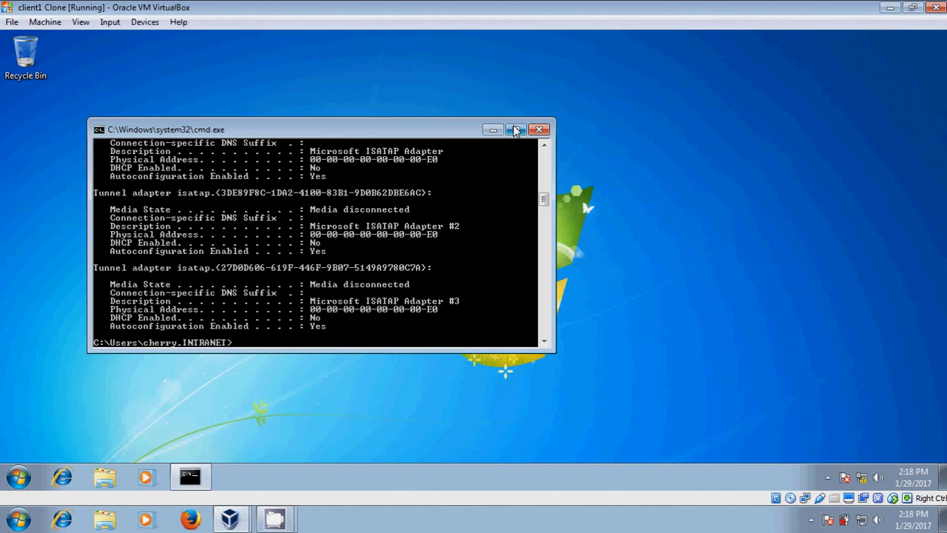
click(517, 130)
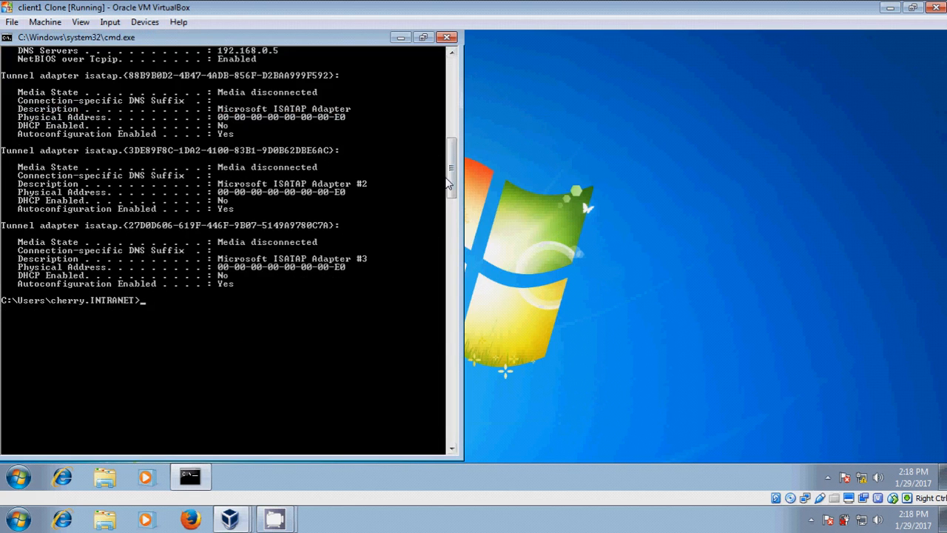
scroll(up, 3)
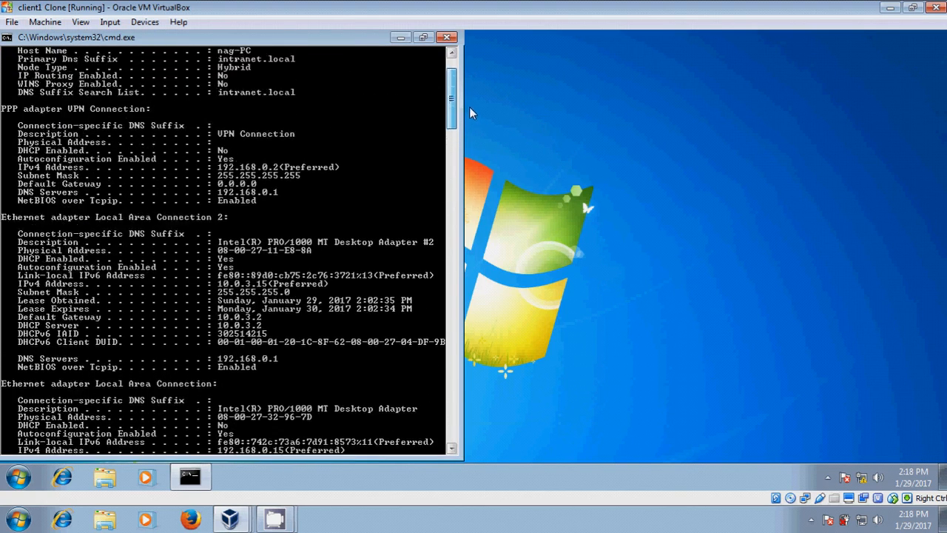
scroll(up, 3)
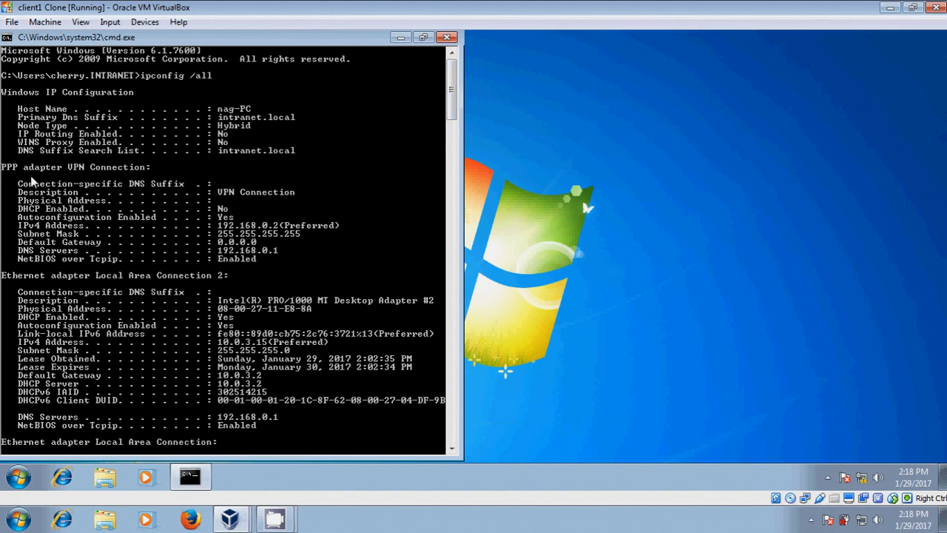
mouse_move(210, 219)
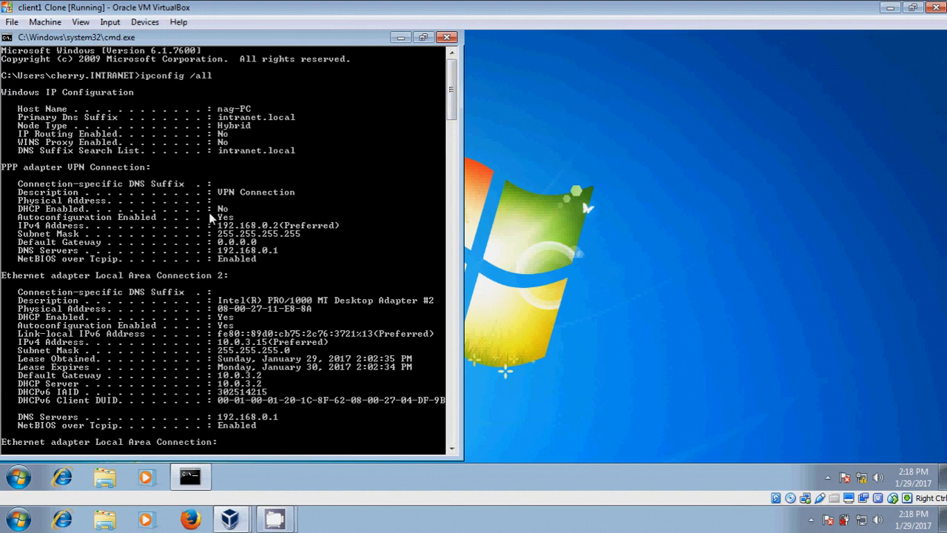
mouse_move(258, 245)
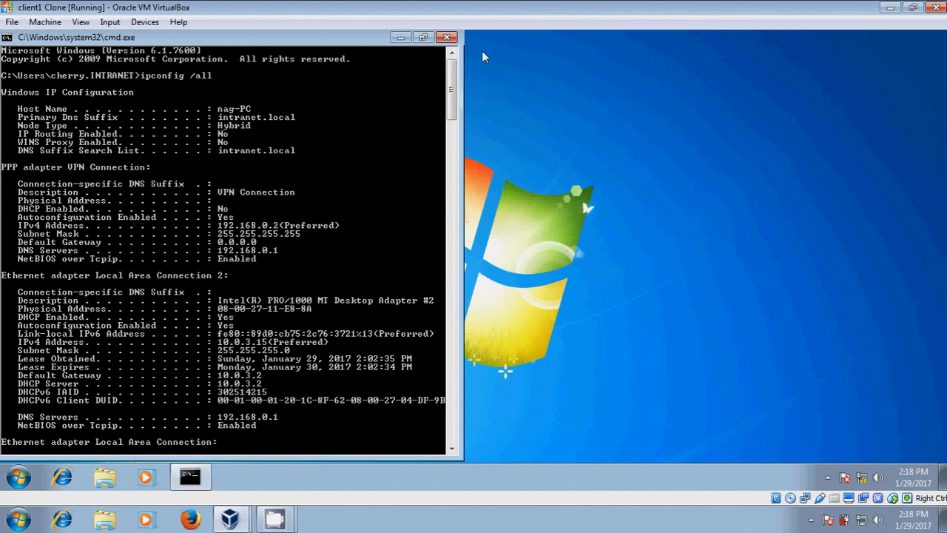
click(447, 37)
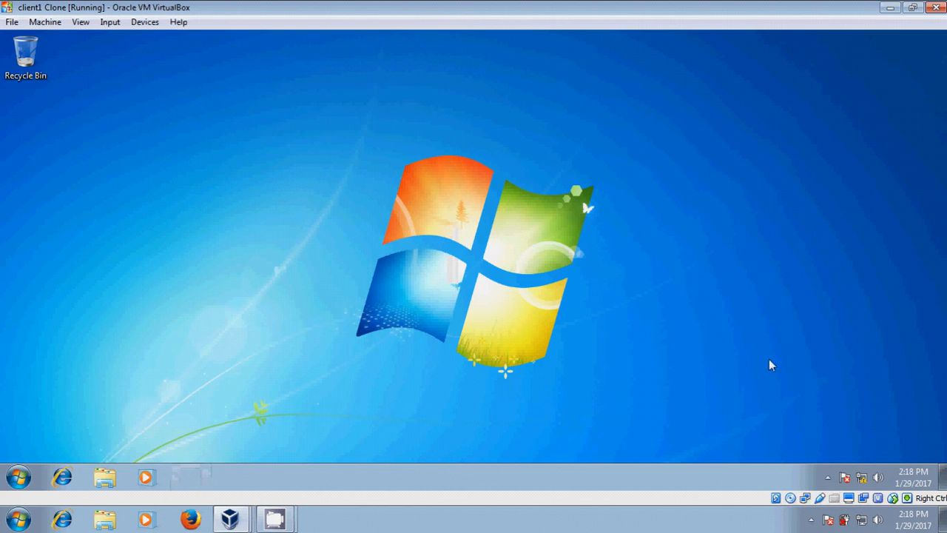
mouse_move(861, 477)
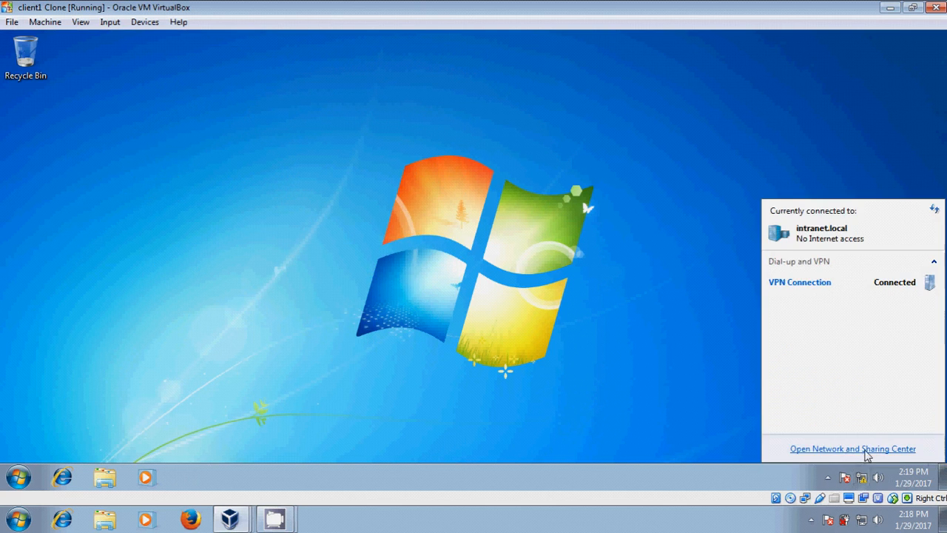
click(852, 448)
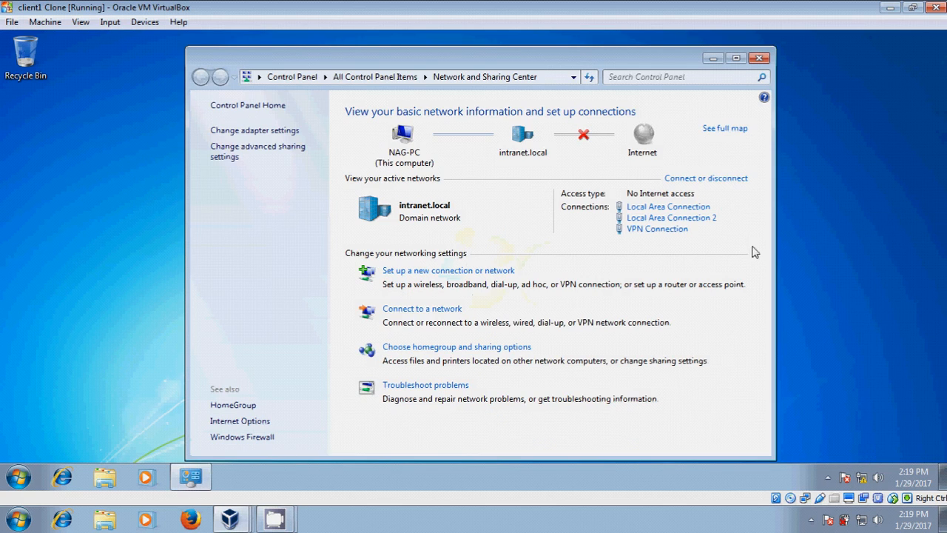
click(657, 228)
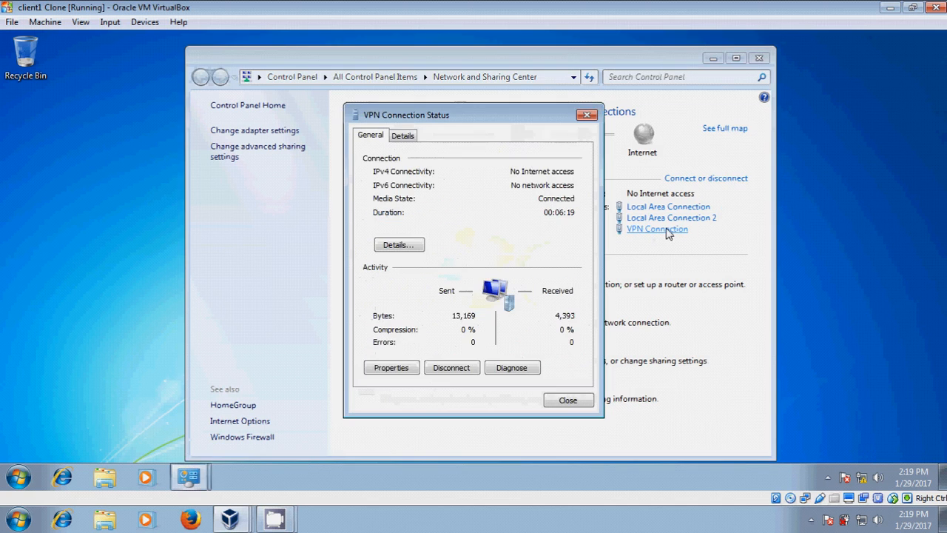
click(390, 367)
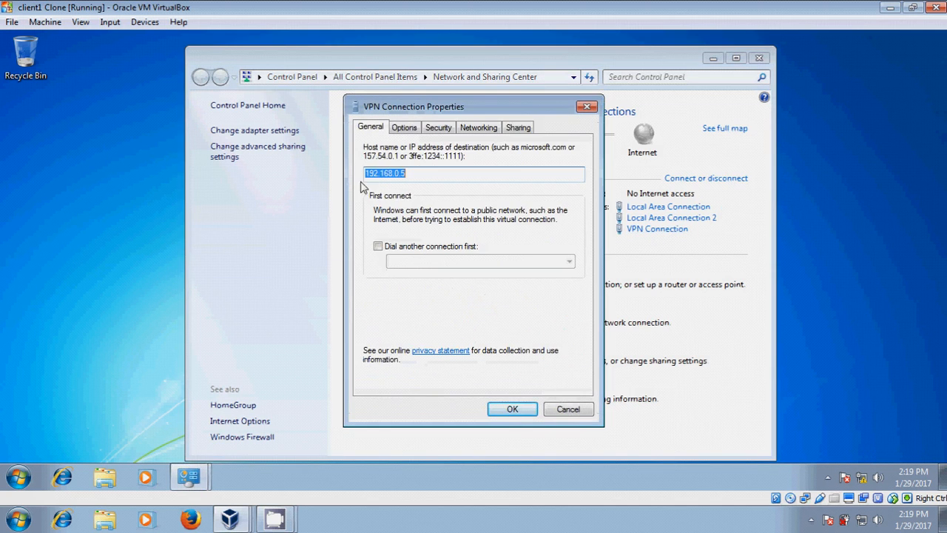
mouse_move(388, 195)
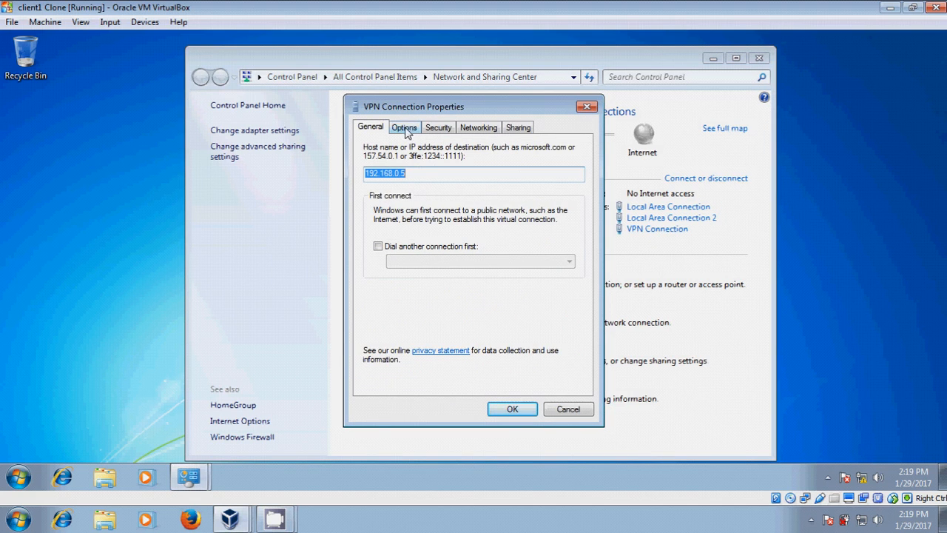
mouse_move(411, 133)
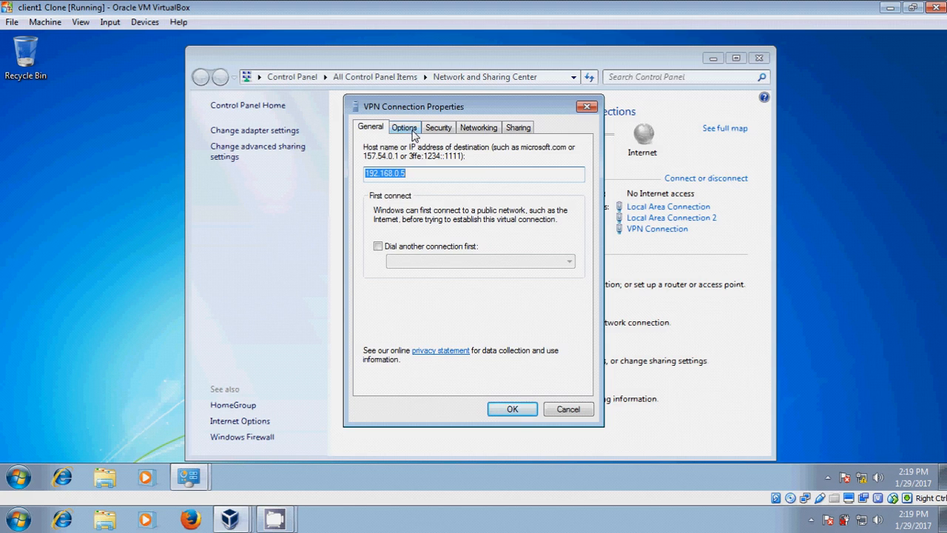
click(405, 128)
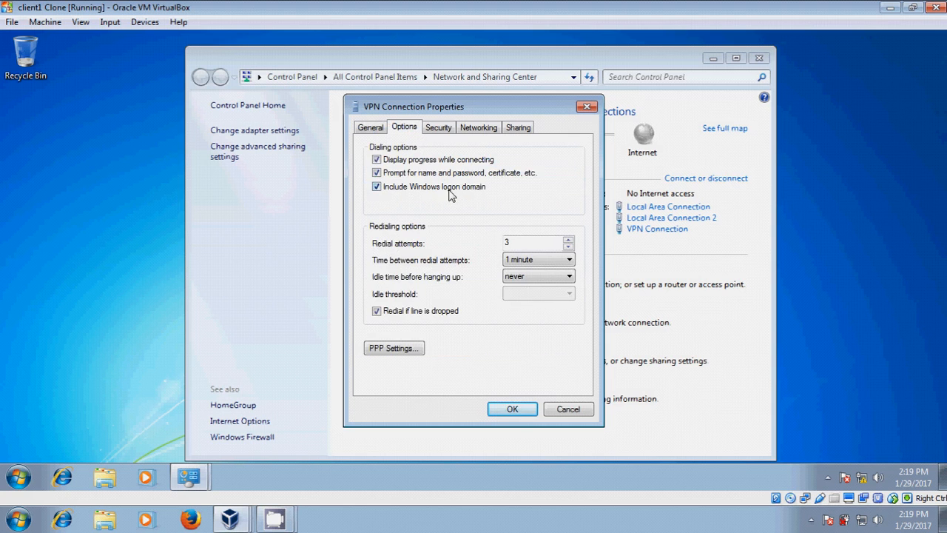
click(438, 127)
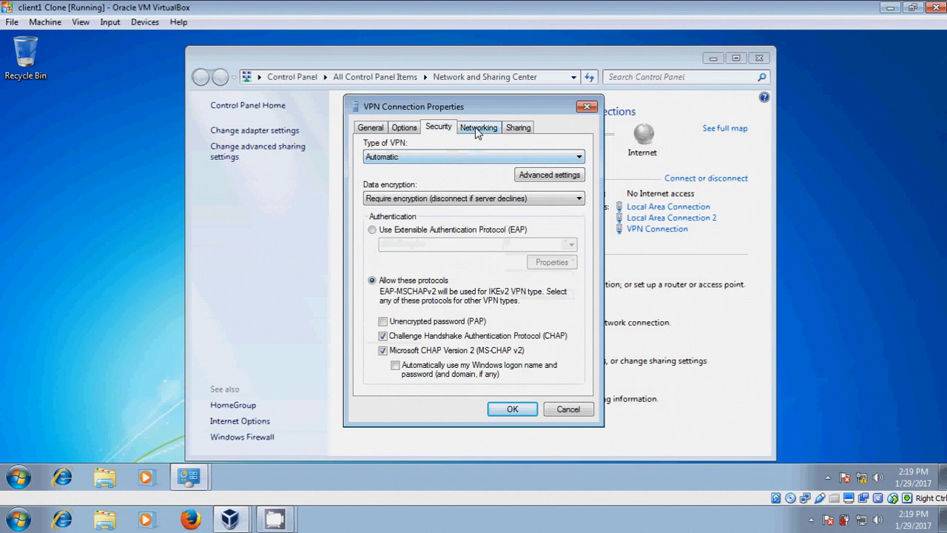
click(478, 127)
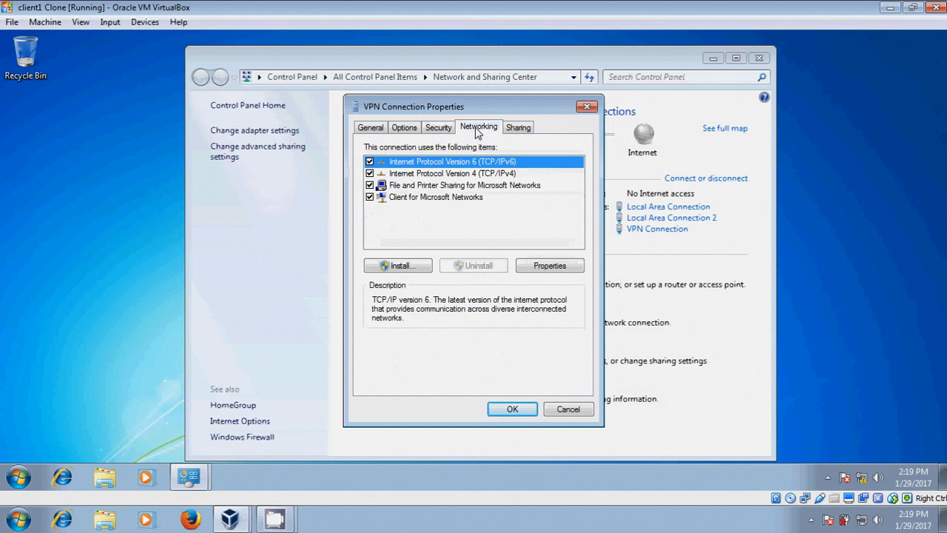
click(518, 127)
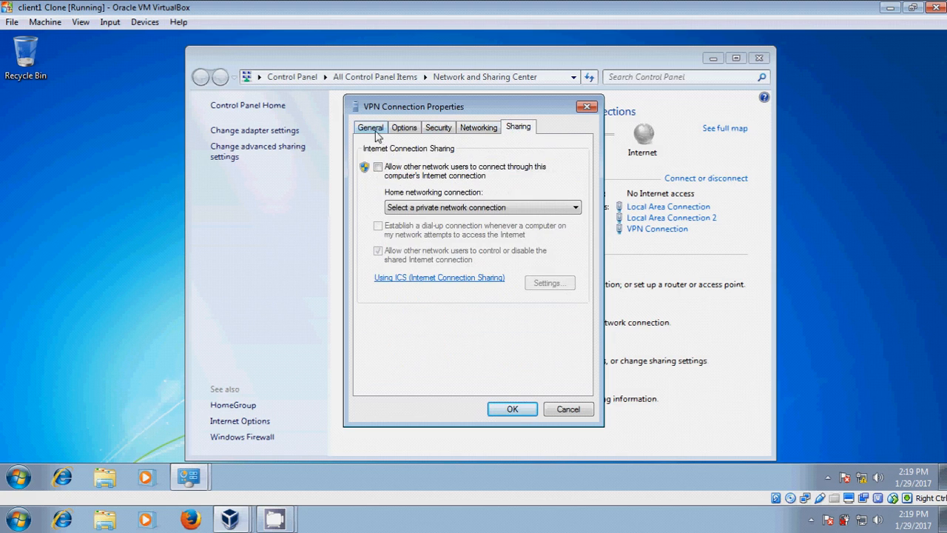
click(370, 127)
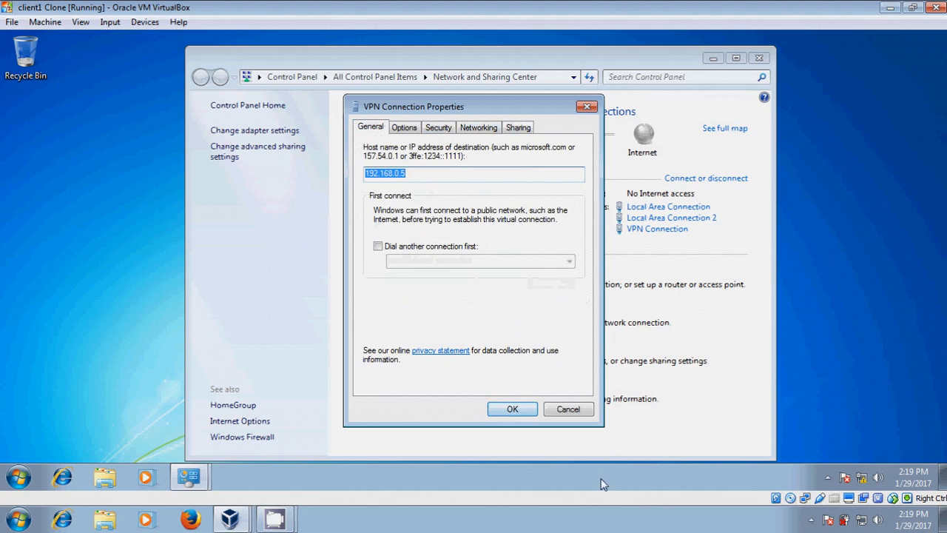
click(512, 408)
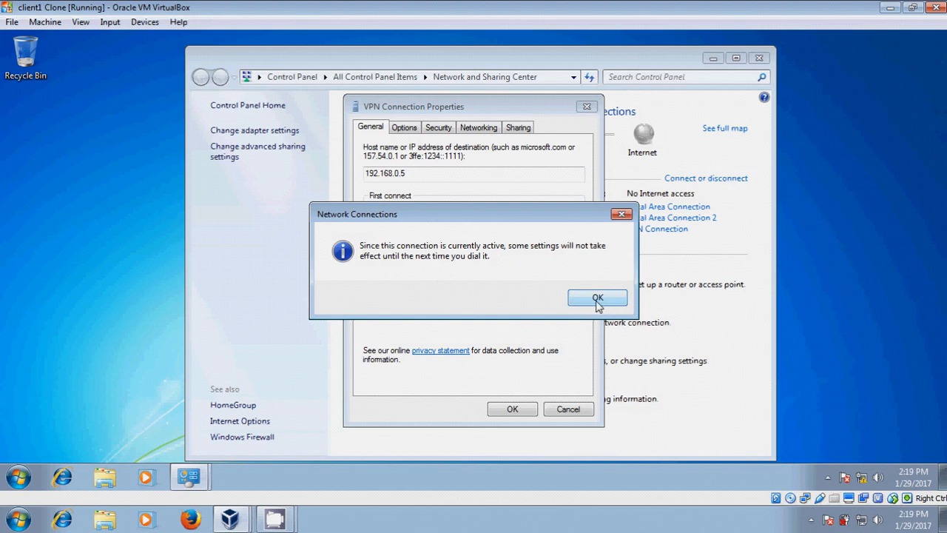
click(598, 296)
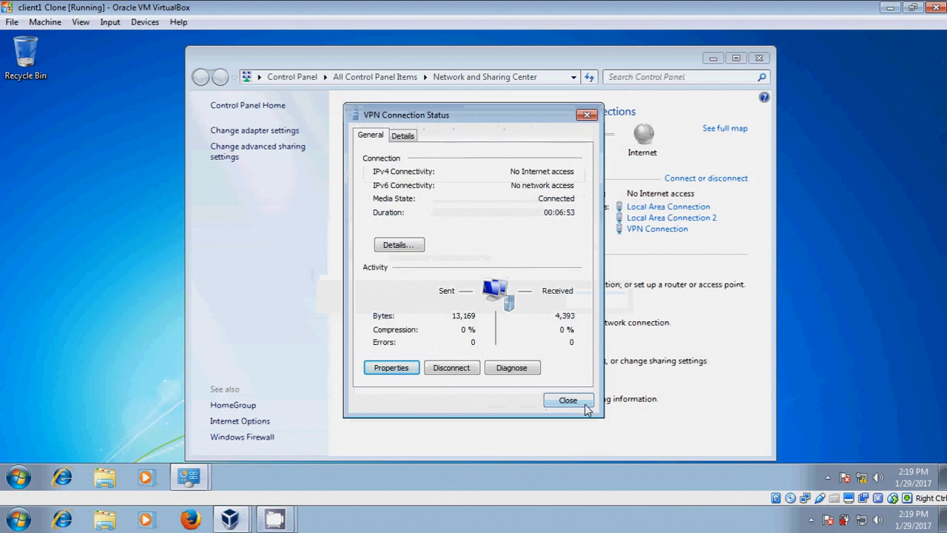
click(569, 400)
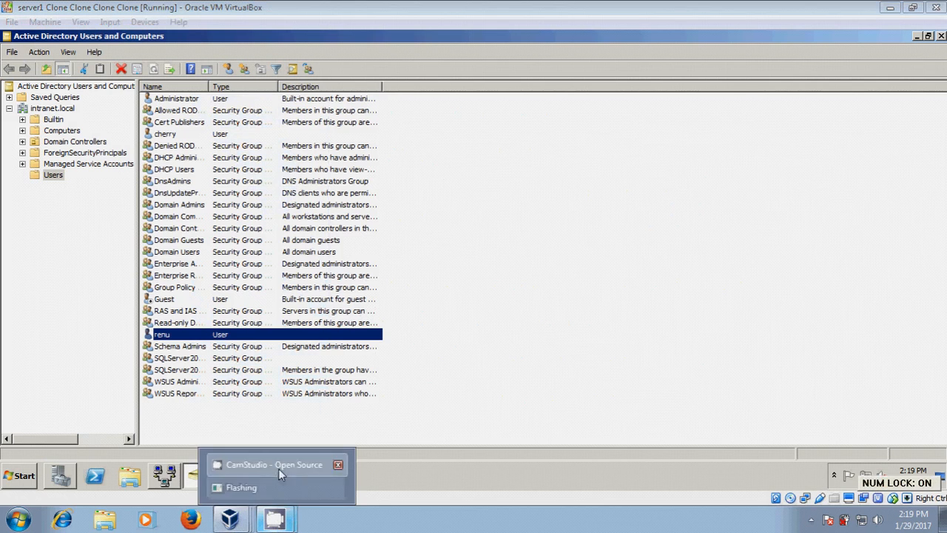
Step: Maximize the Routing and Remote Access console and show Remote Access Clients listing INTRANET\renu
click(274, 465)
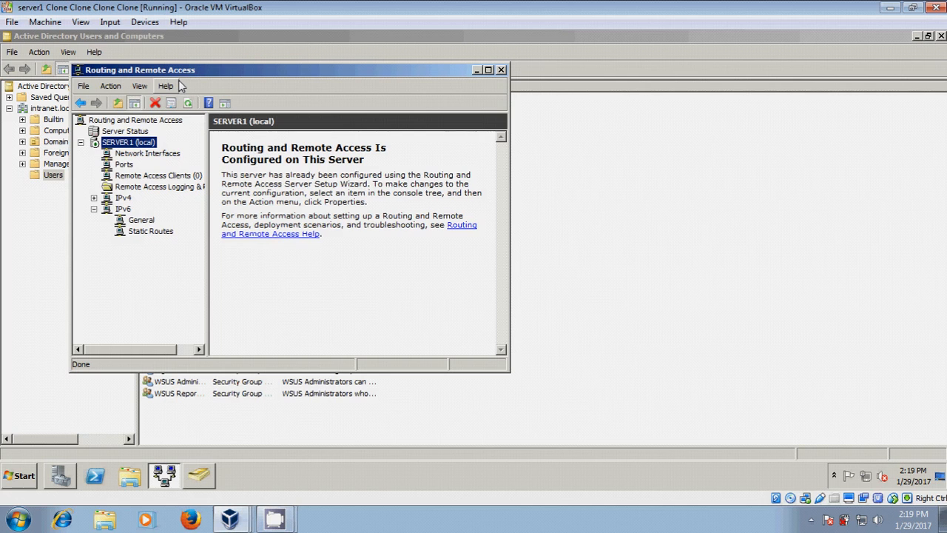
mouse_move(548, 57)
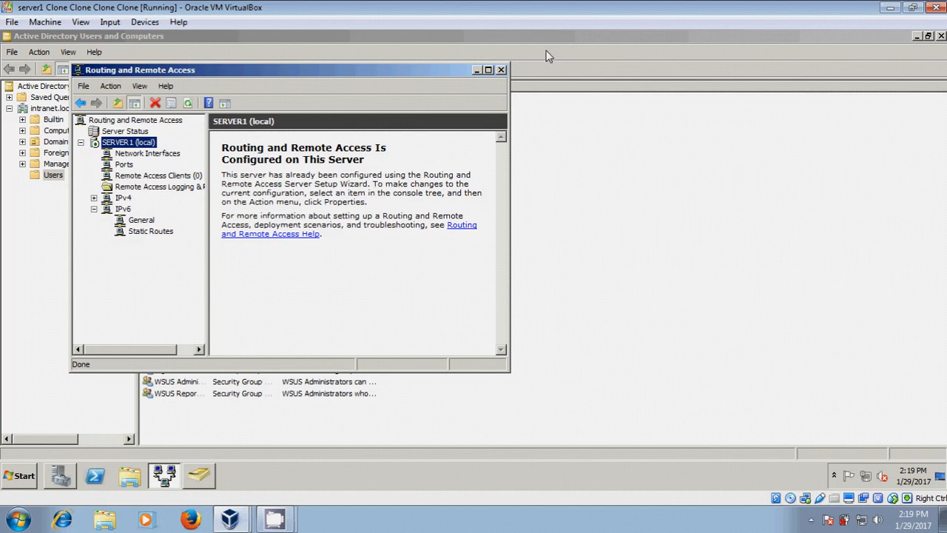
click(489, 69)
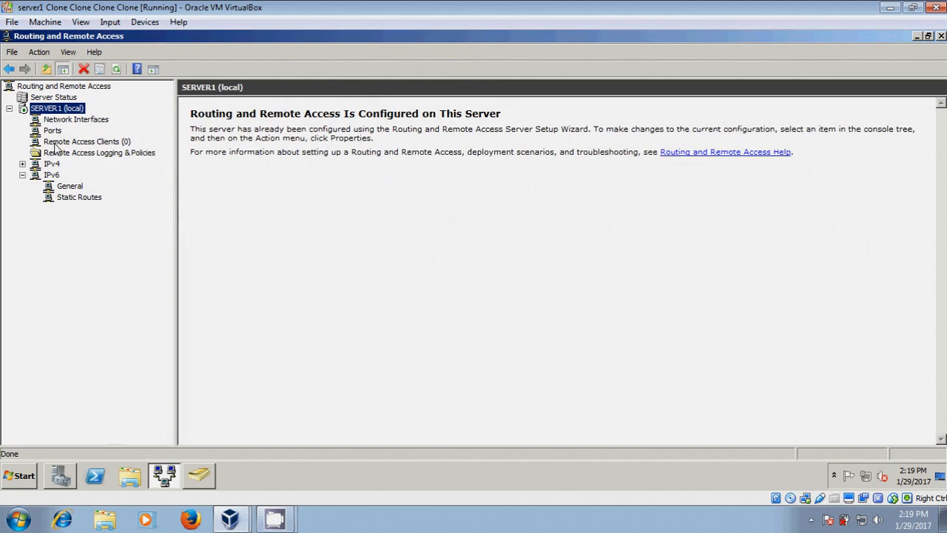
click(82, 143)
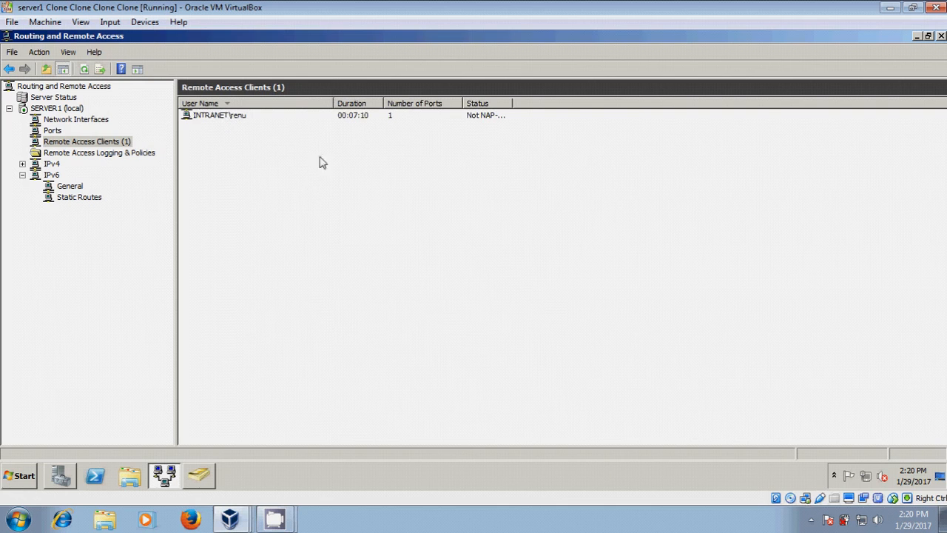
mouse_move(471, 133)
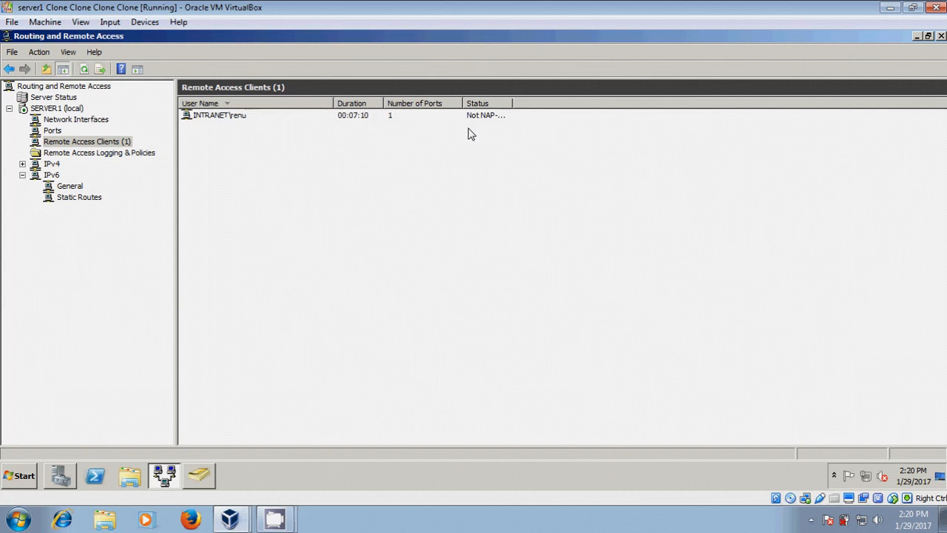
Step: Show SERVER1's Ports list and select the WAN Miniport (PPTP) port marked Active
click(54, 130)
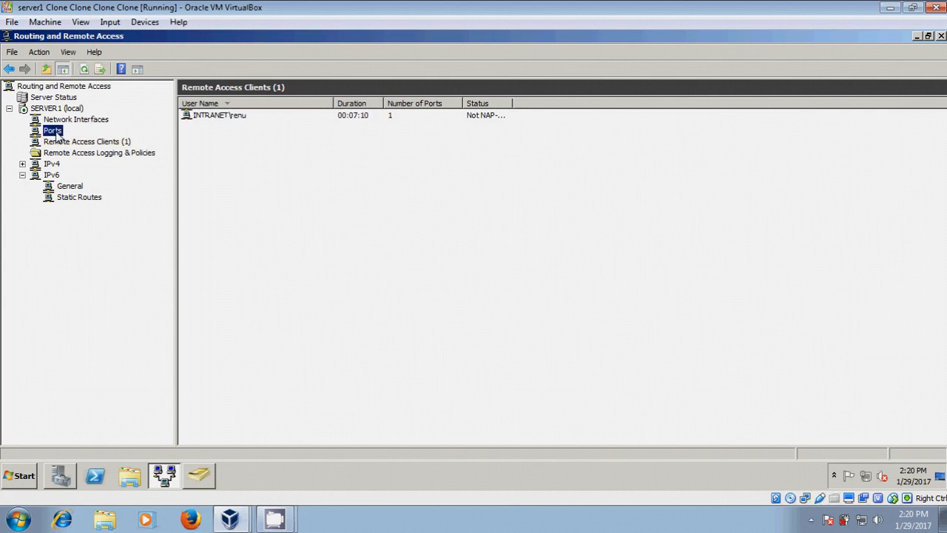
click(52, 130)
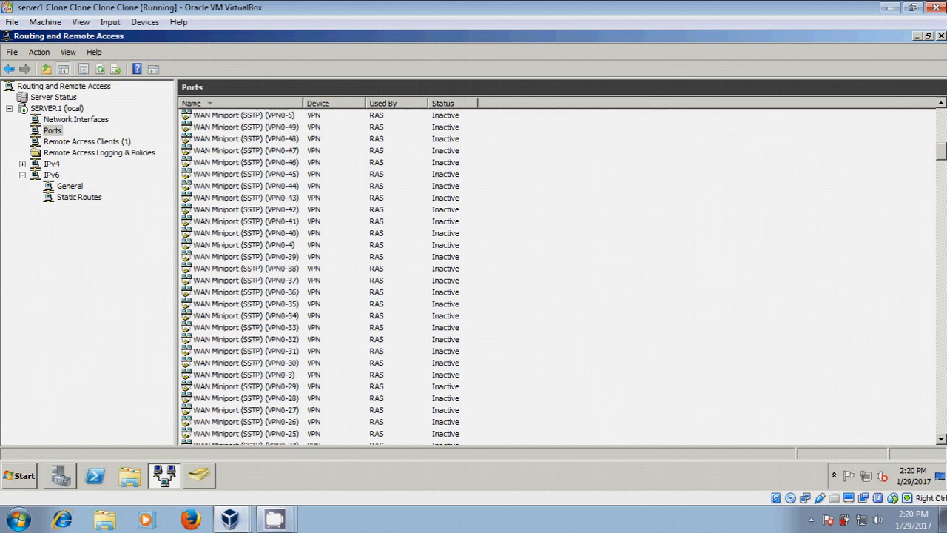
scroll(down, 3)
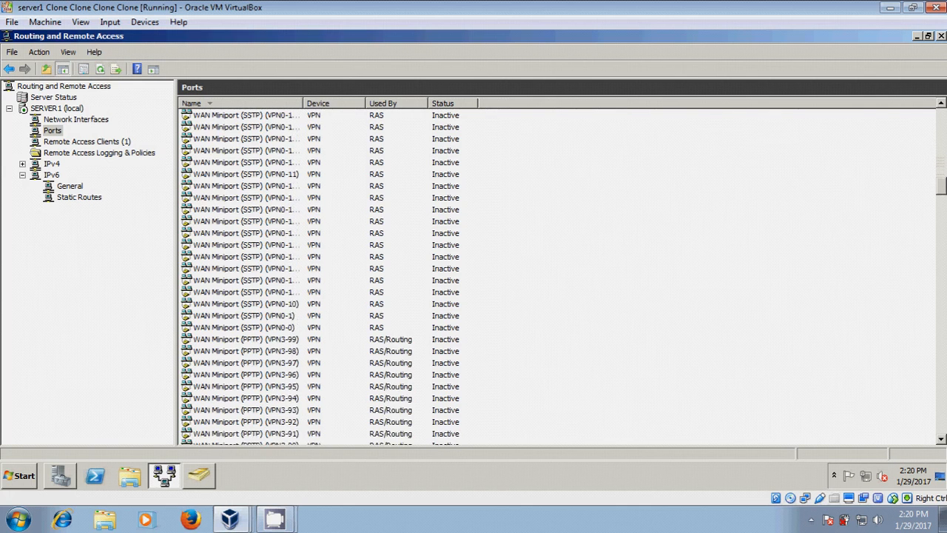
scroll(down, 3)
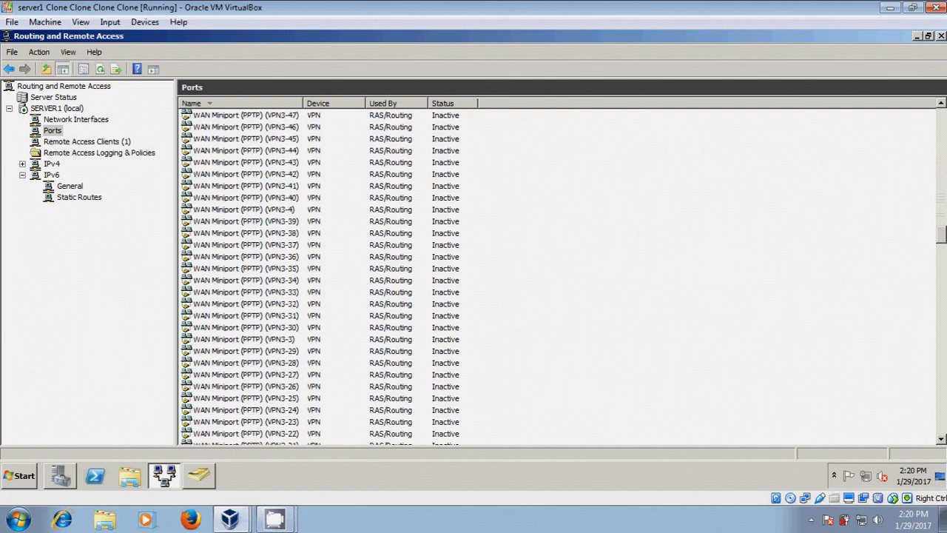
scroll(down, 3)
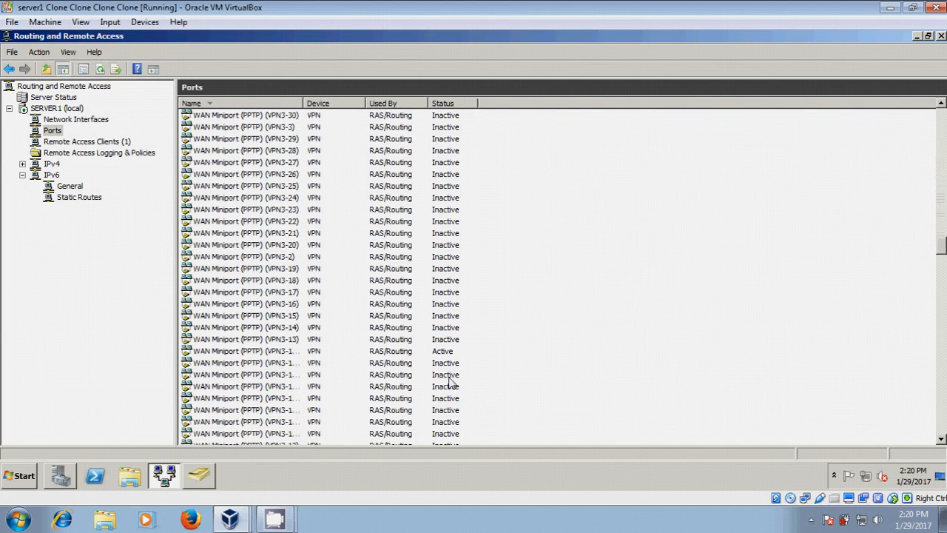
click(244, 351)
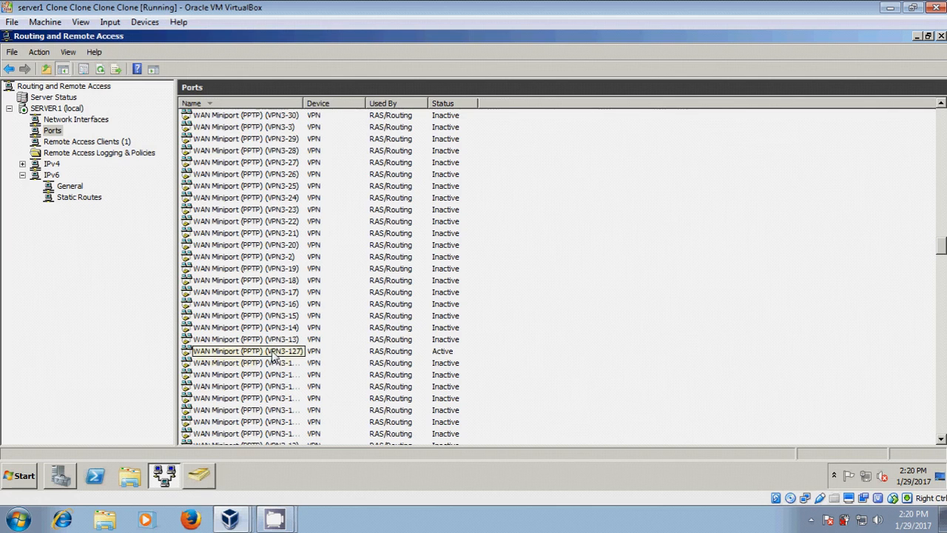
mouse_move(293, 360)
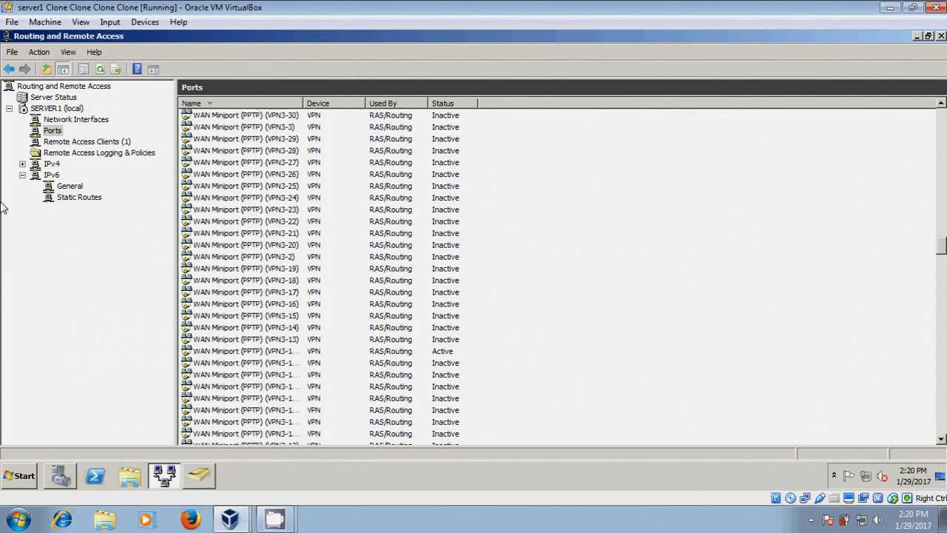
mouse_move(125, 154)
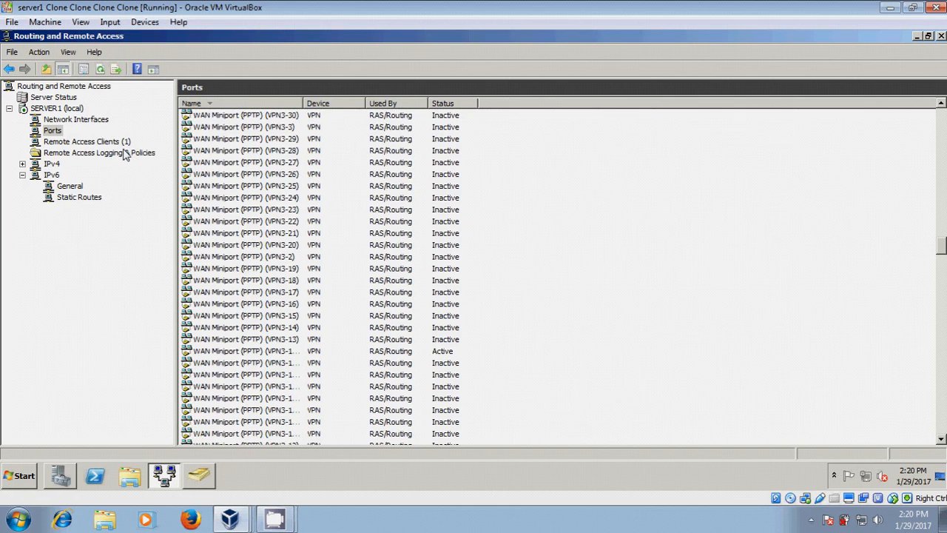
mouse_move(858, 175)
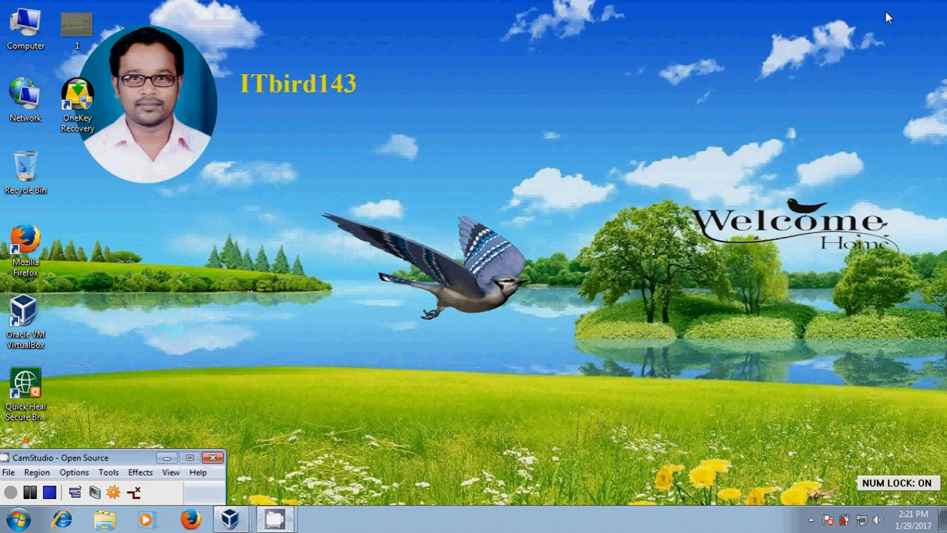
mouse_move(355, 111)
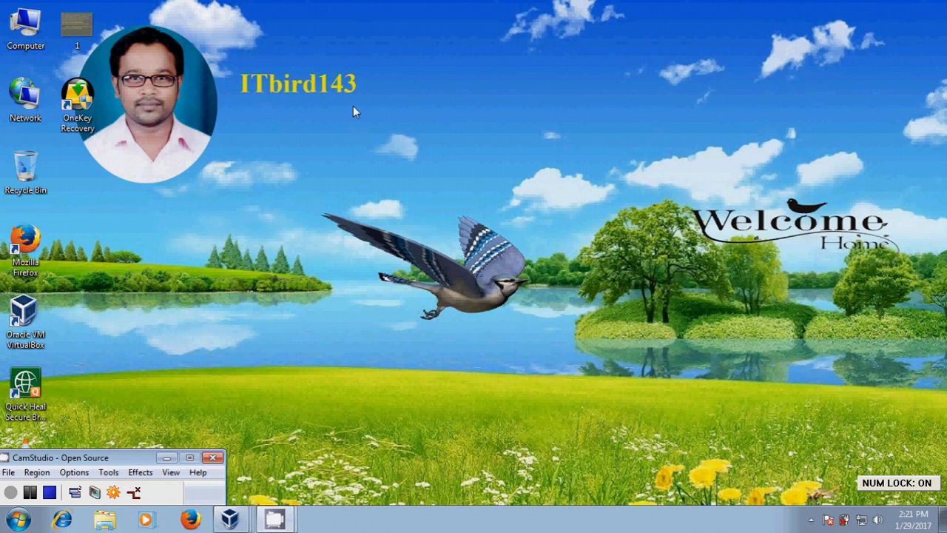